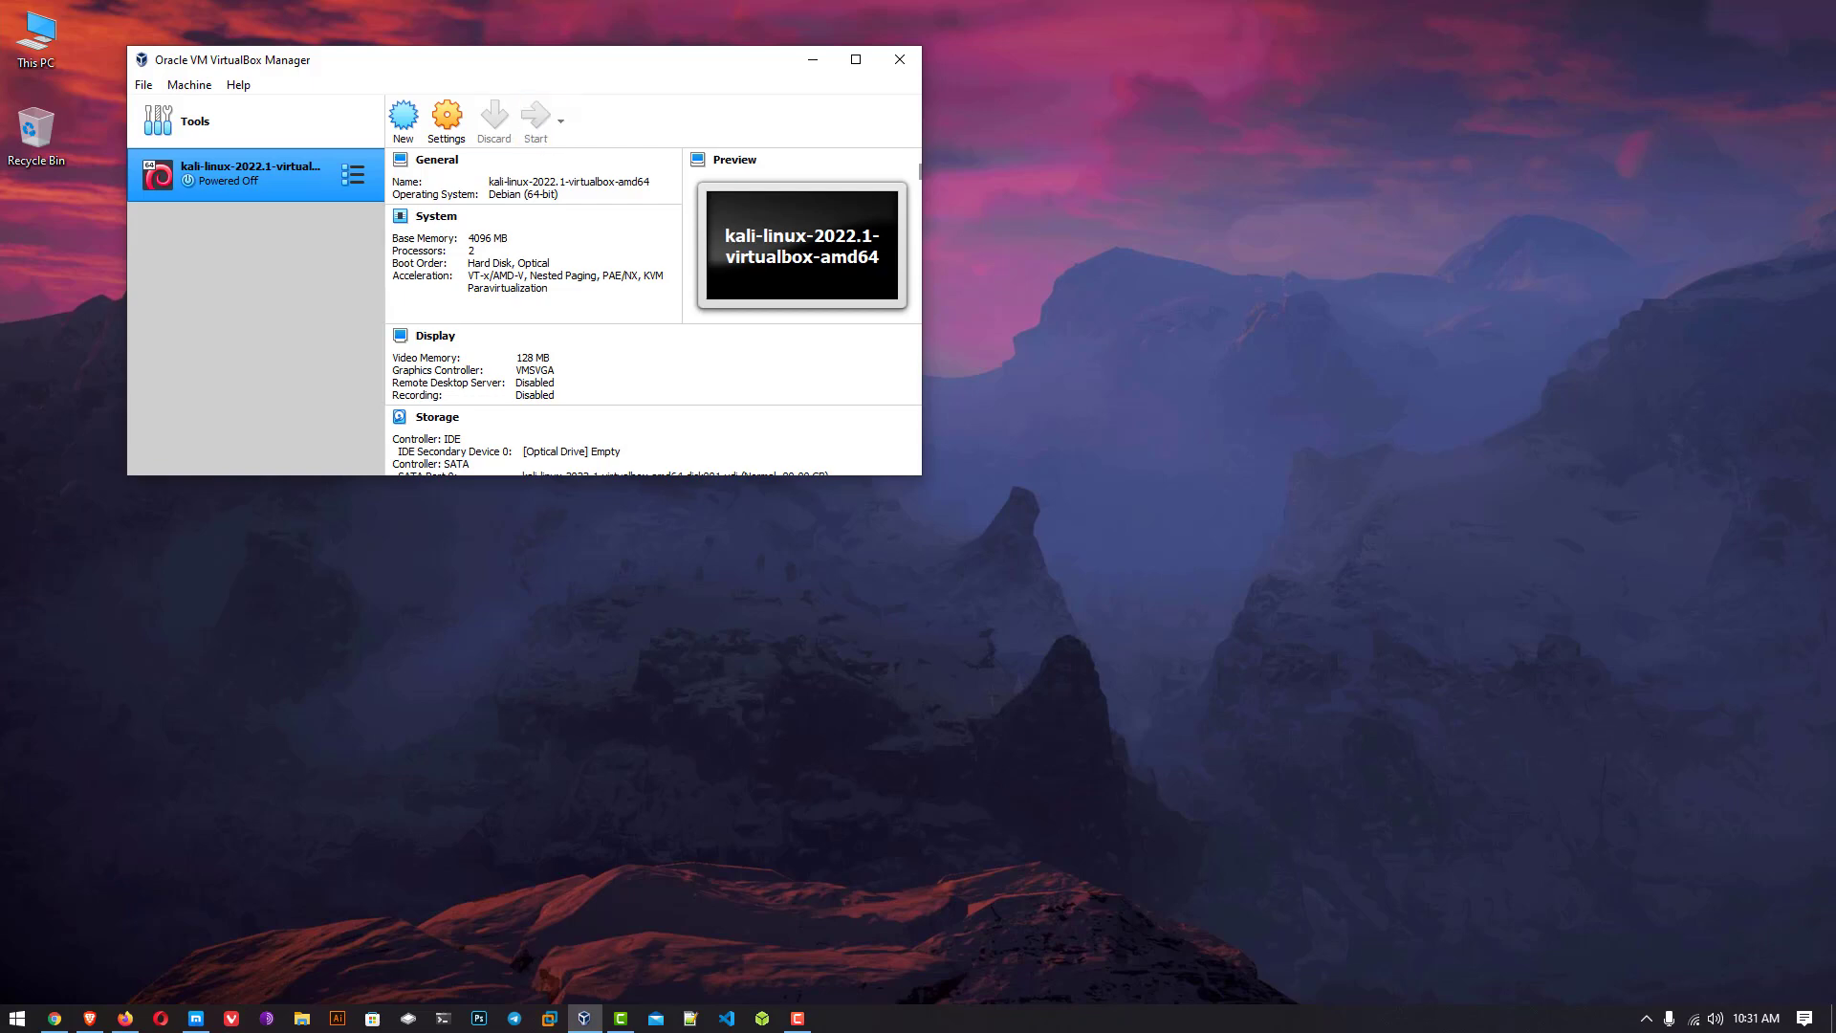
Bring the browser forward showing the Kali Linux website homepage.
click(536, 116)
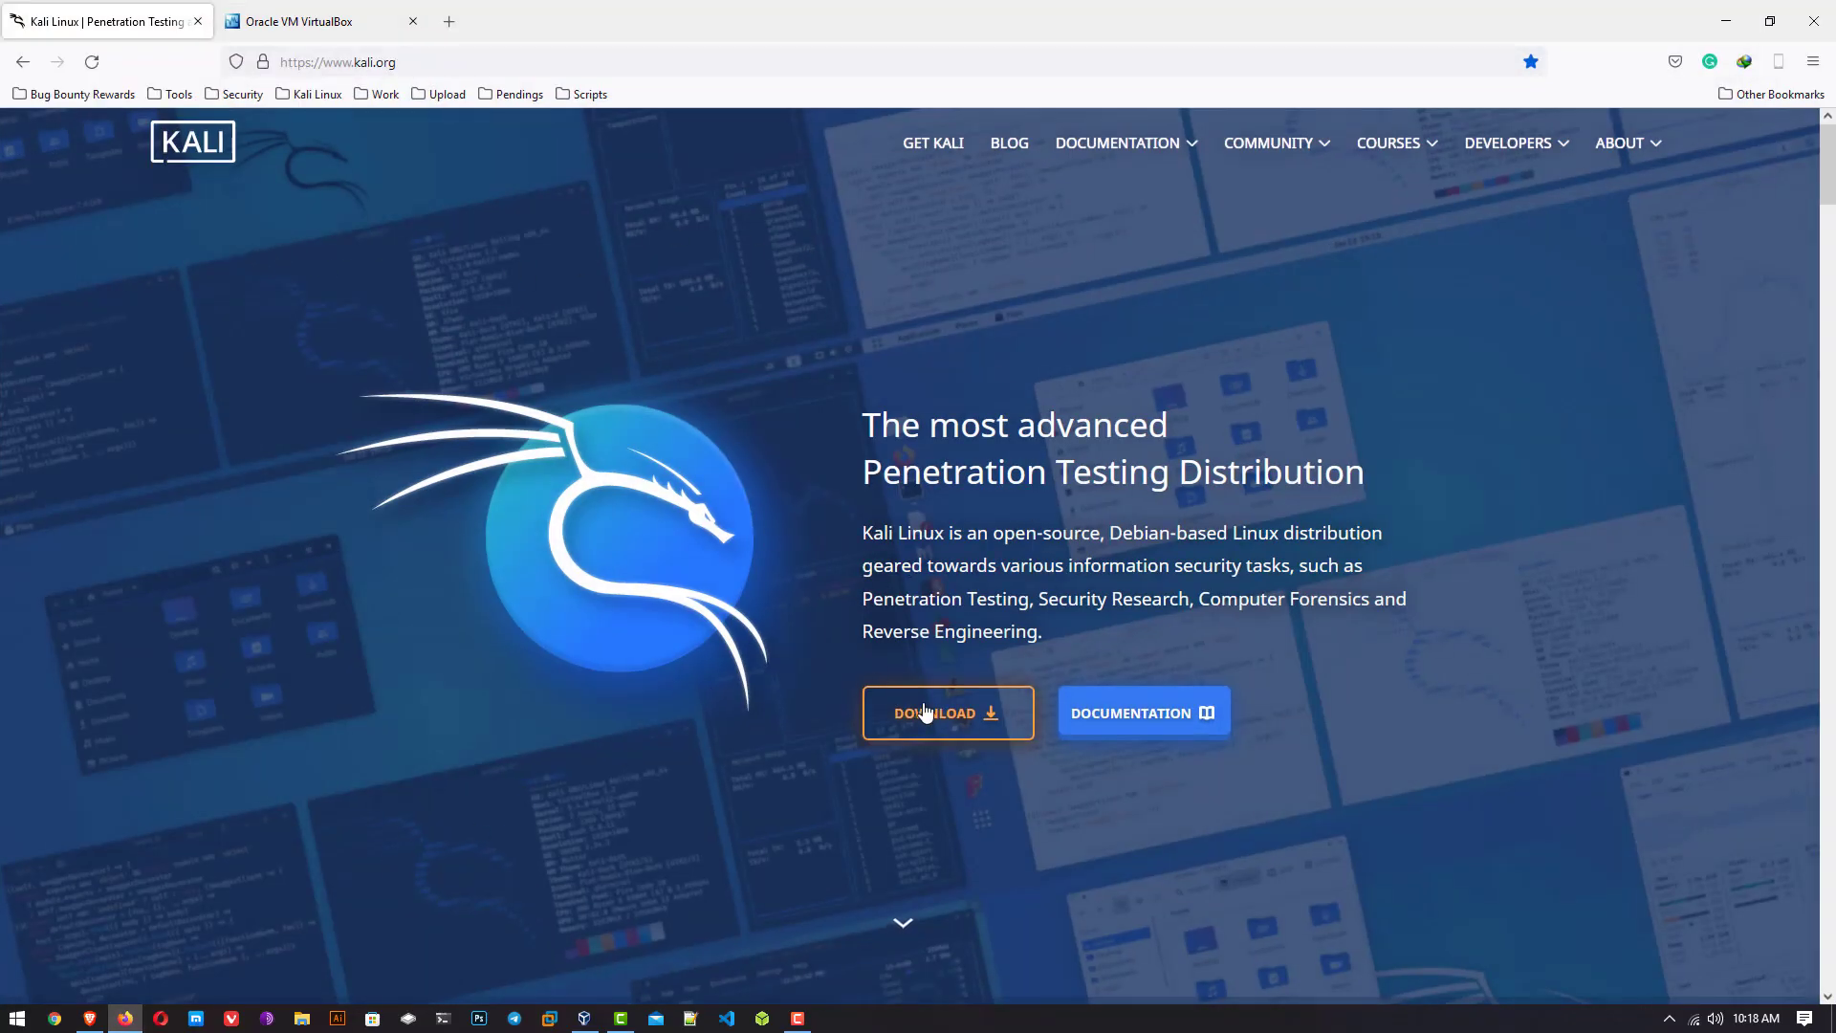
View the Get Kali page's Virtual Machines section with the 64-bit VirtualBox image, then go to virtualbox.org.
click(947, 712)
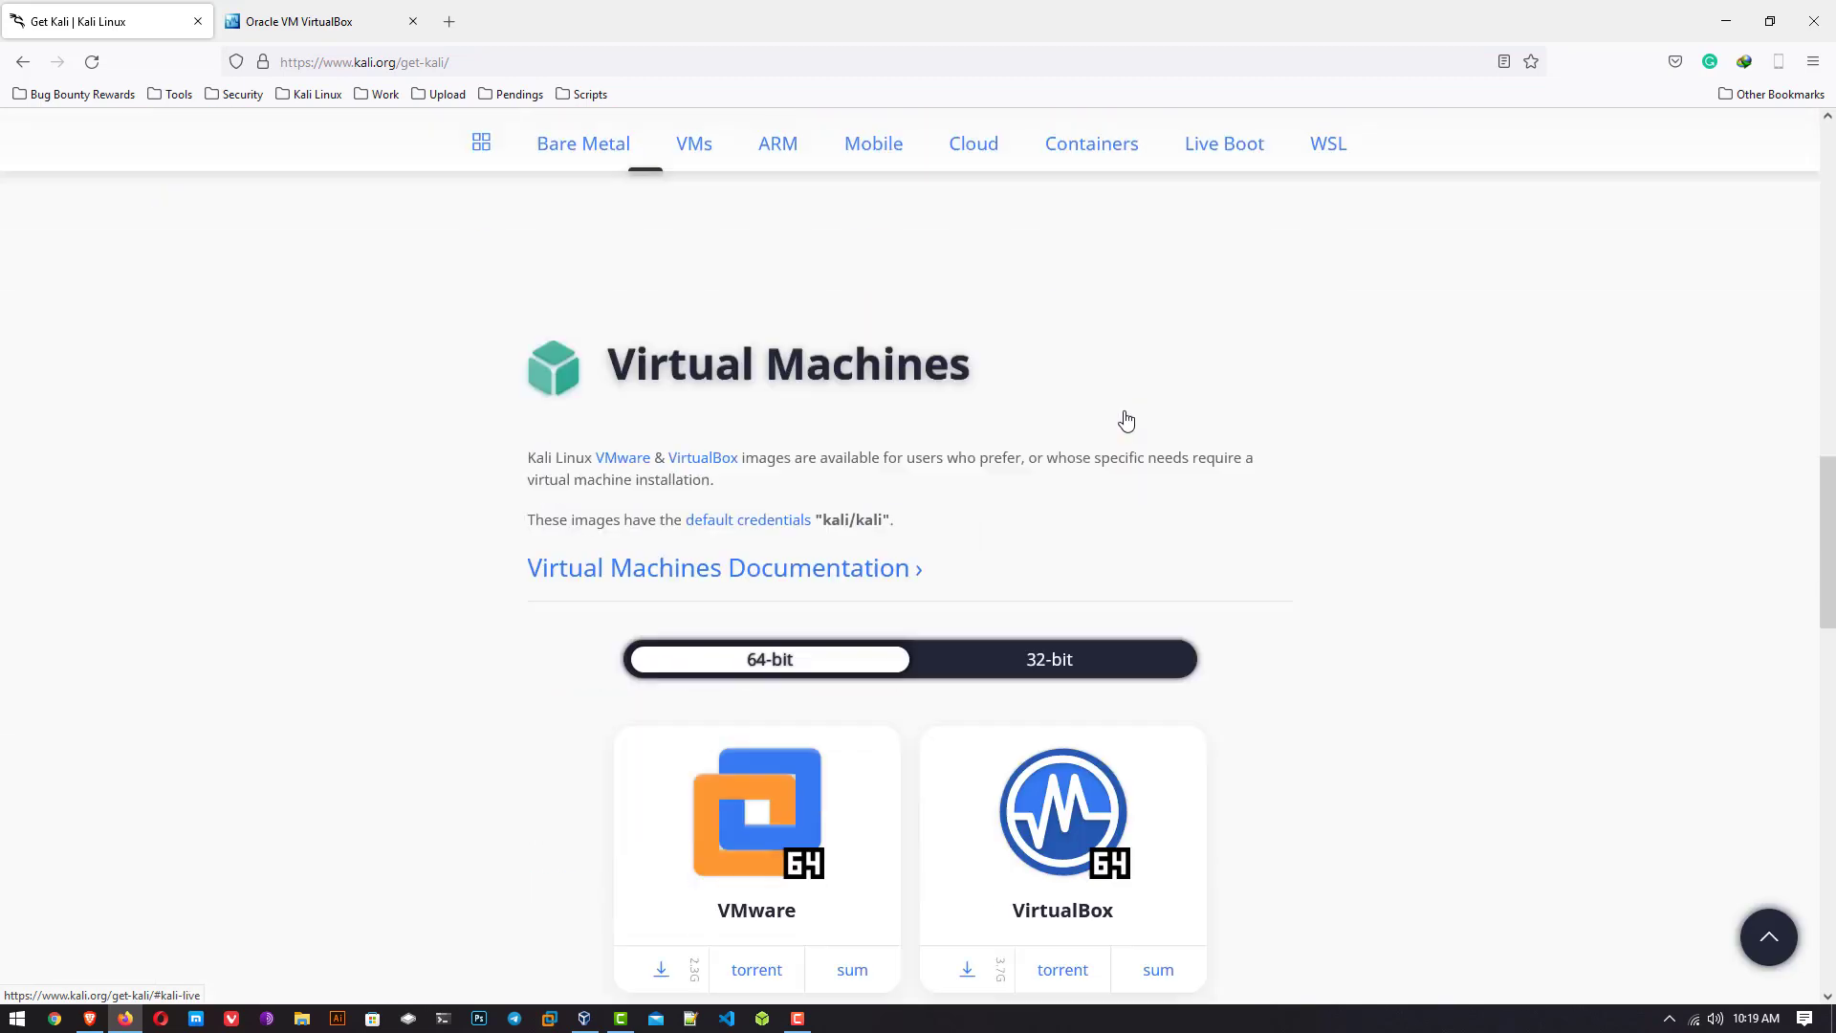
scroll(down, 3)
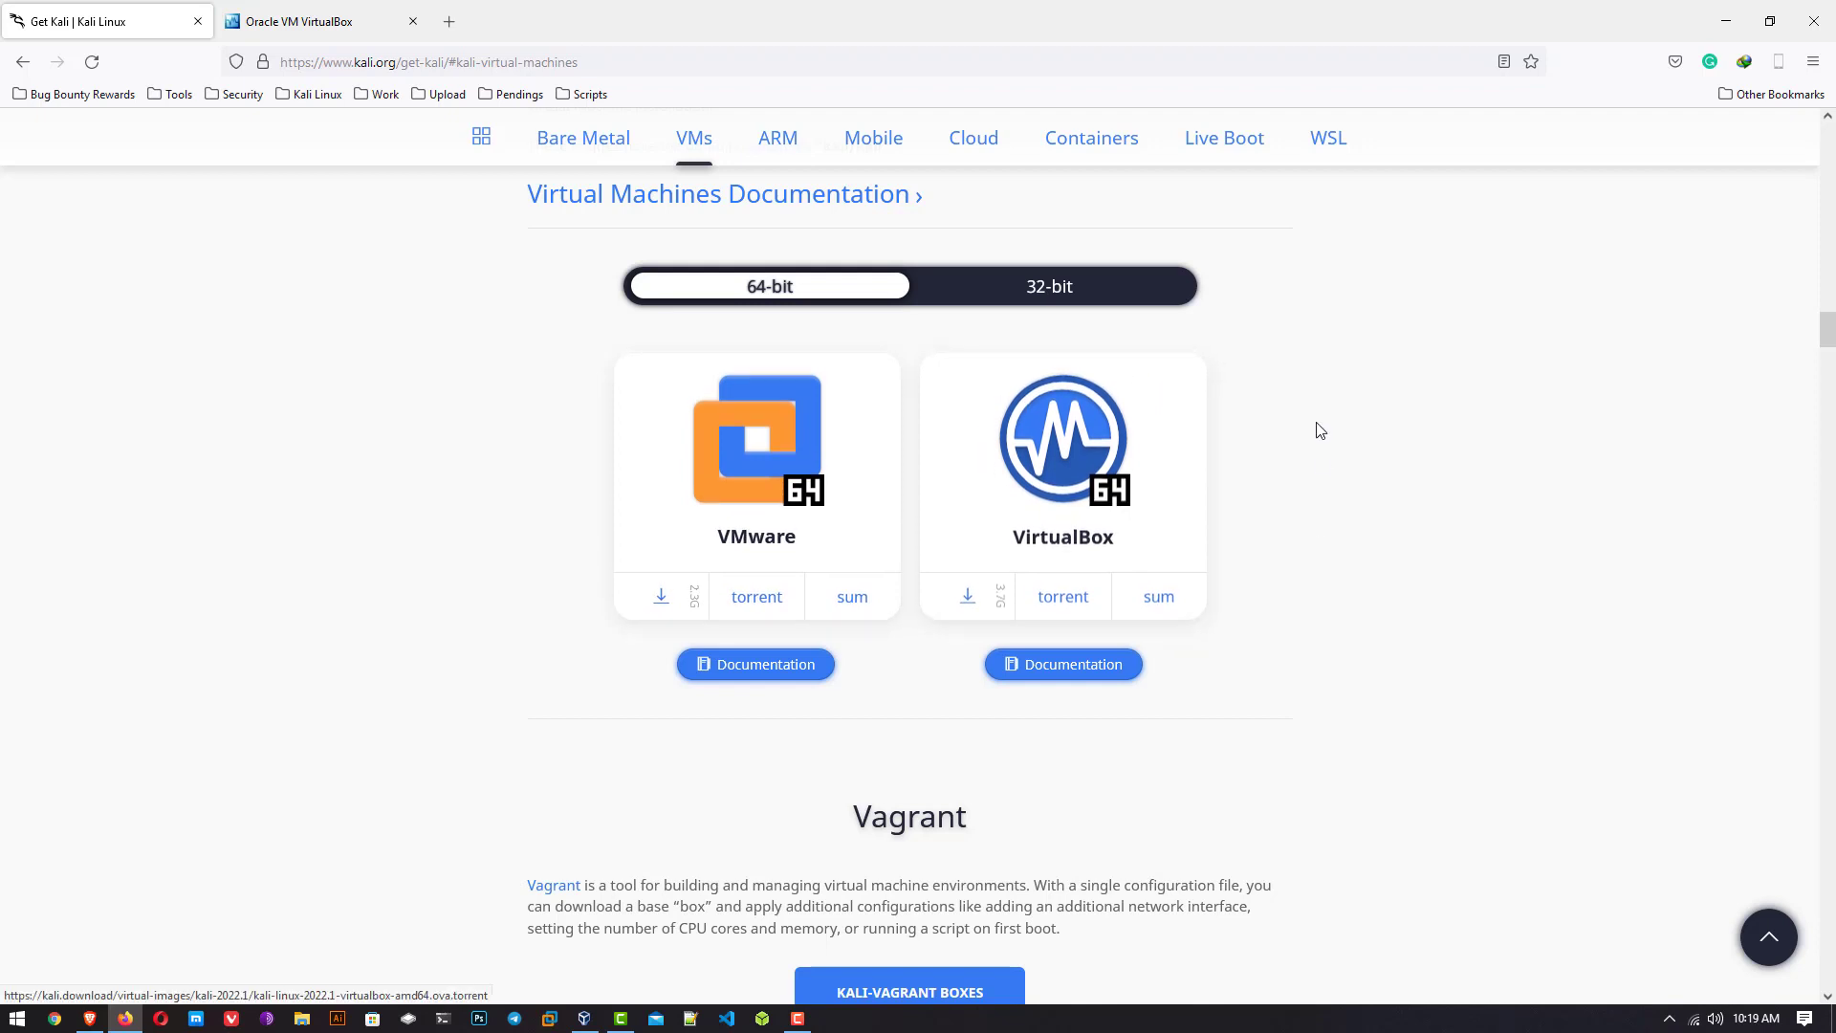
mouse_move(943, 570)
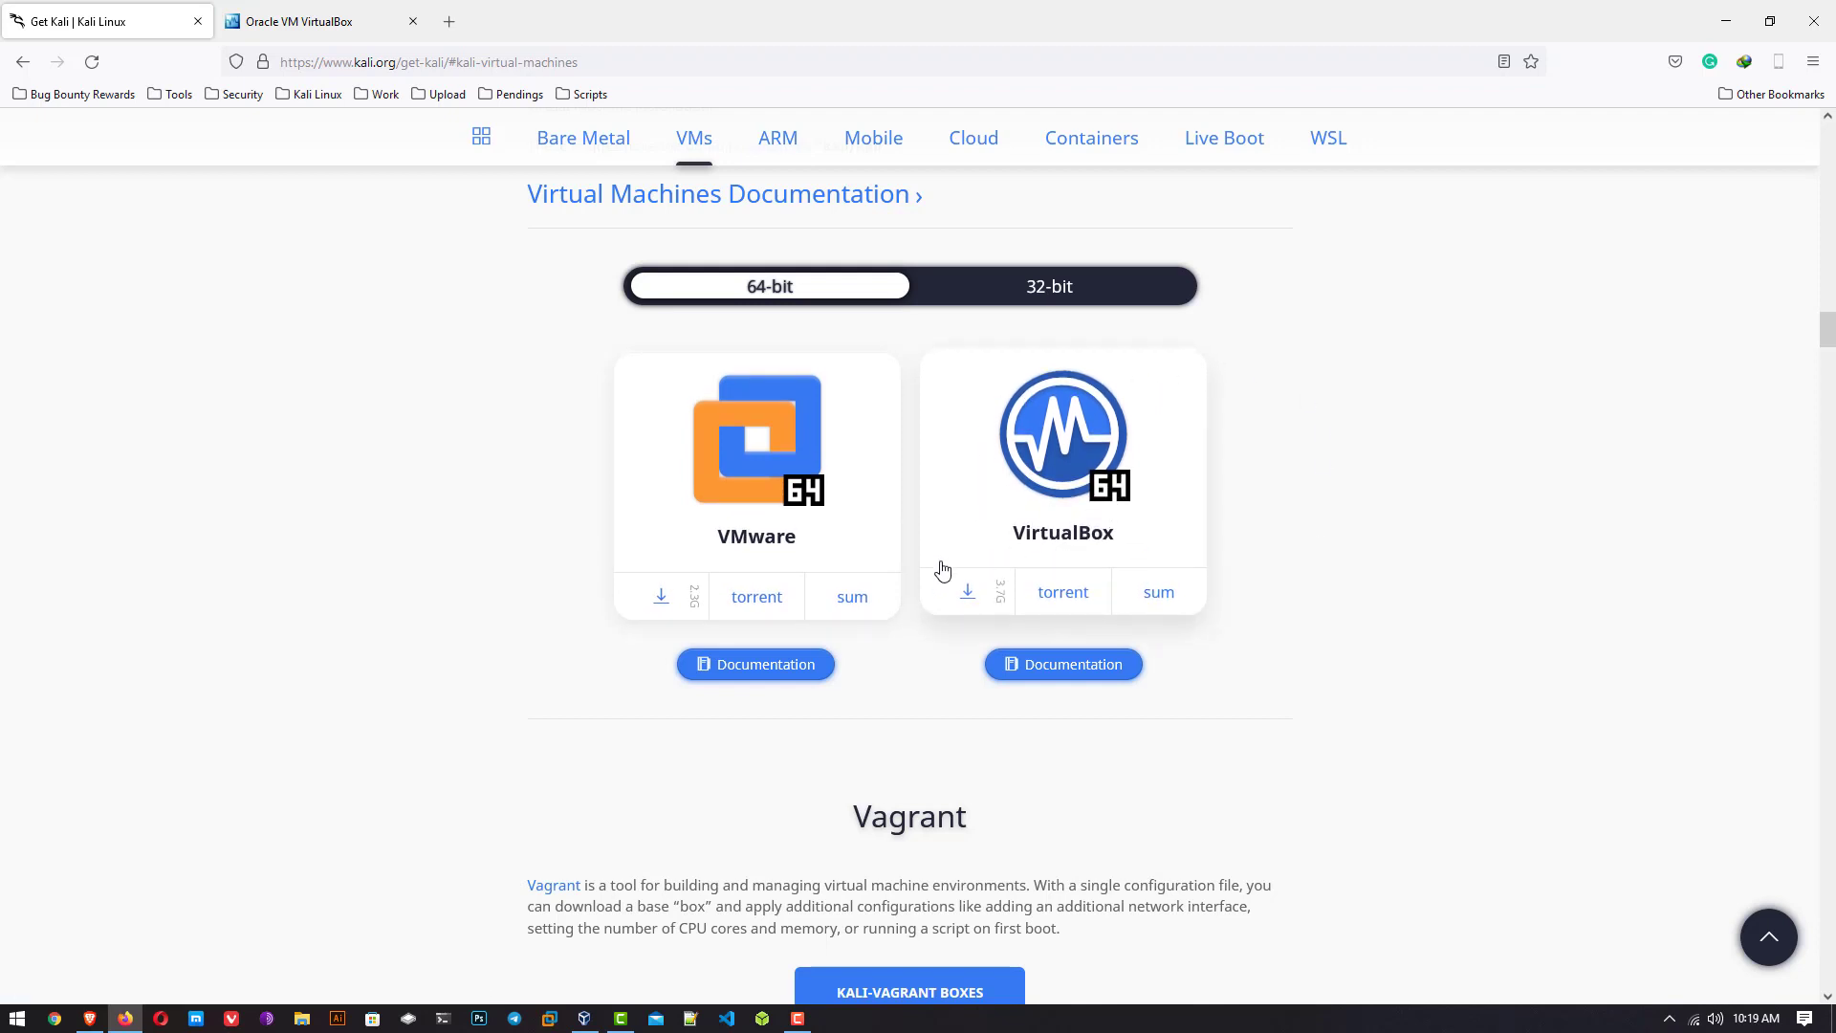
mouse_move(968, 591)
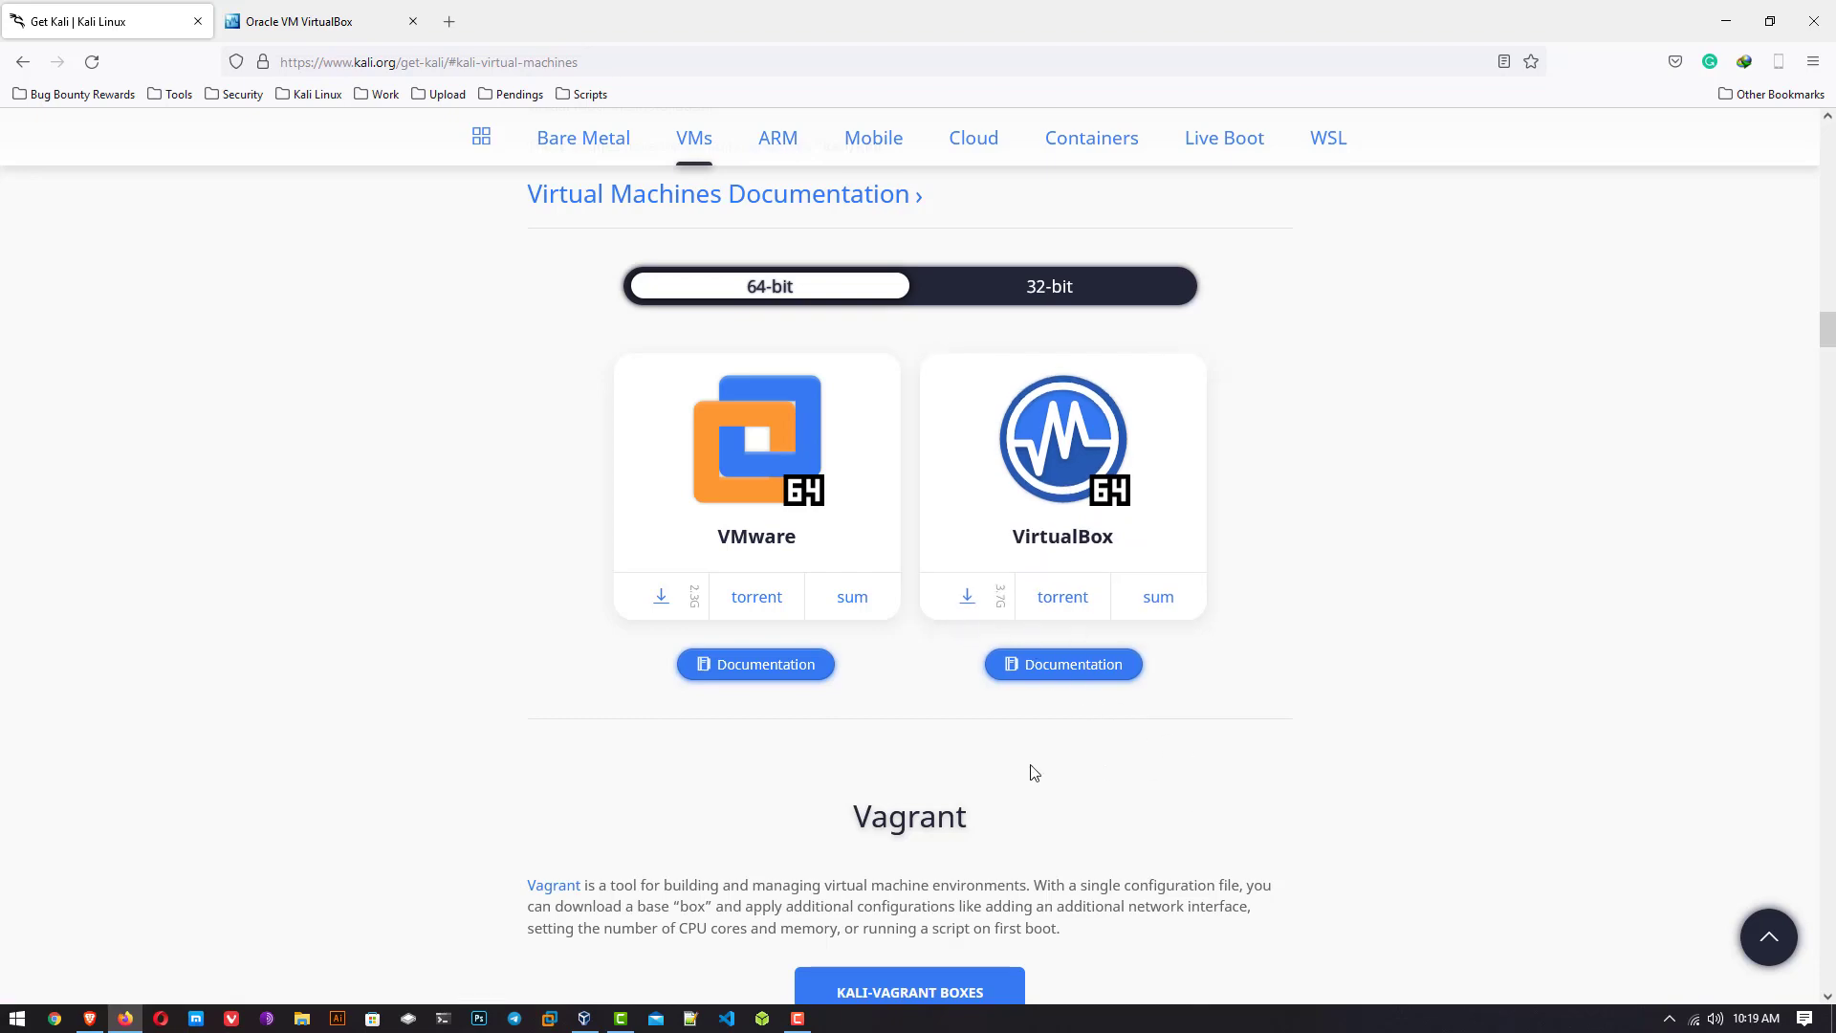
click(315, 21)
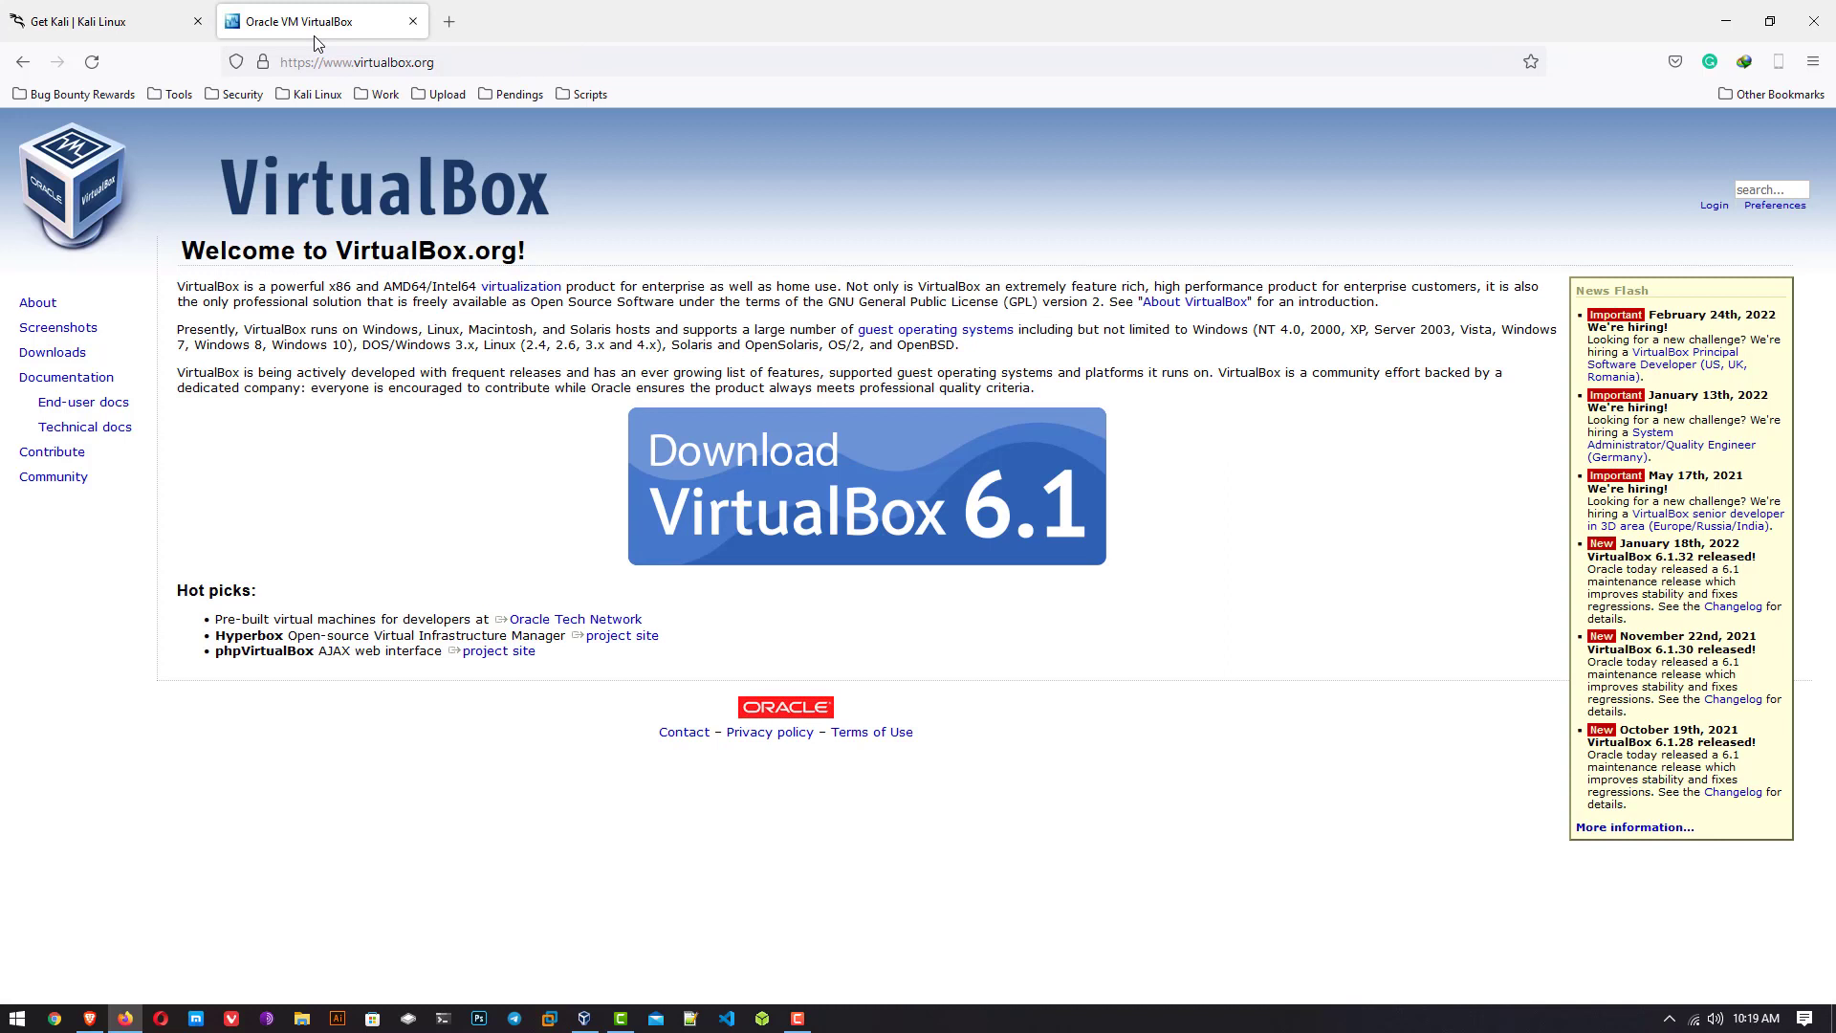
mouse_move(941, 478)
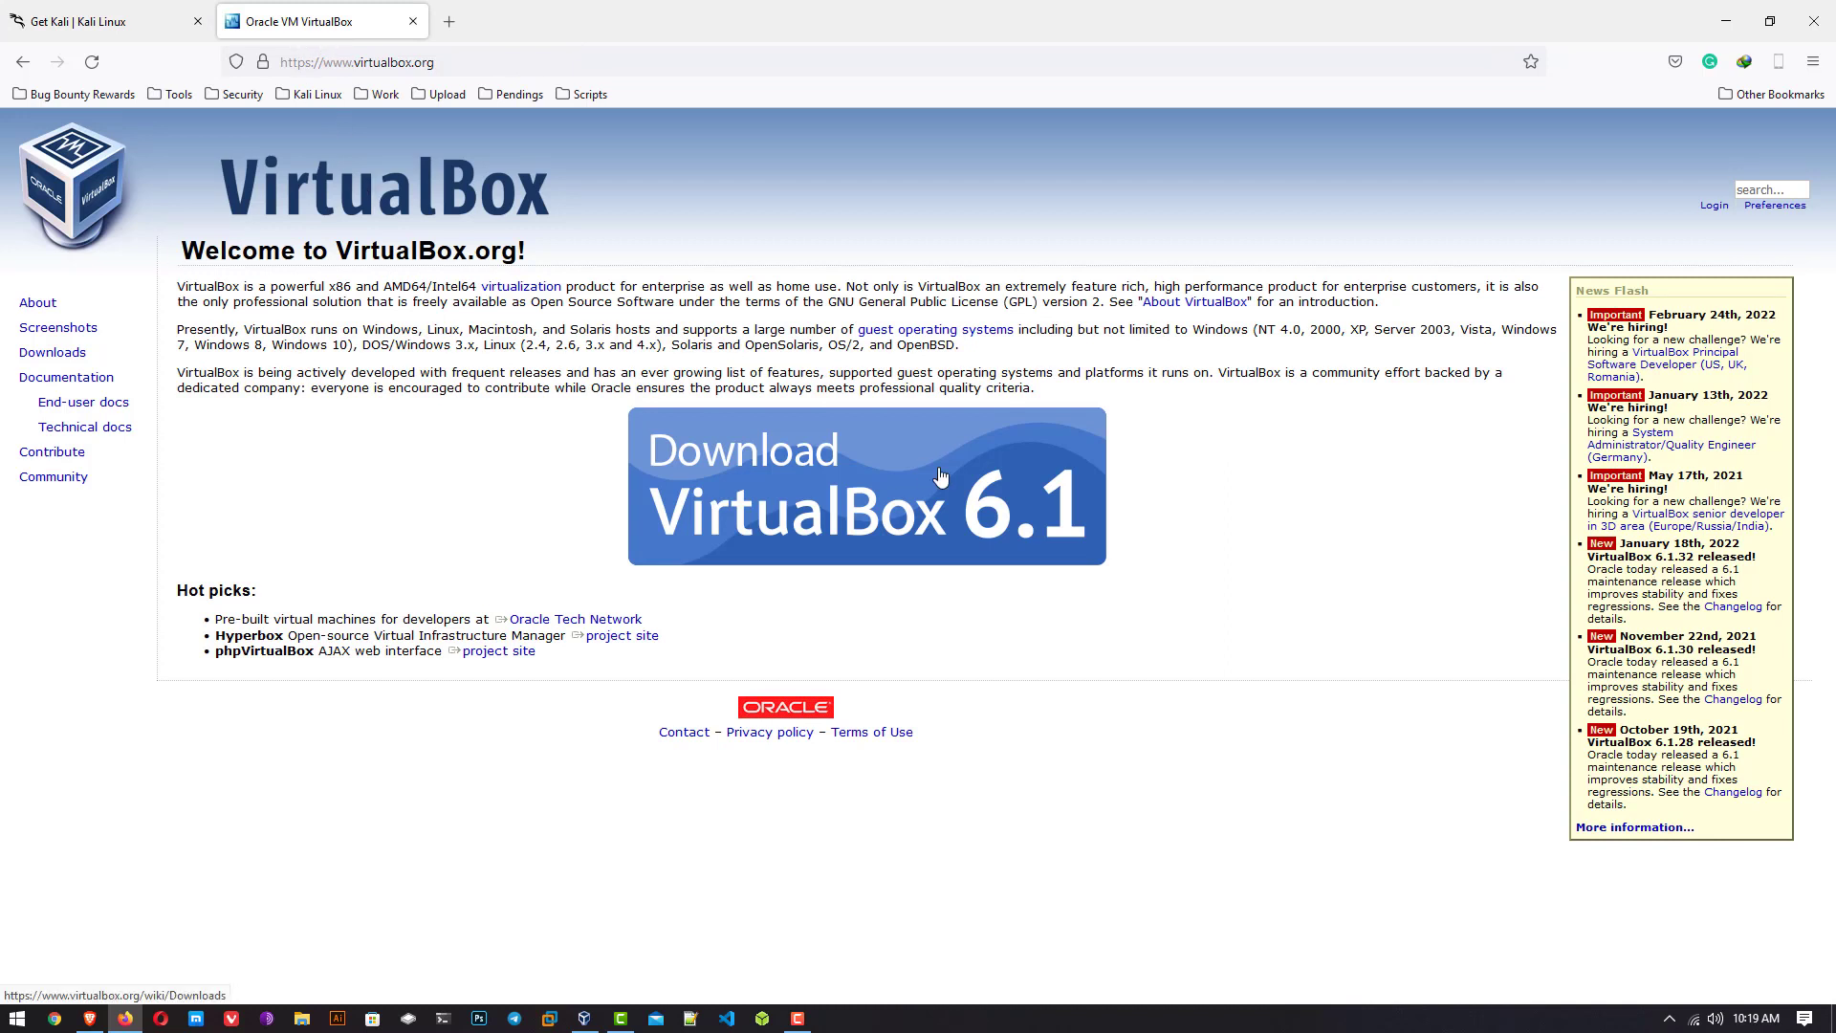
mouse_move(1058, 534)
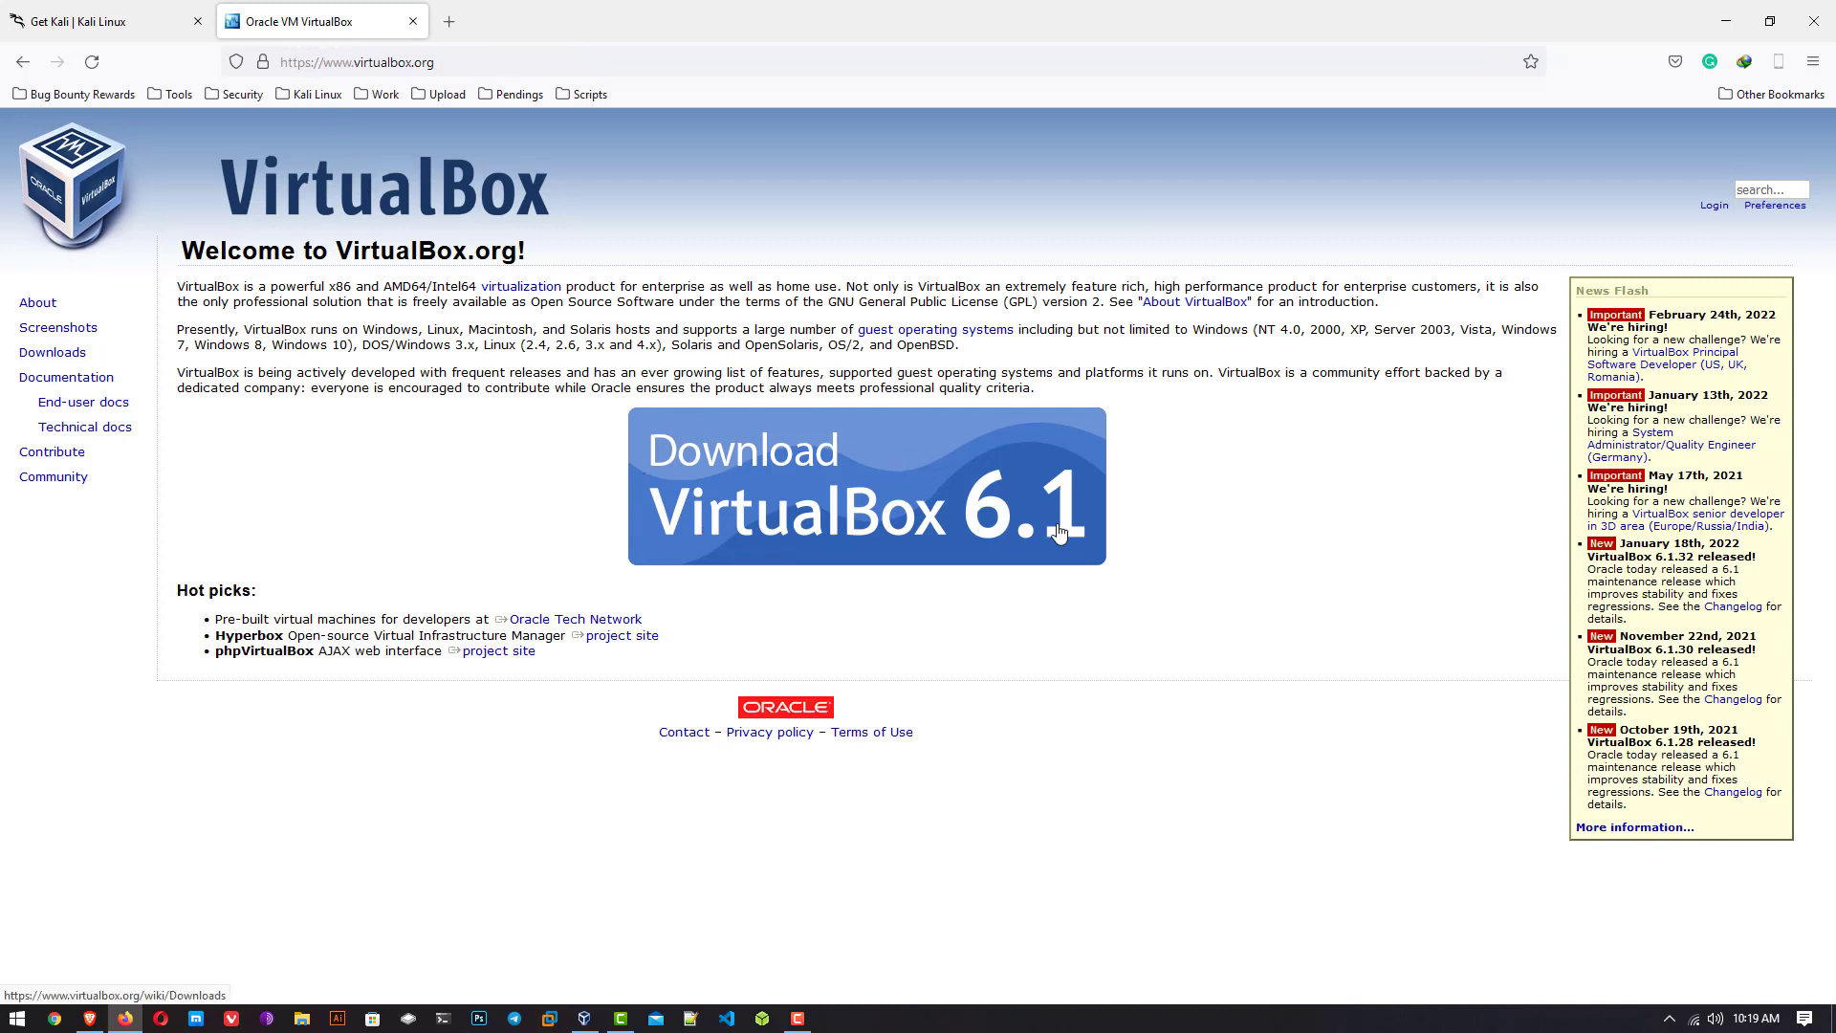
mouse_move(774, 524)
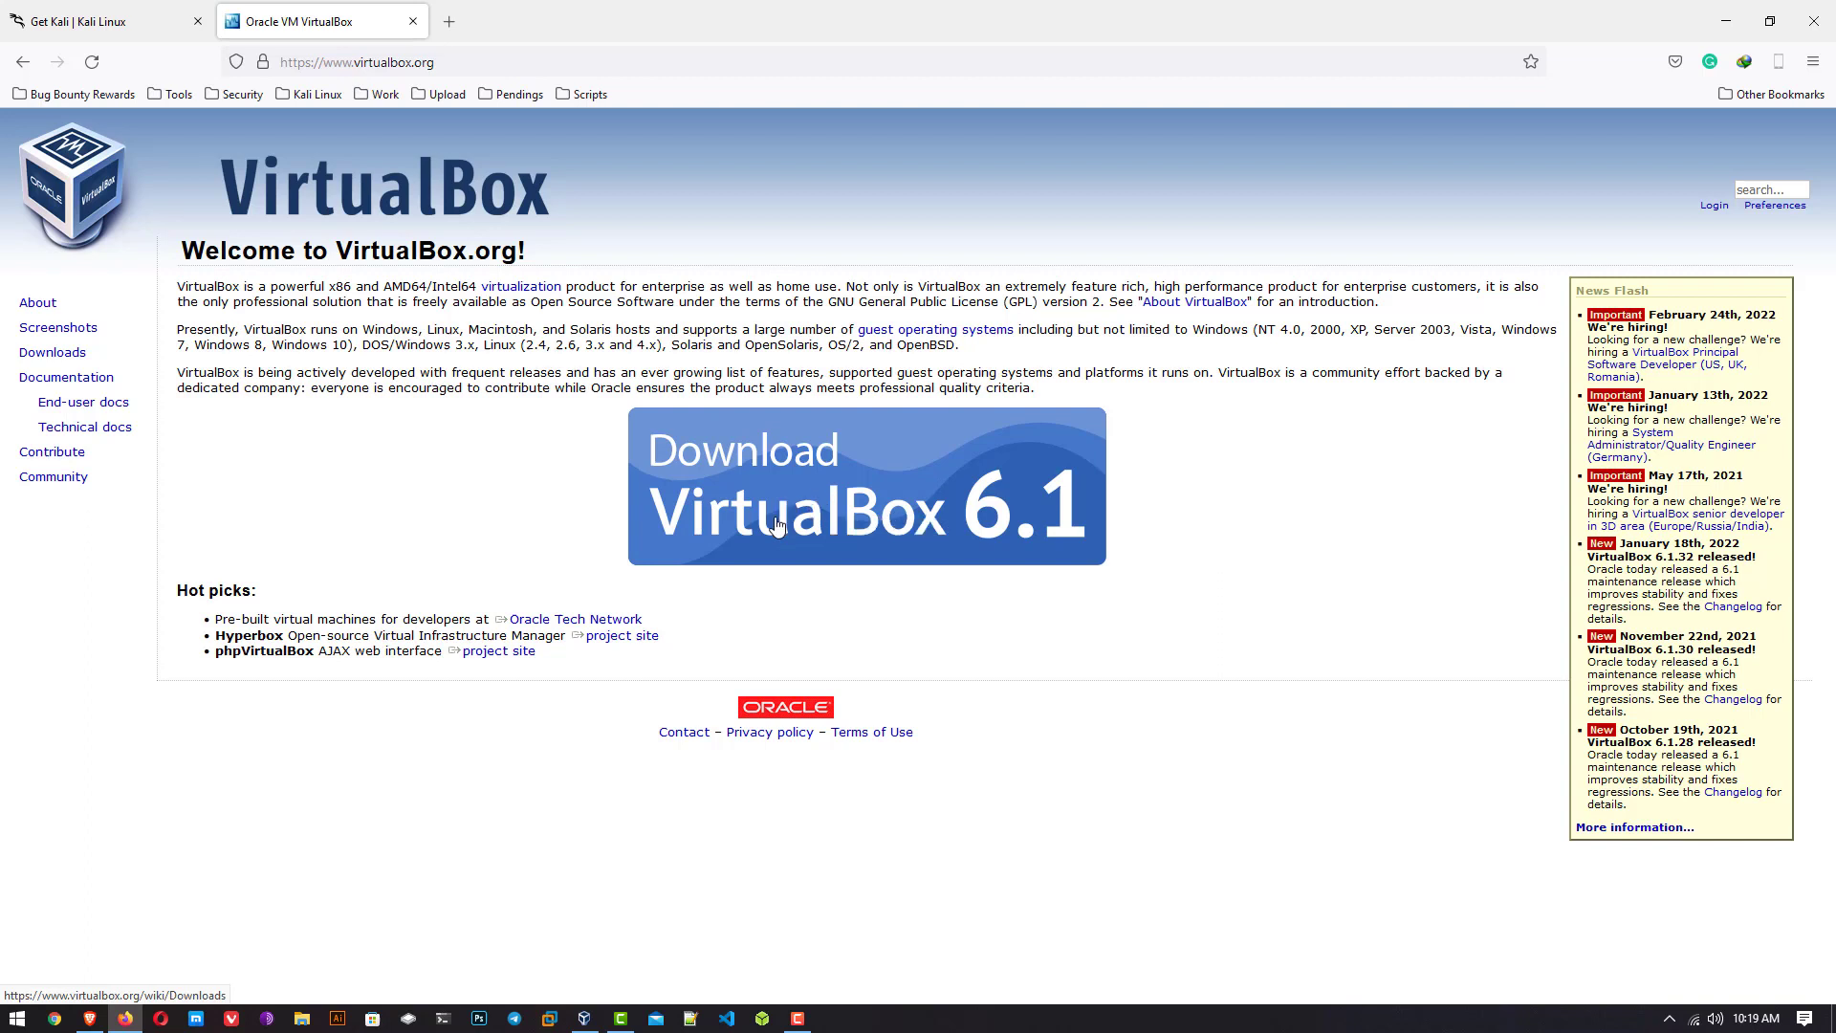
mouse_move(610, 427)
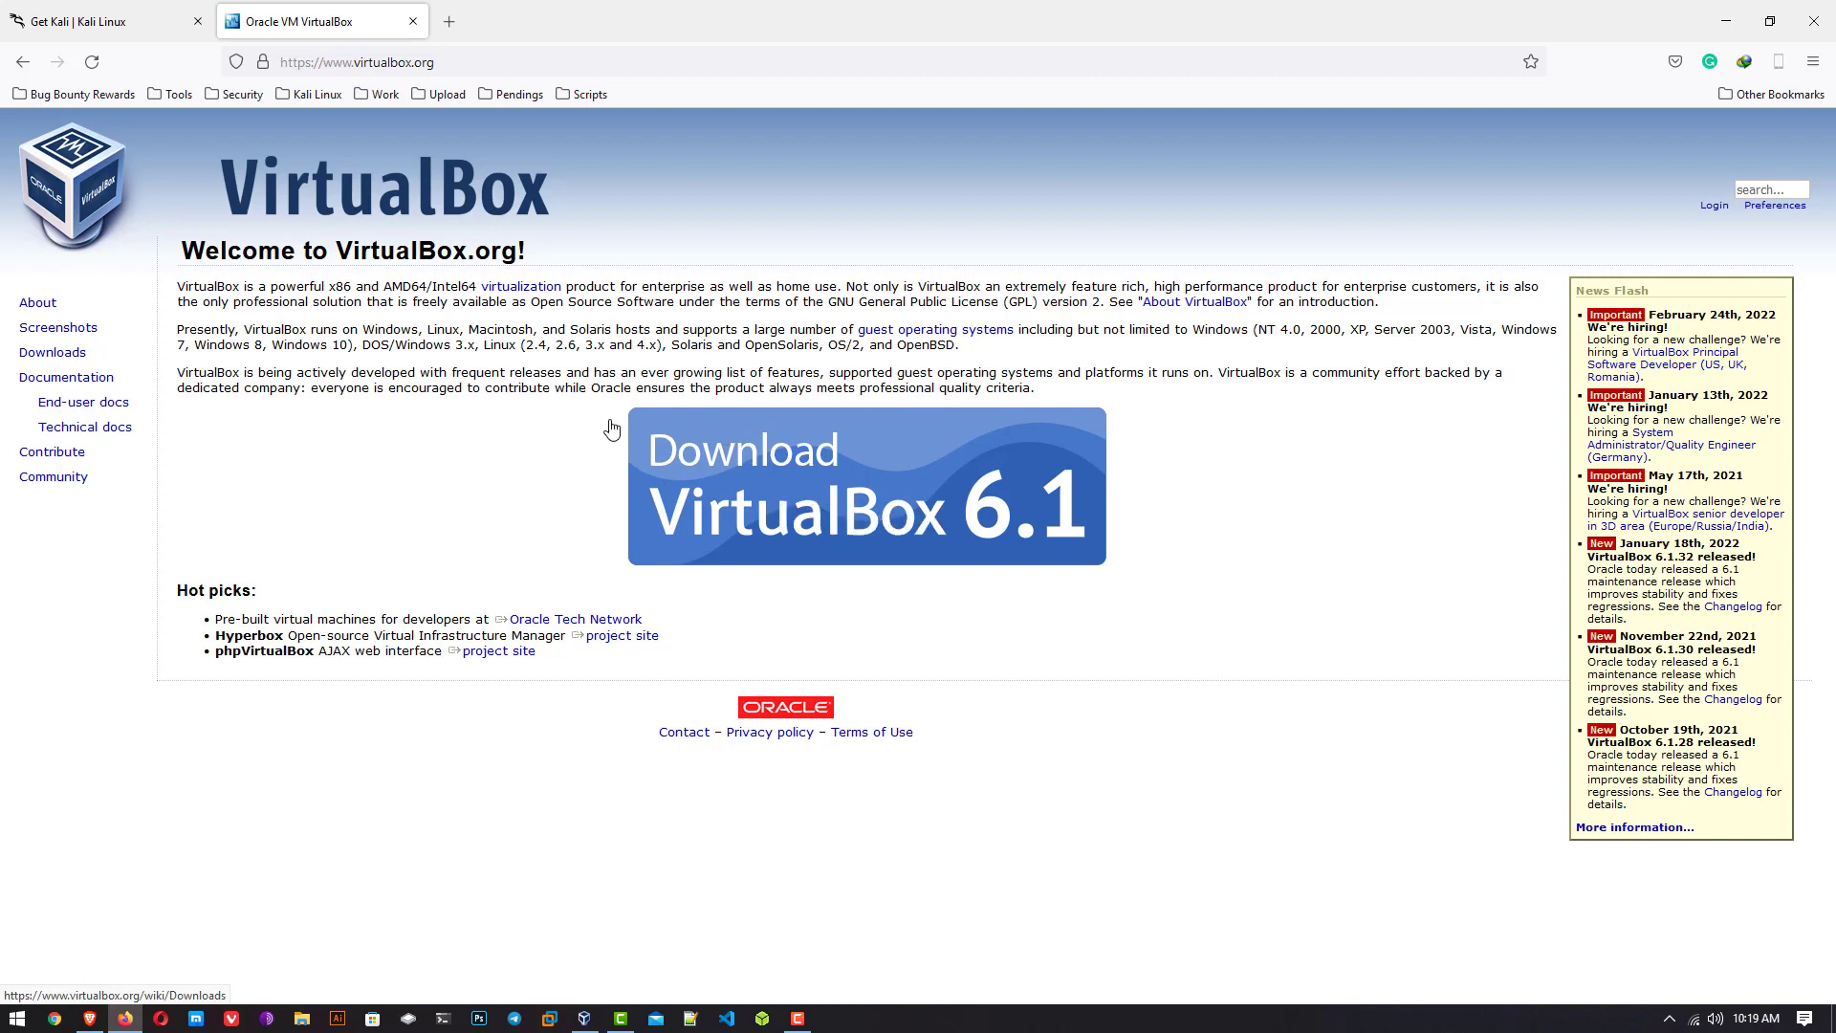
mouse_move(623, 427)
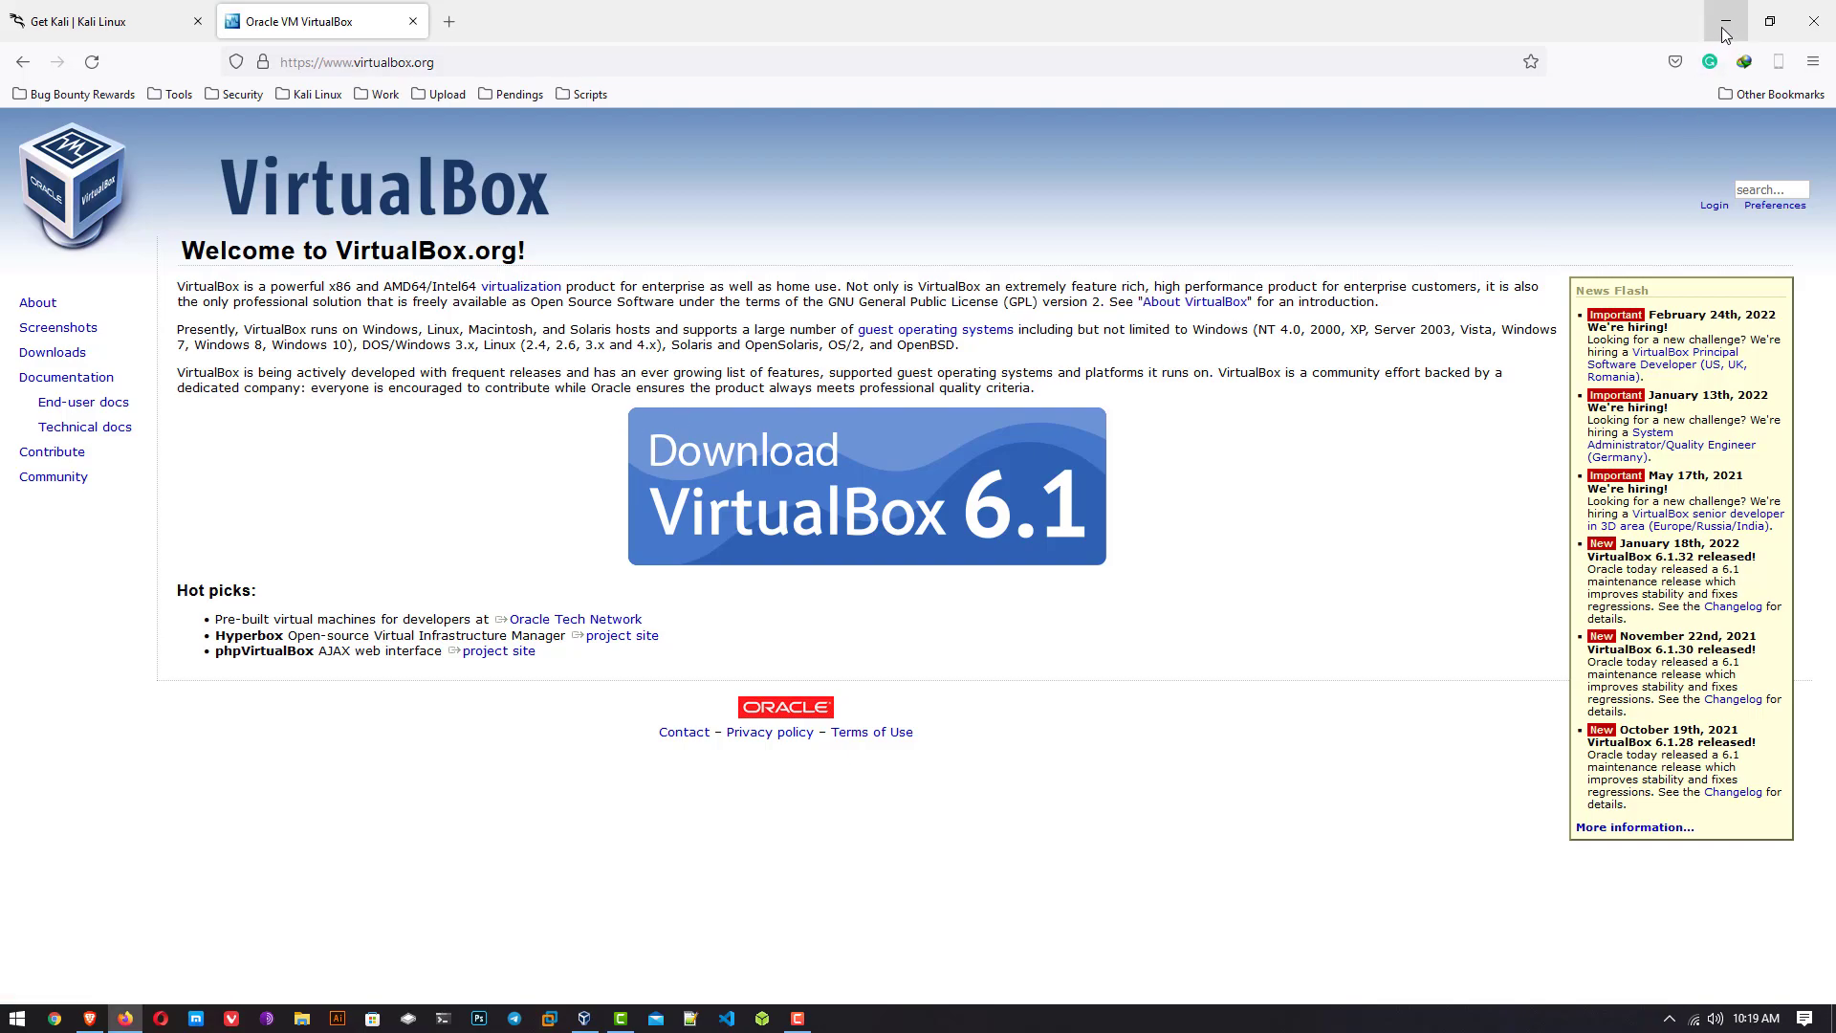
Minimize the browser to reveal the folder holding the Kali 2022.1 VirtualBox OVA file.
click(1724, 21)
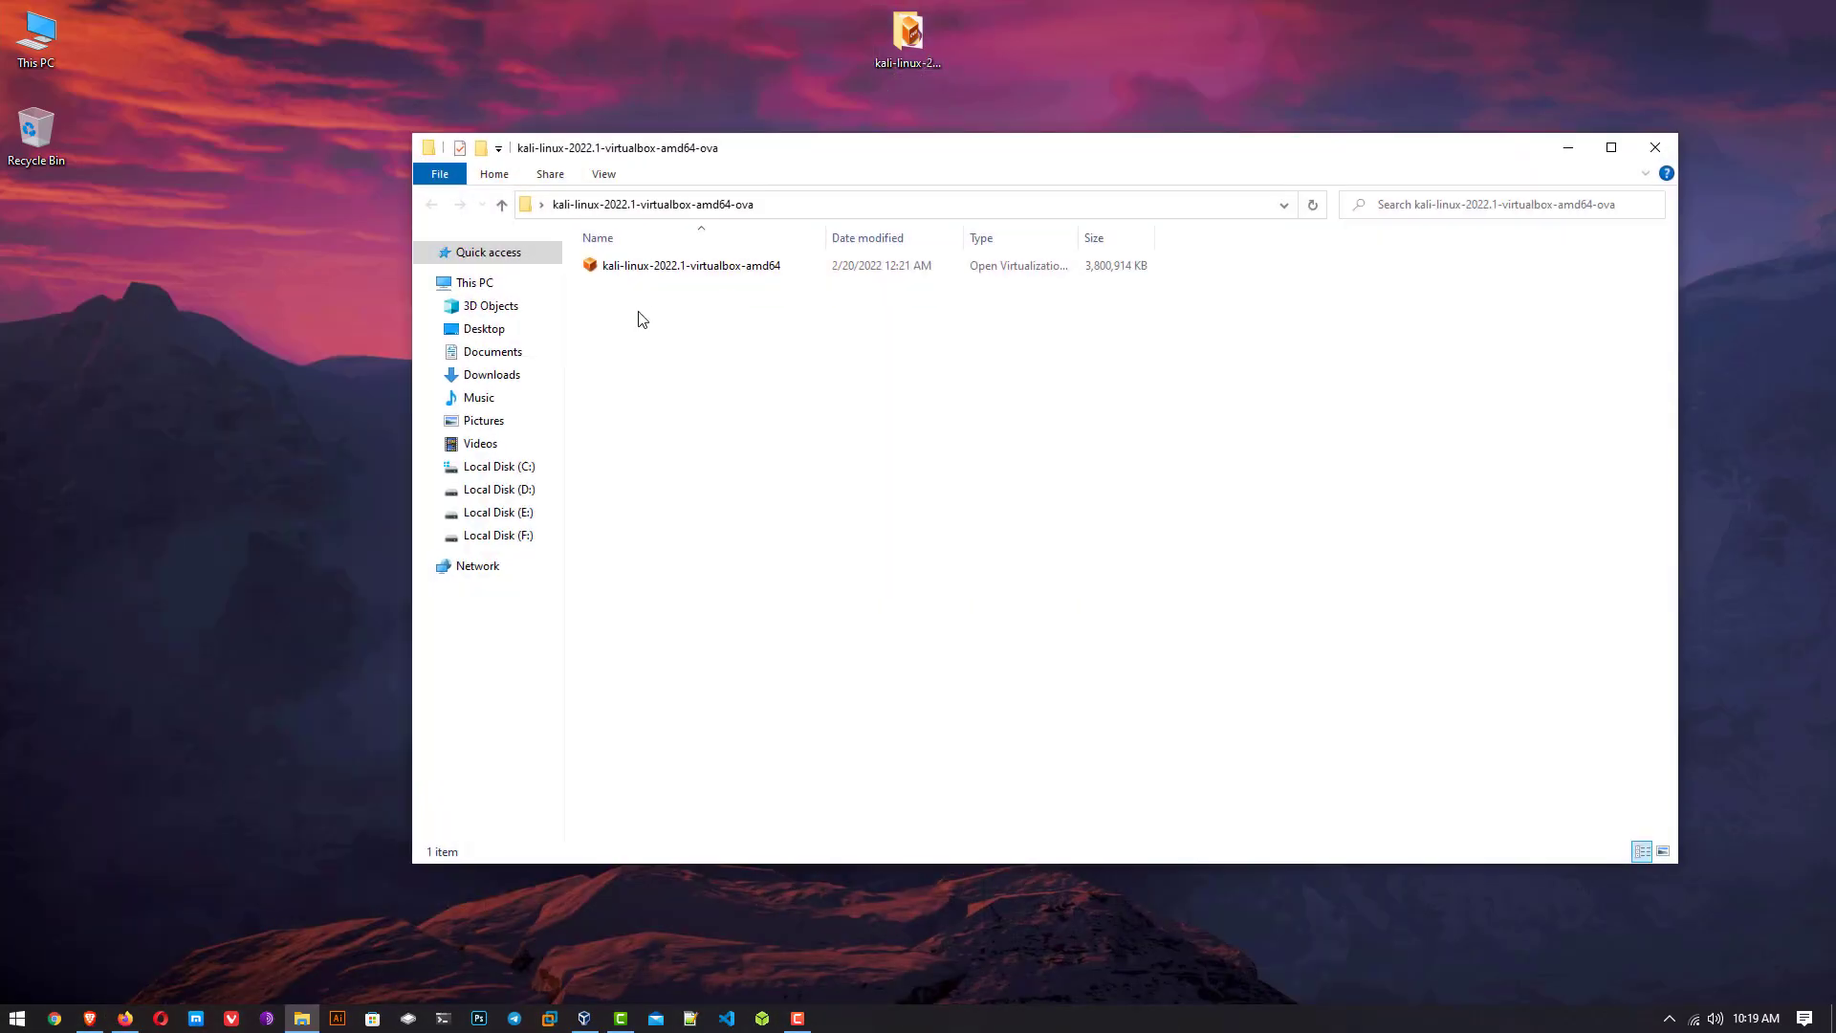
Bring the empty VirtualBox Manager window to the front.
click(689, 264)
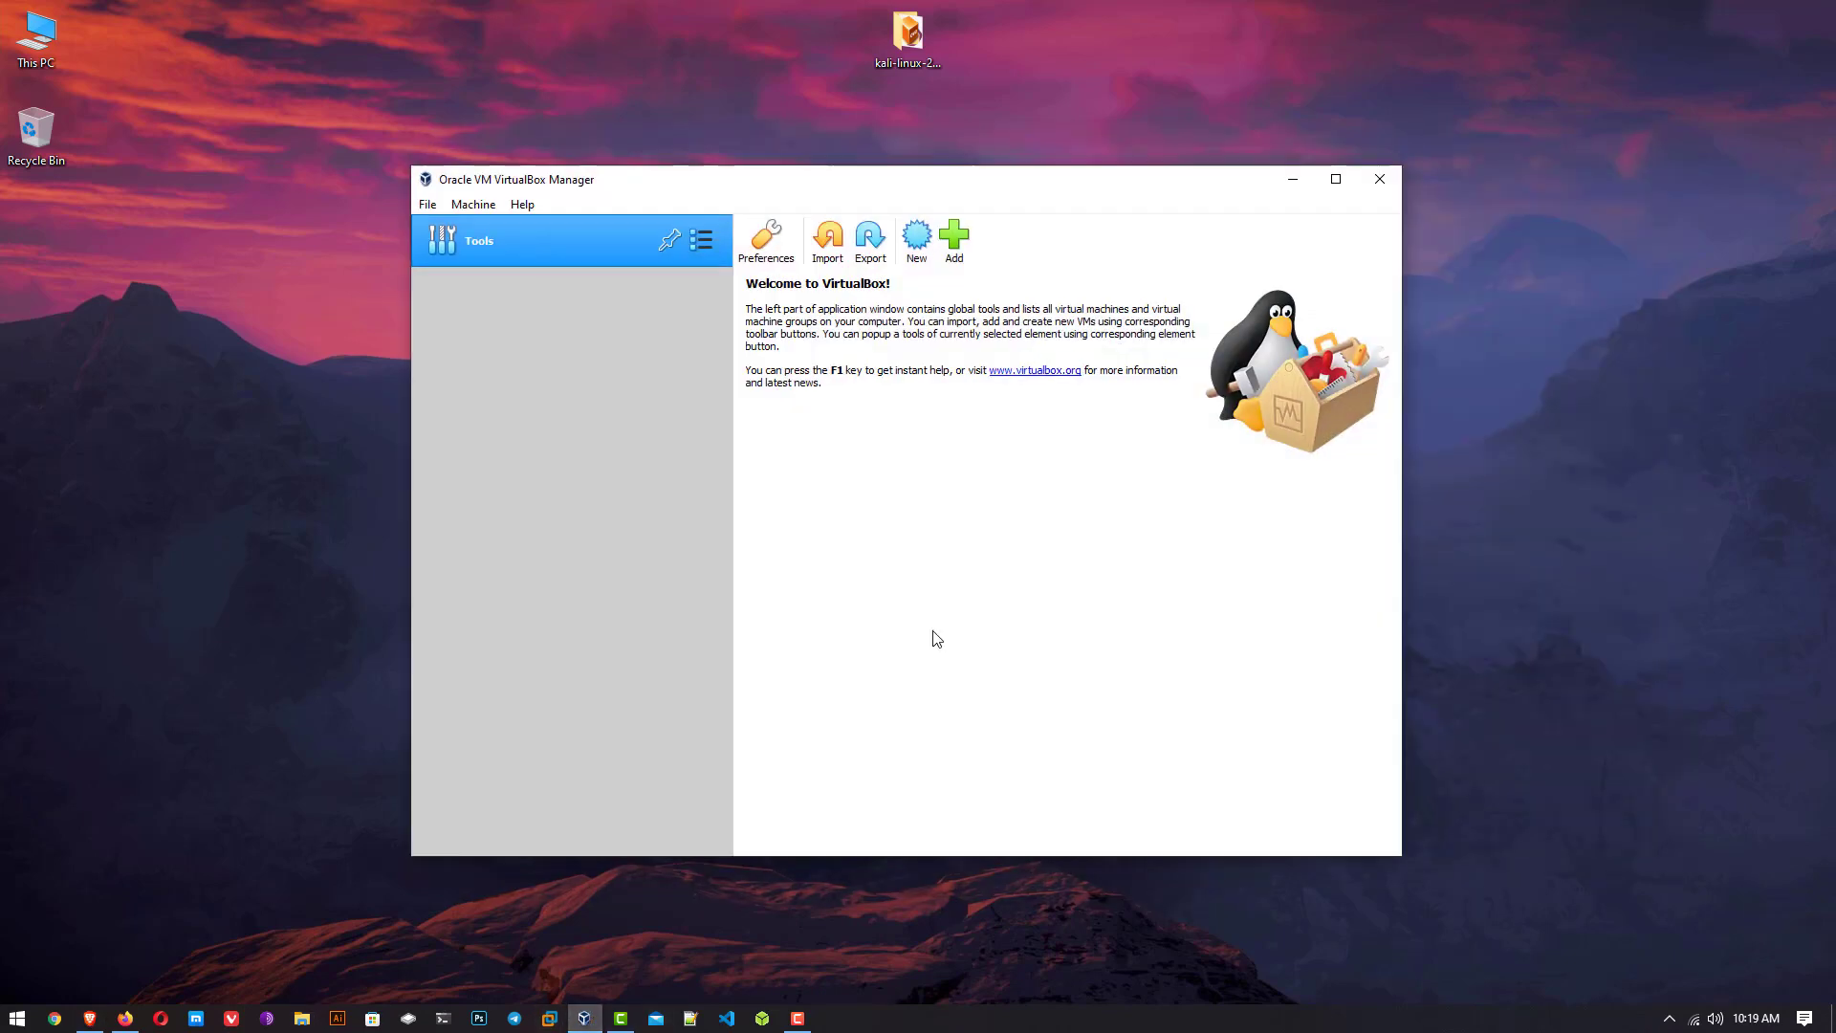
mouse_move(951, 663)
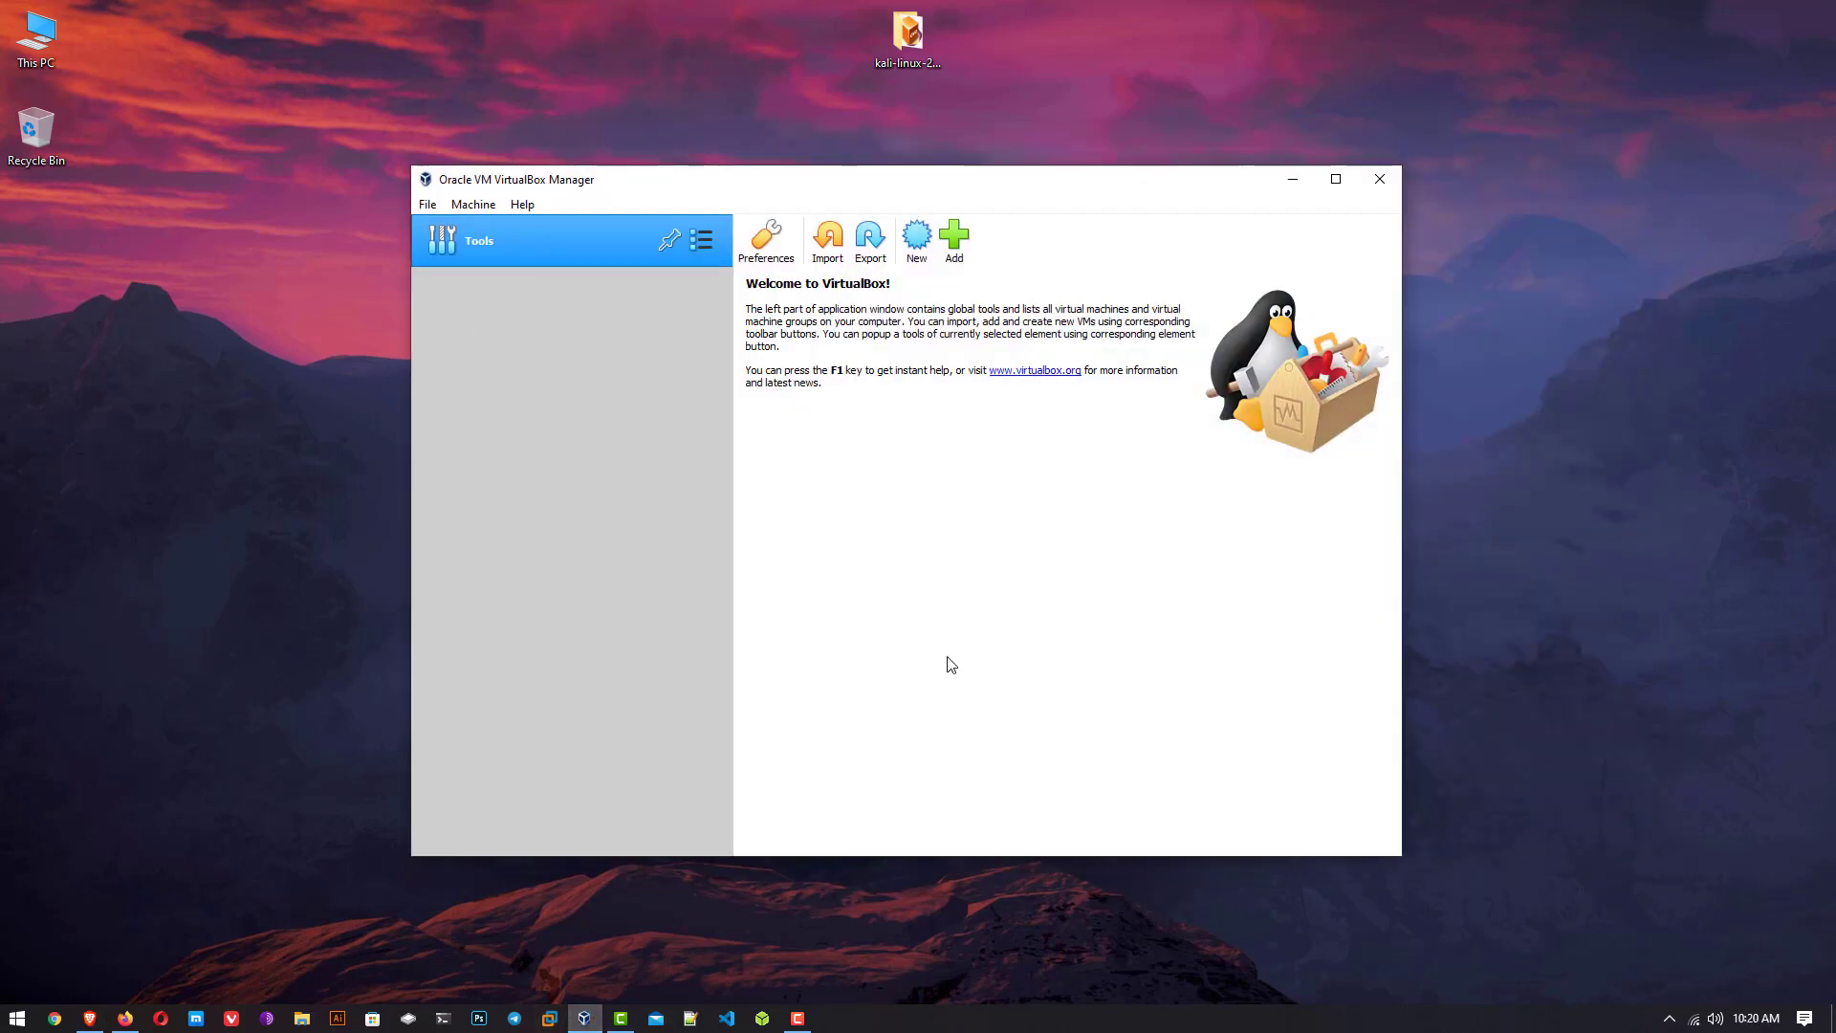
mouse_move(820, 216)
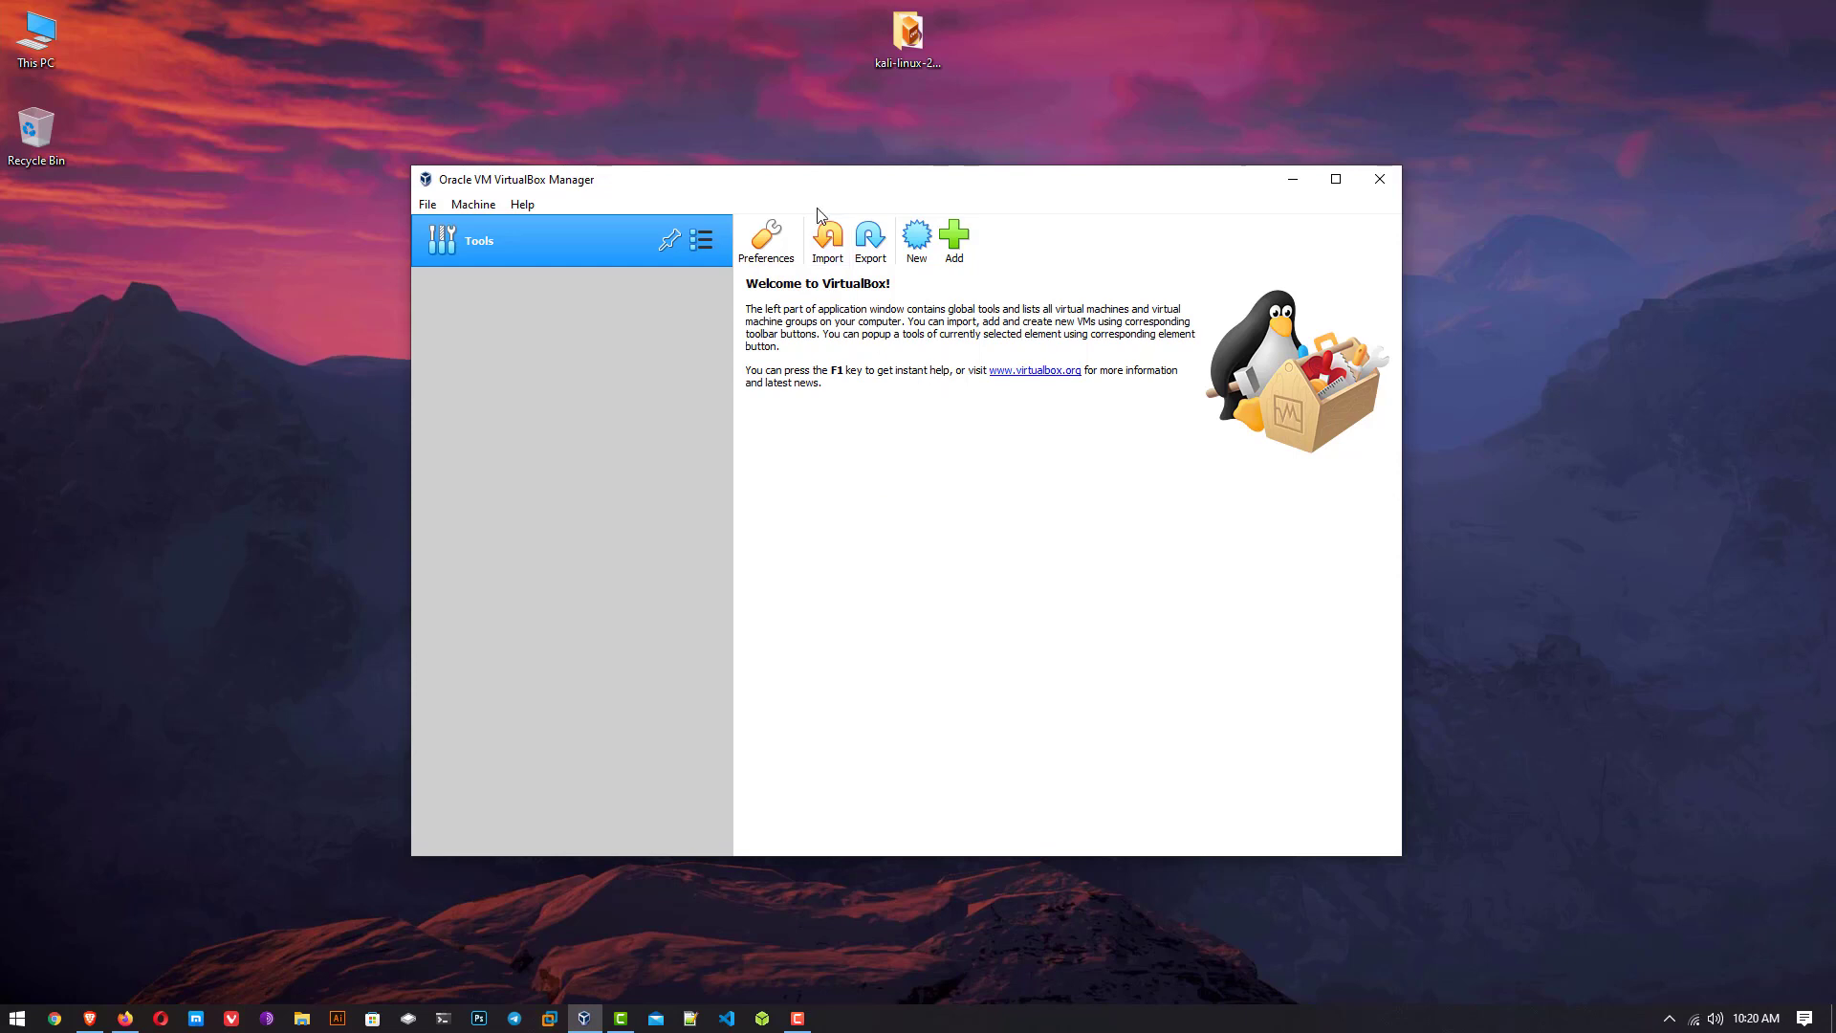
mouse_move(826, 235)
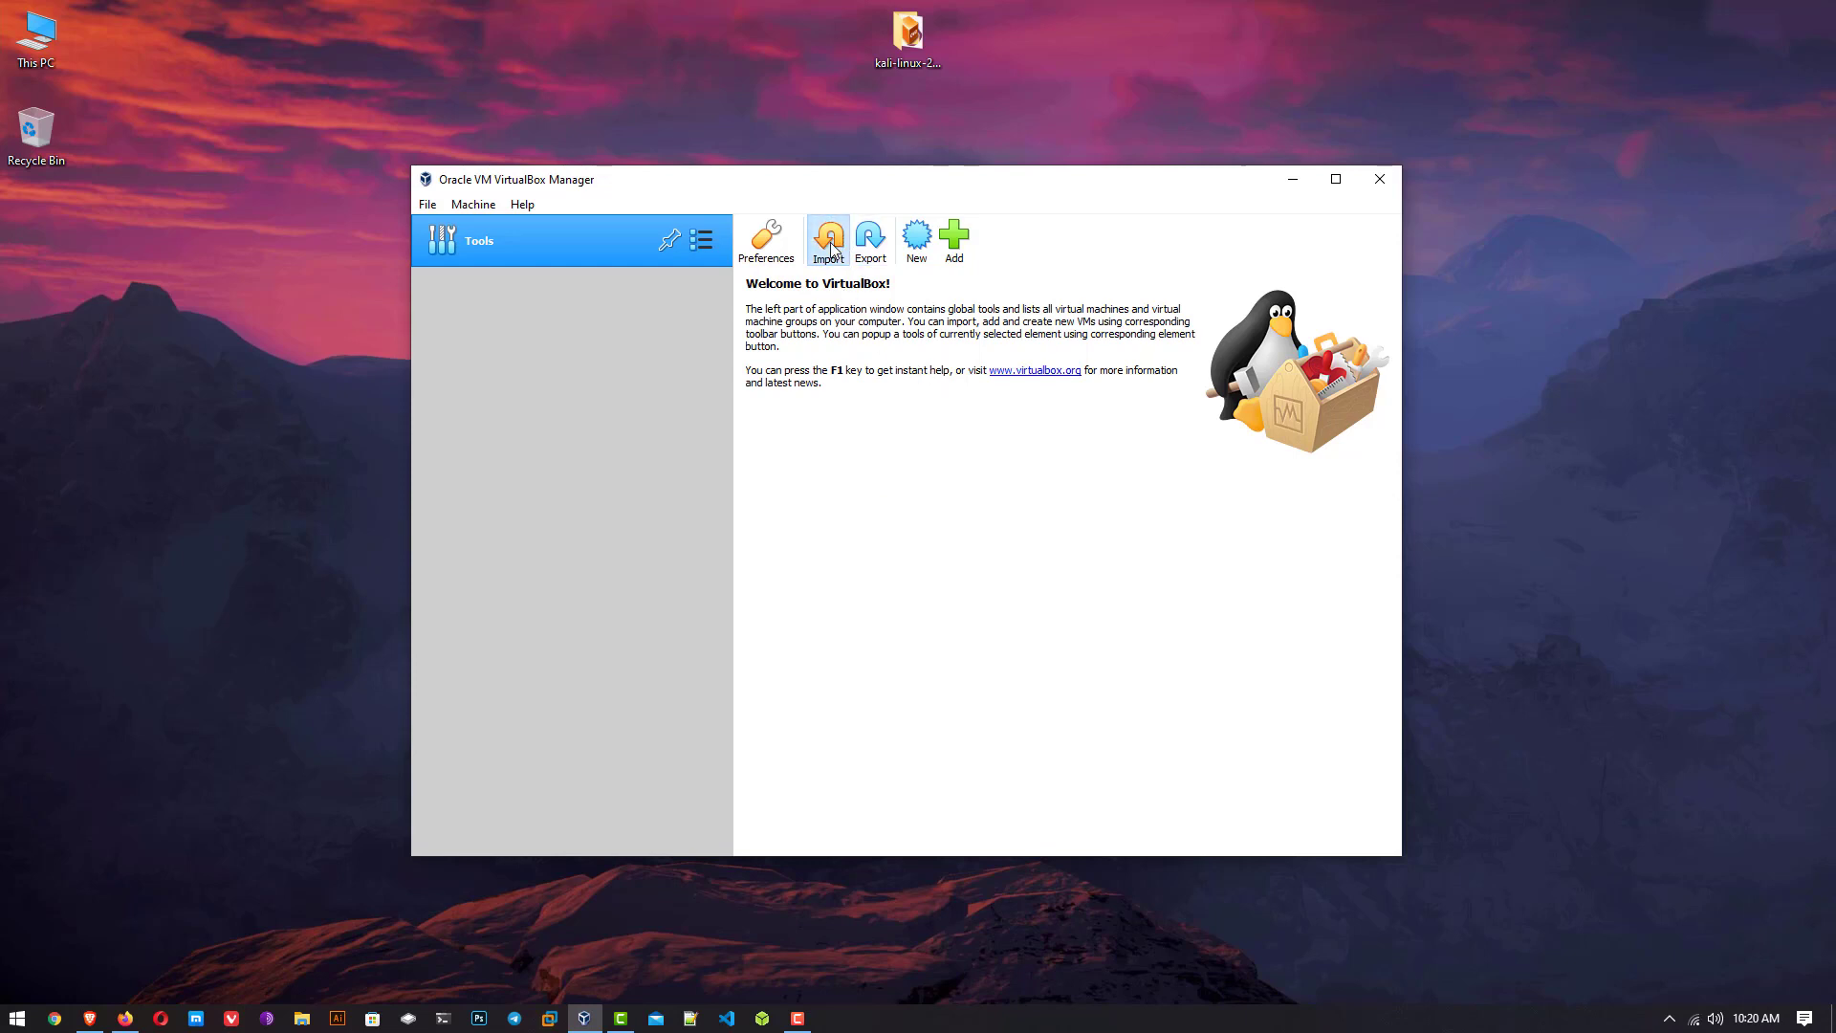
Load kali-linux-2022.1-virtualbox-amd64.ova into the Import Appliance wizard and continue to its settings.
click(828, 241)
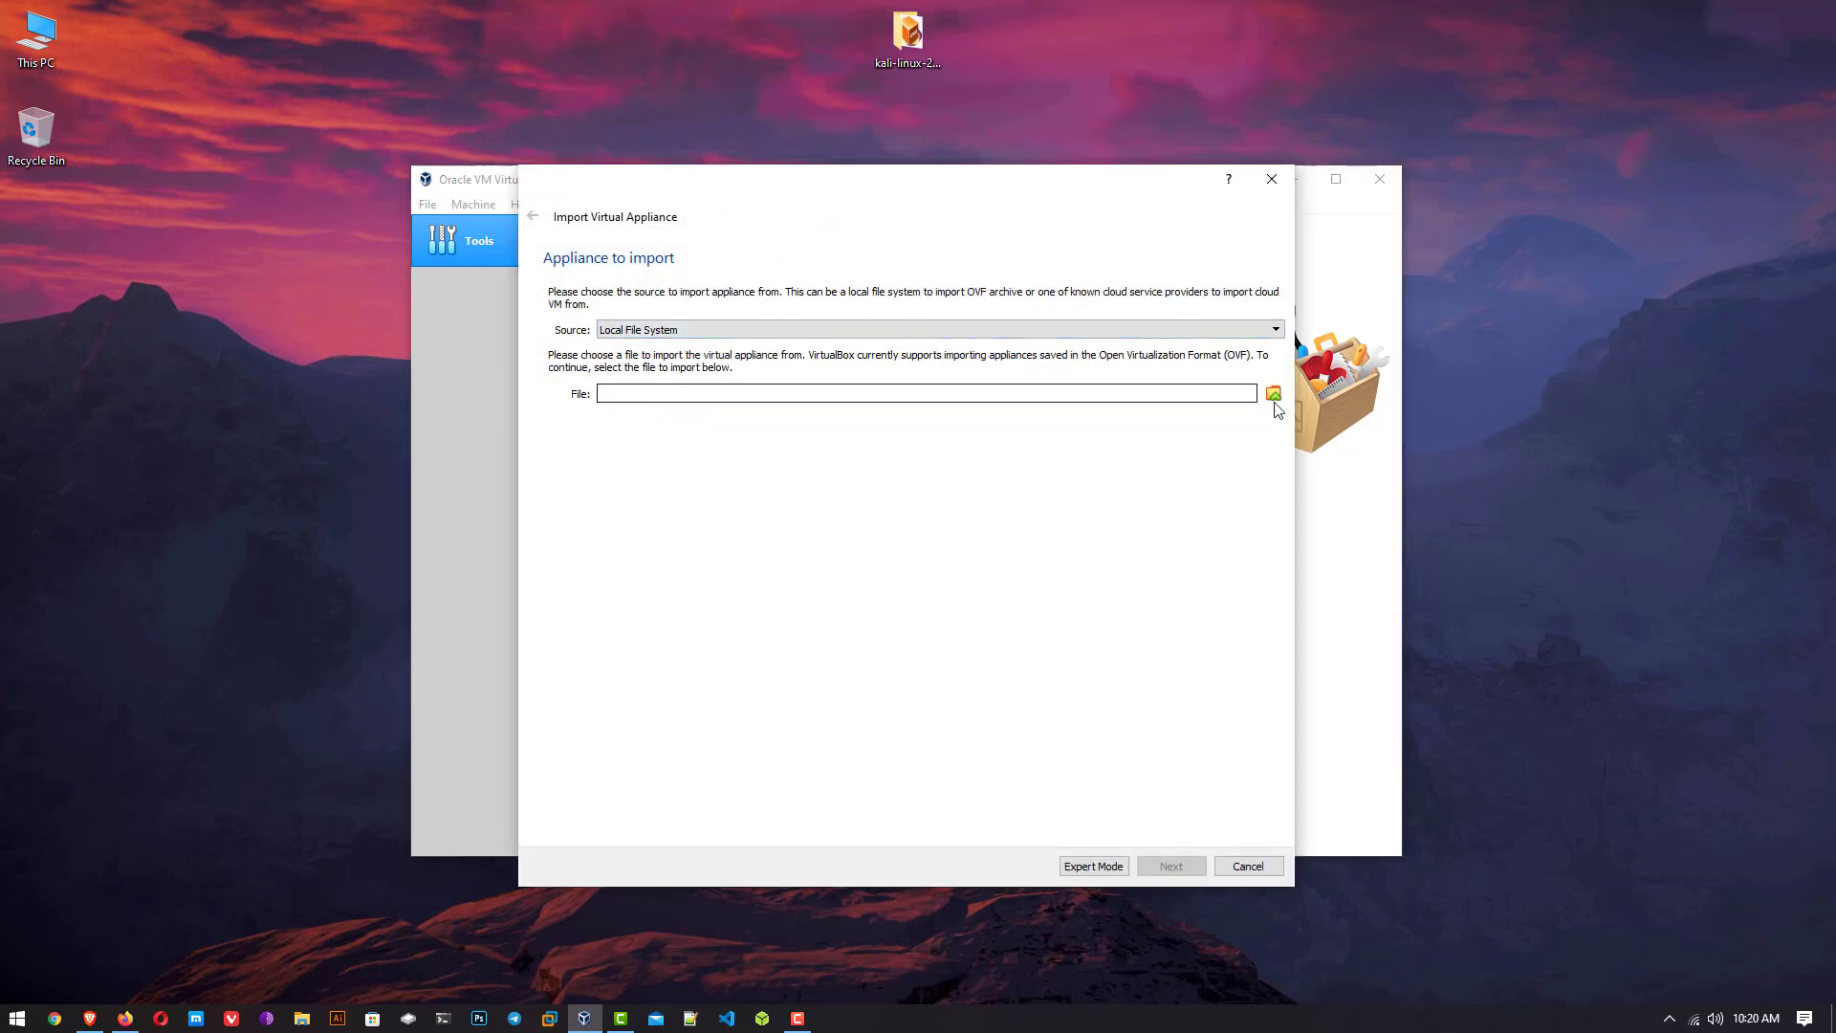
click(1274, 392)
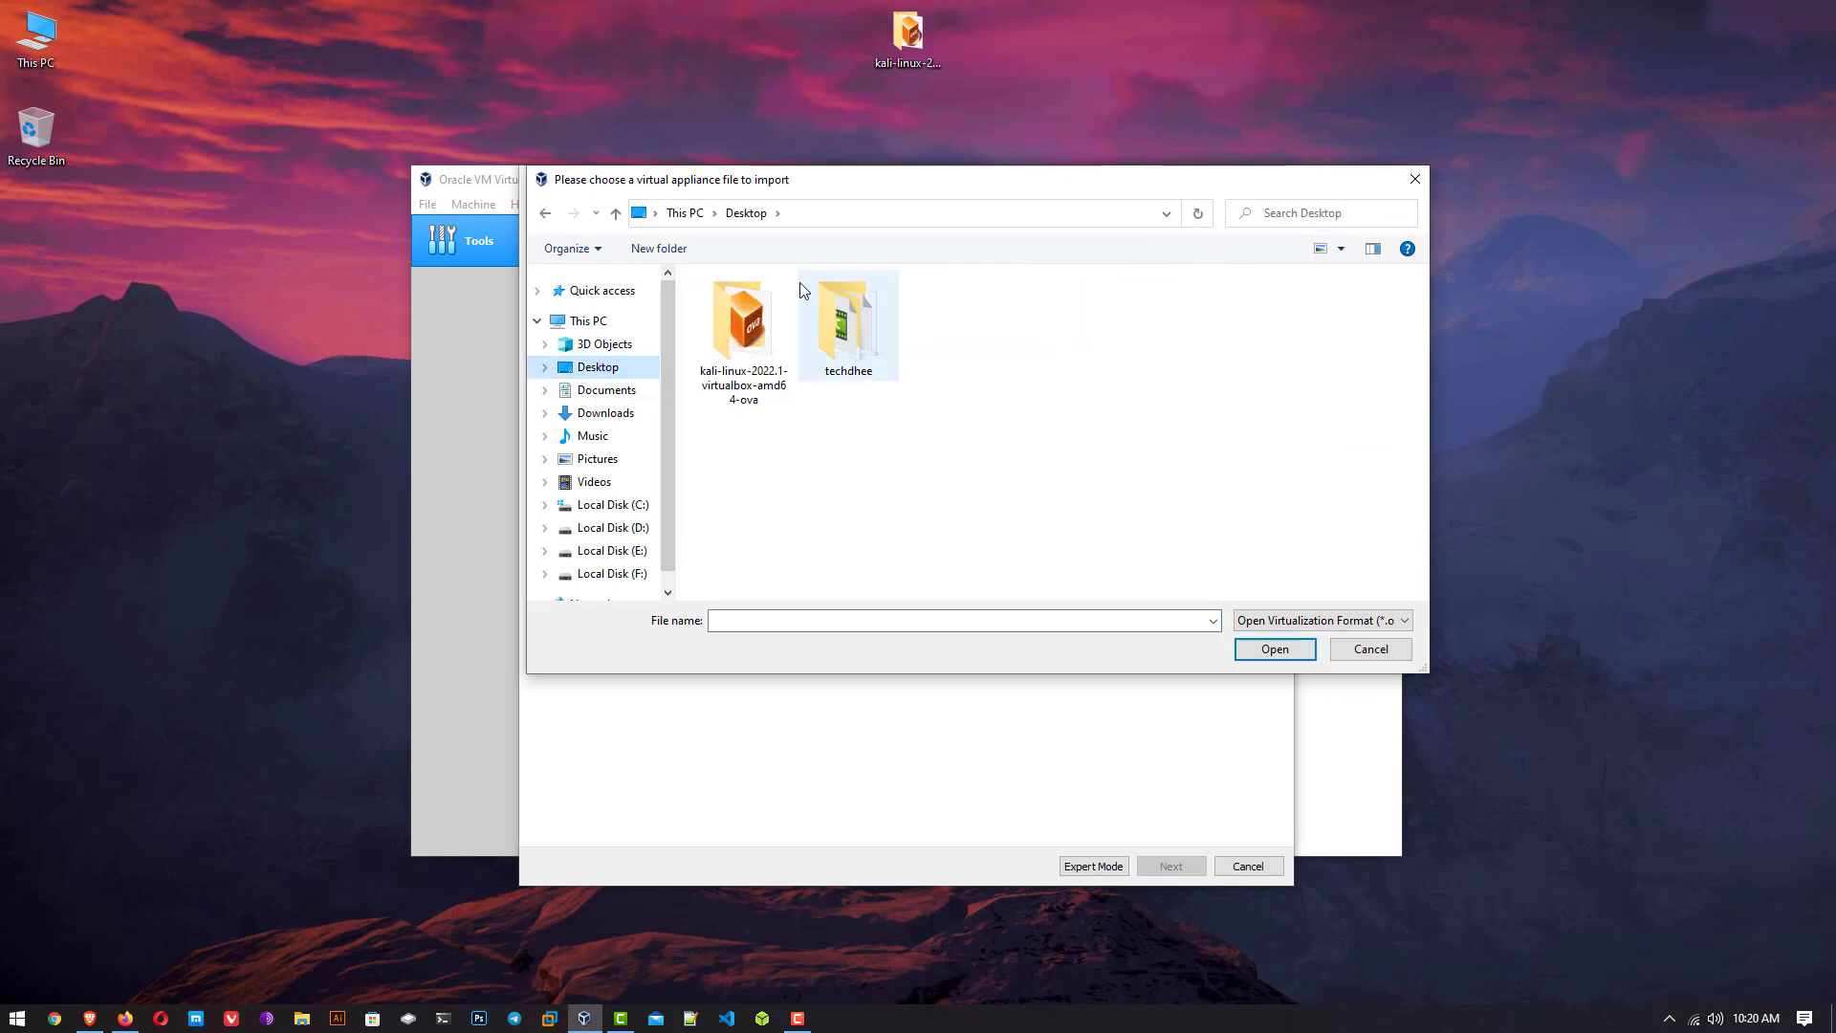
double_click(742, 315)
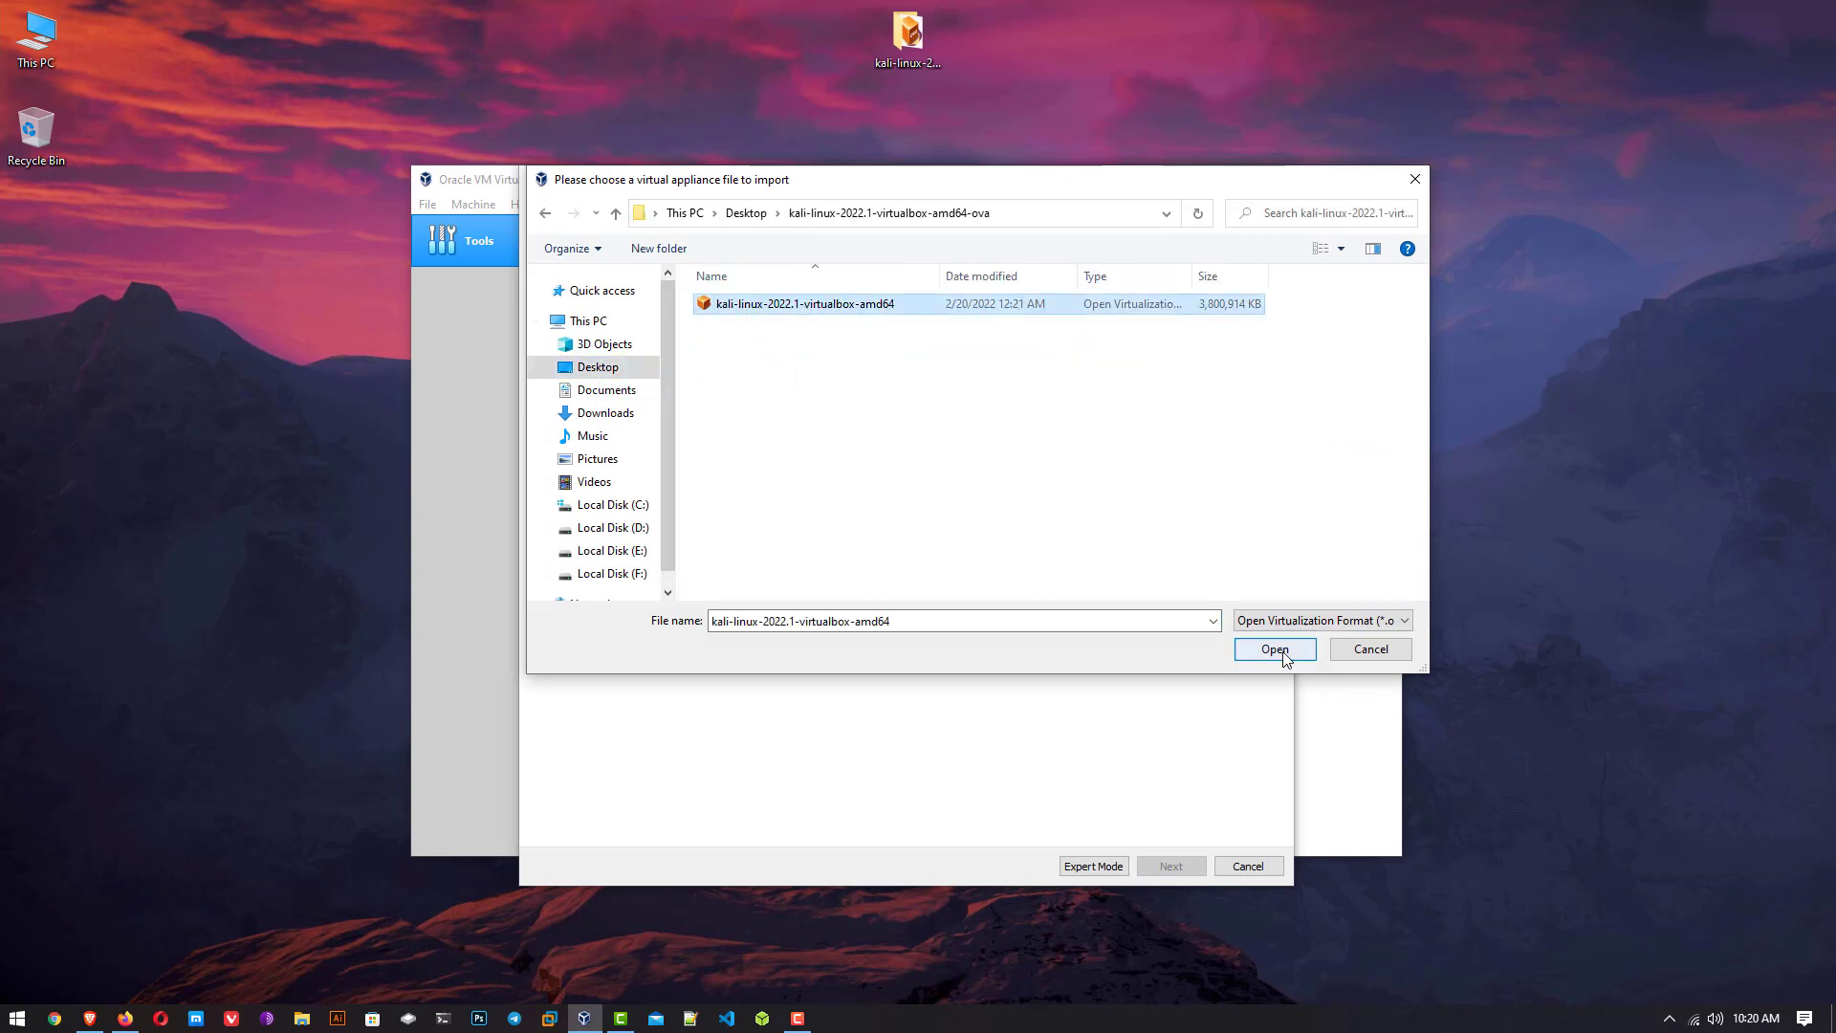
click(1274, 648)
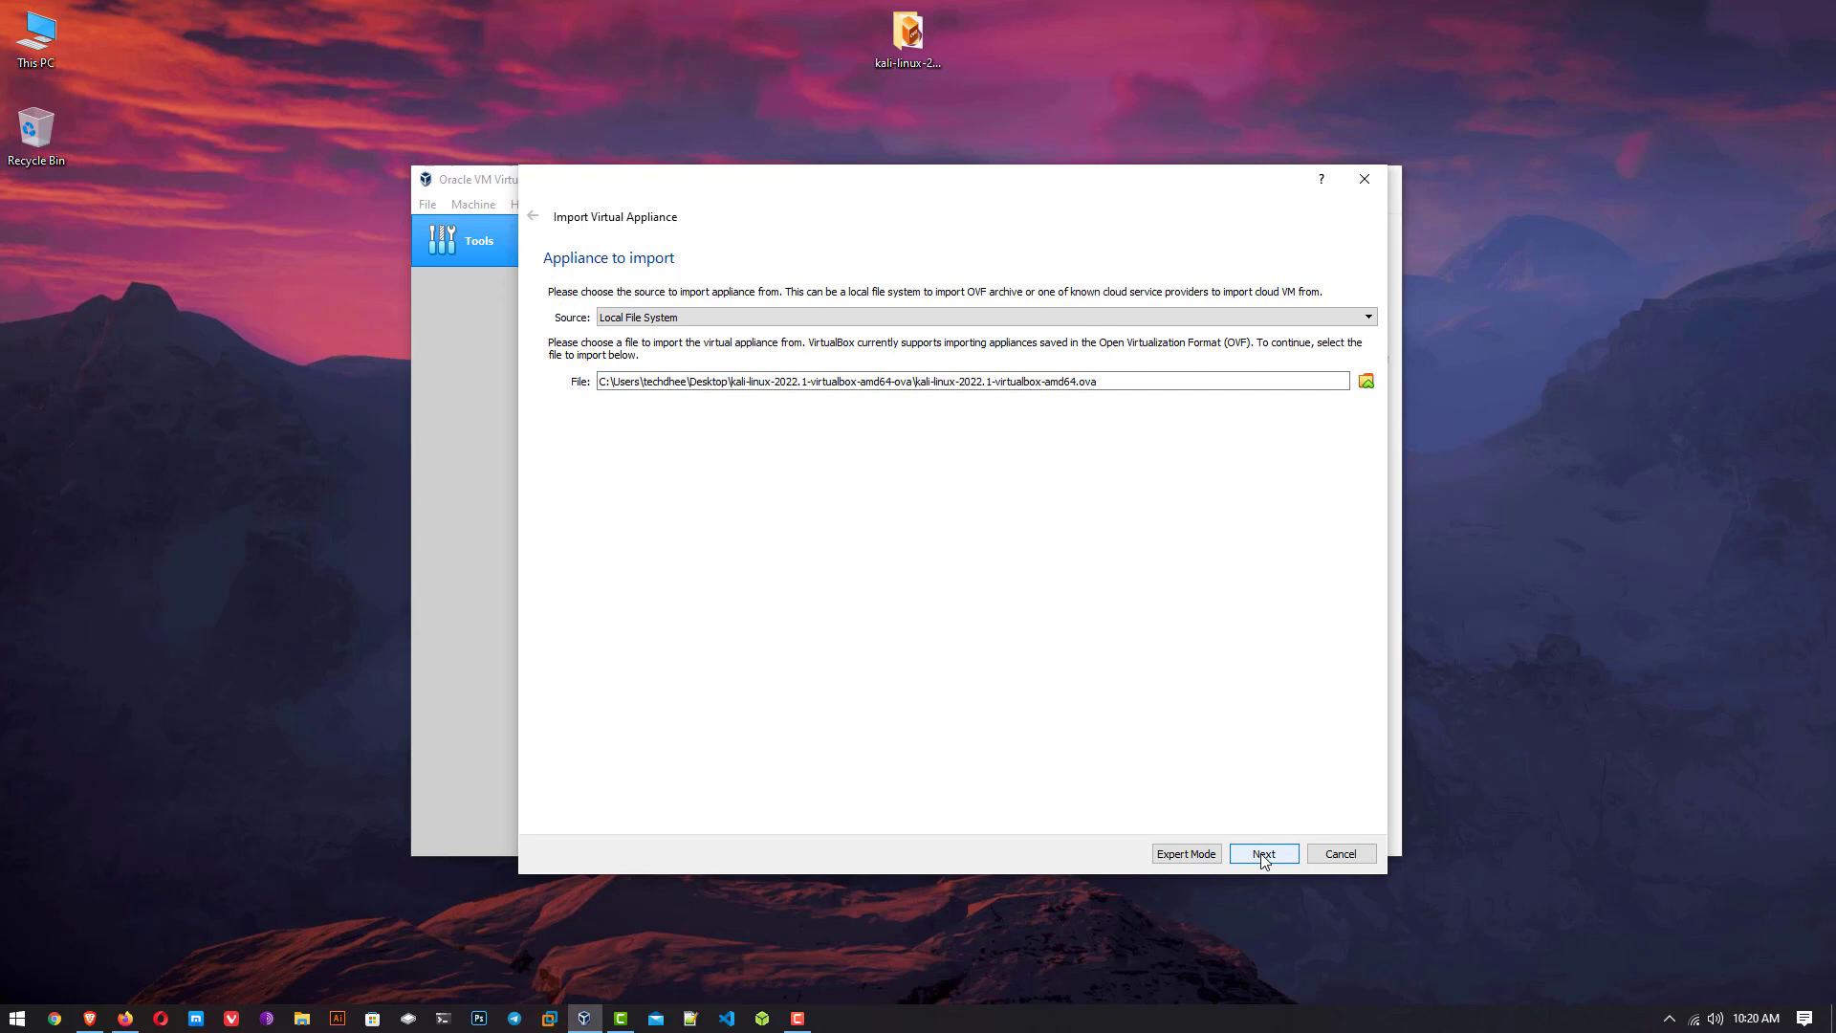
click(1264, 854)
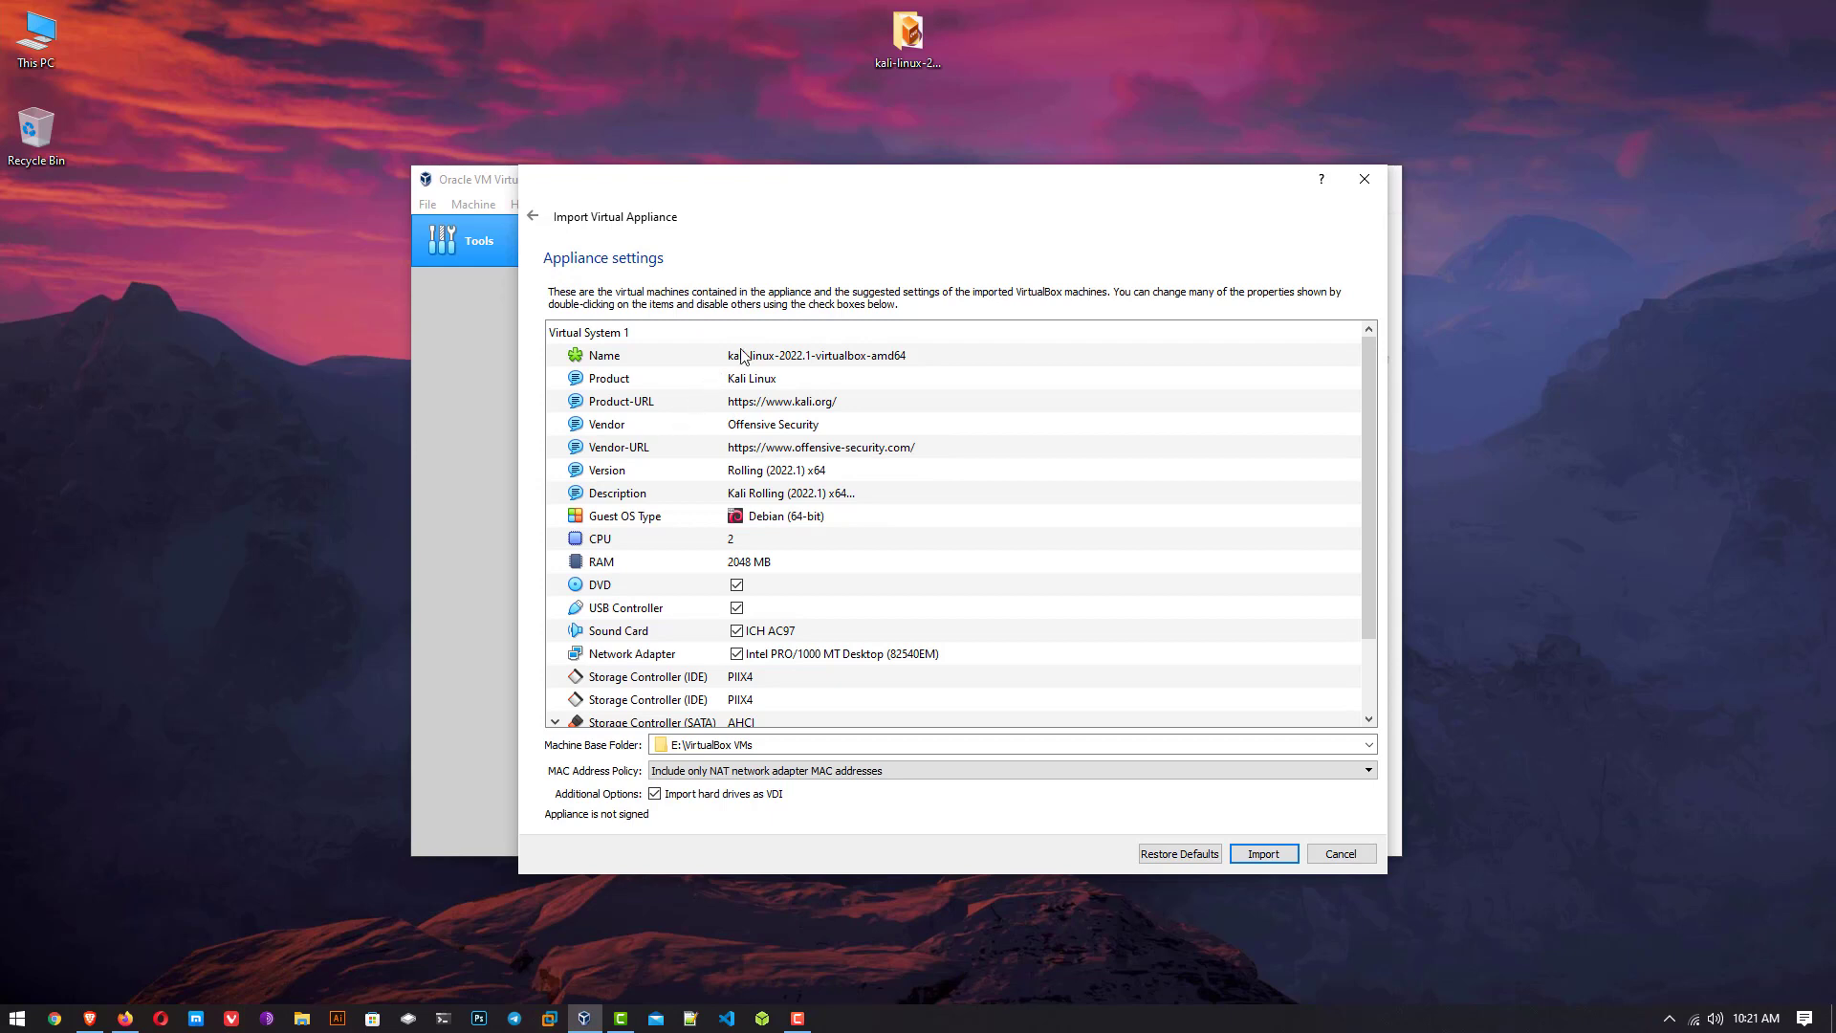
Review the appliance settings list and begin the import, bringing up the license agreement.
scroll(down, 3)
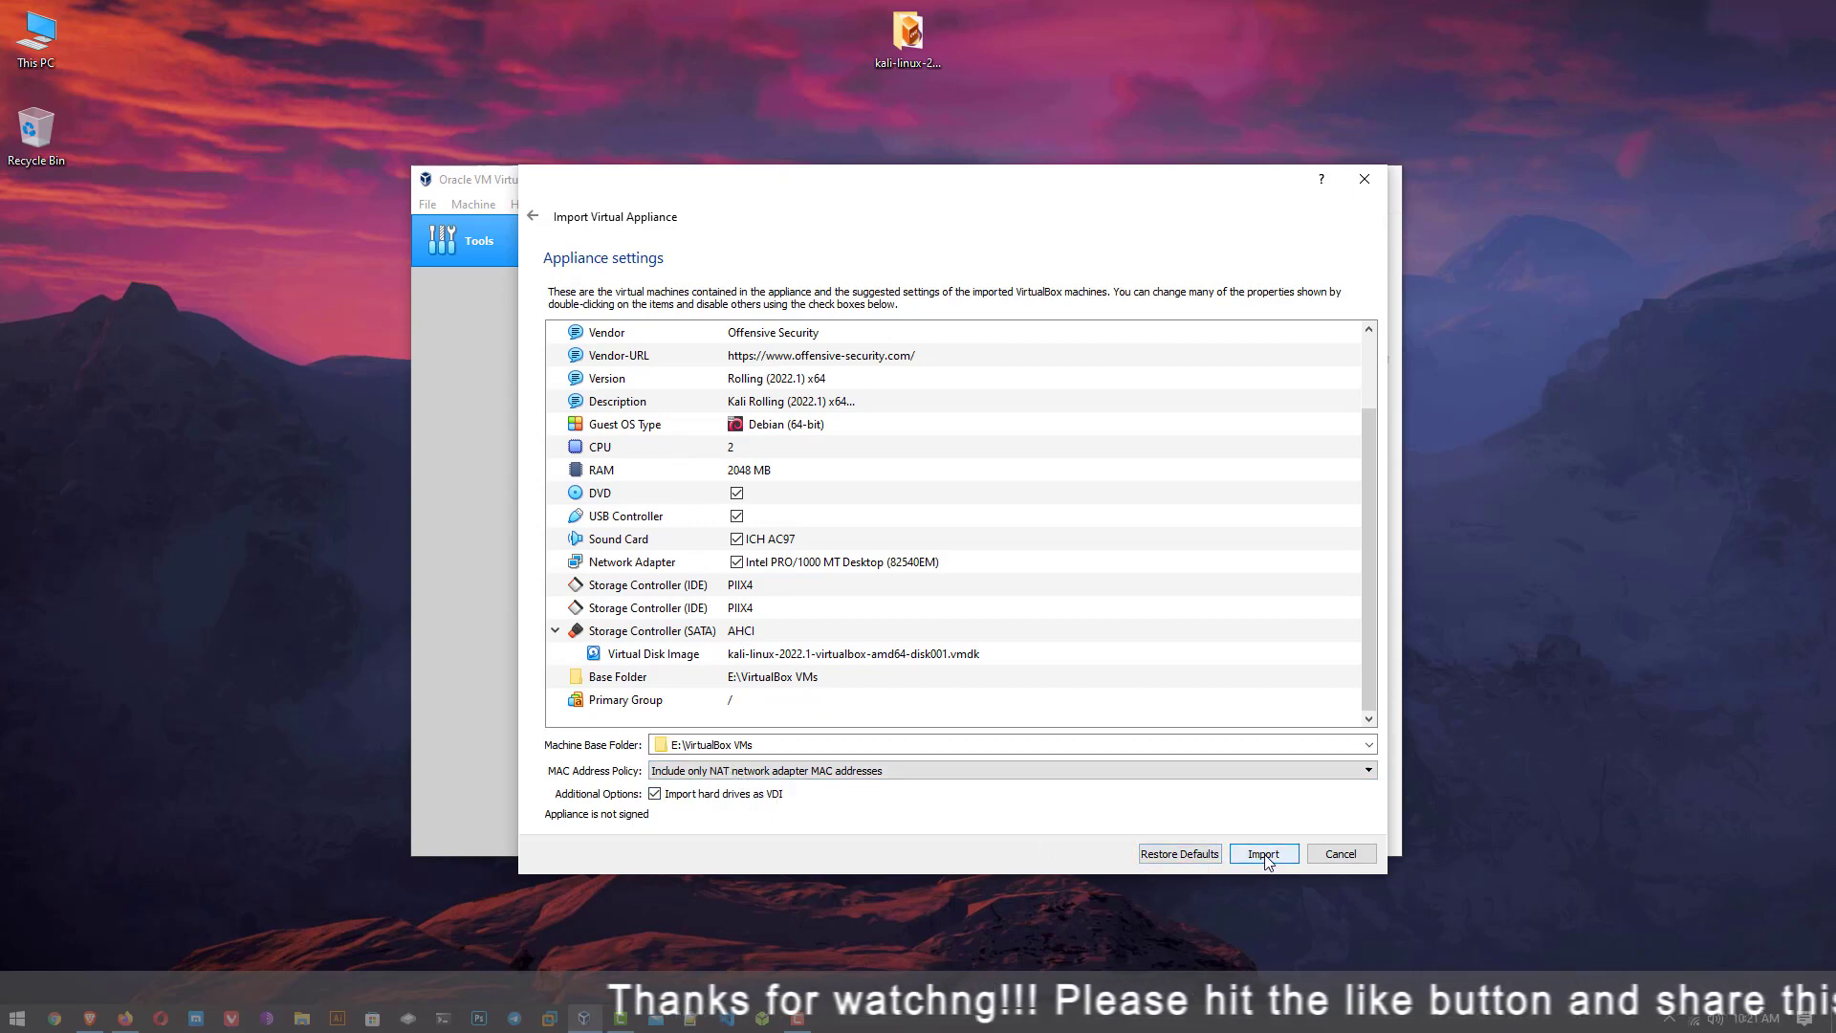
click(1264, 853)
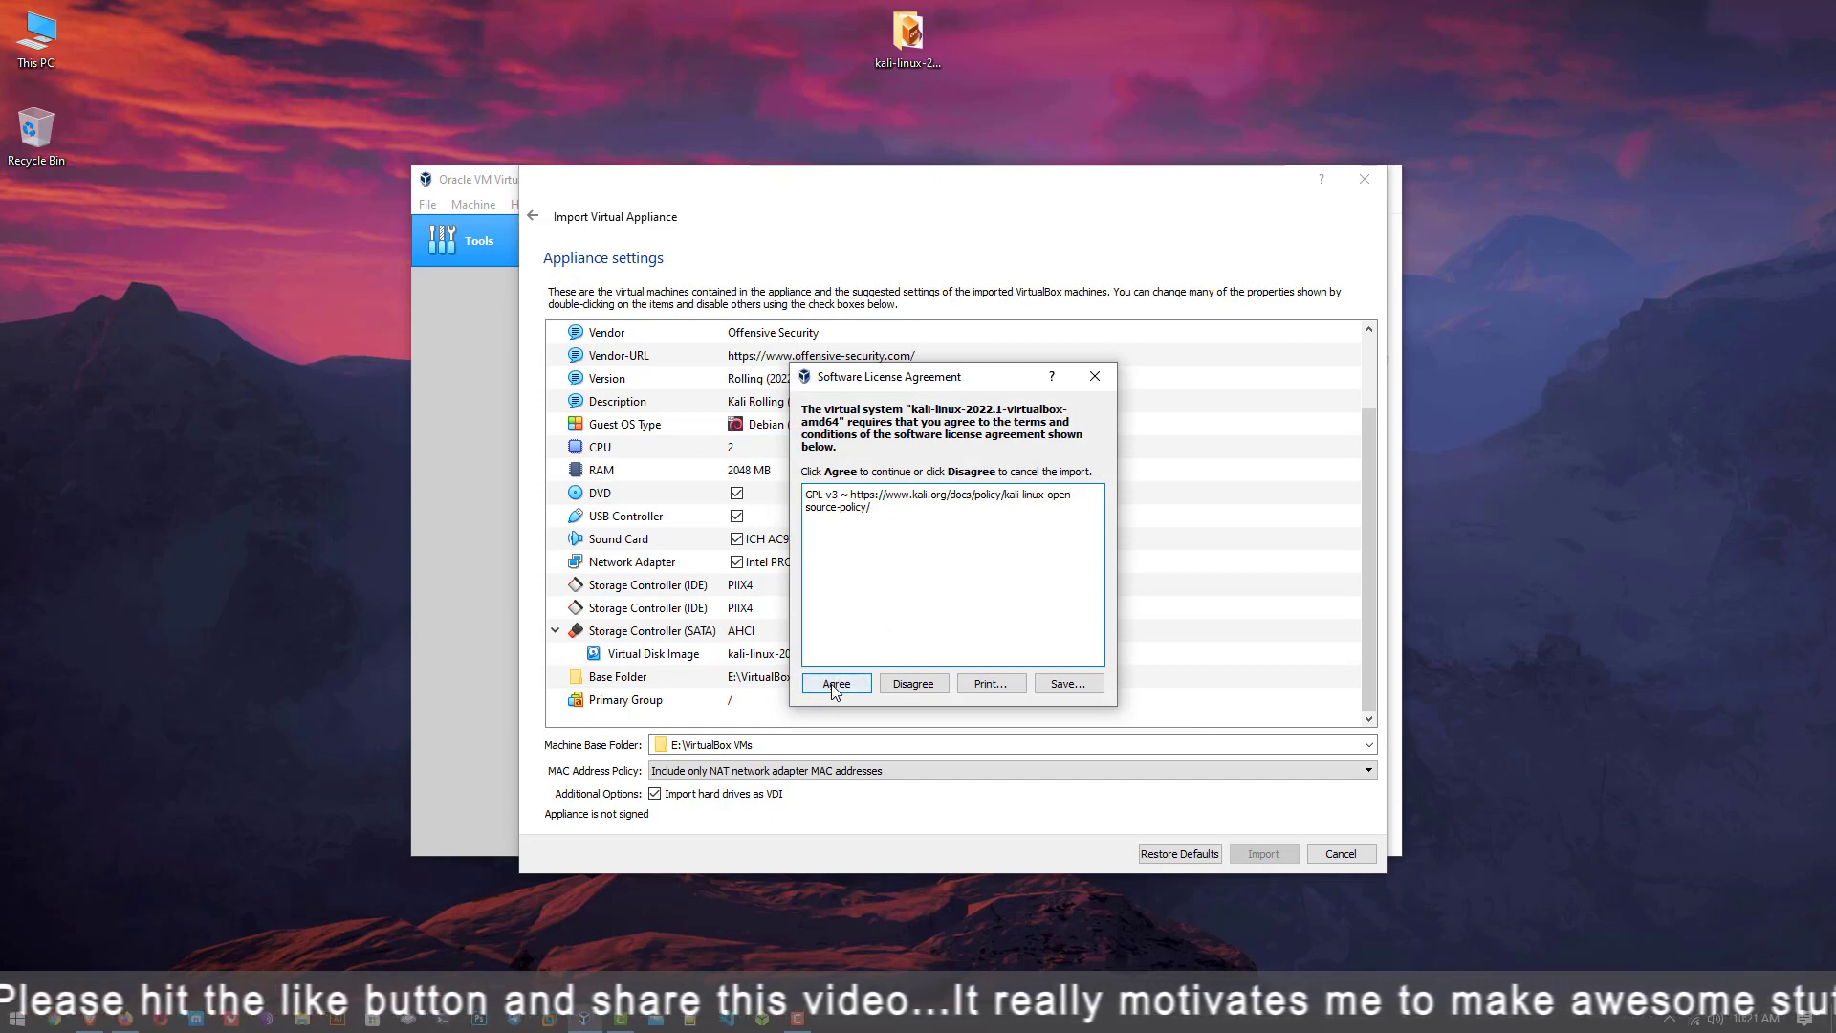
Agree to the Kali license so the VM imports, then bring up its Settings window.
click(834, 683)
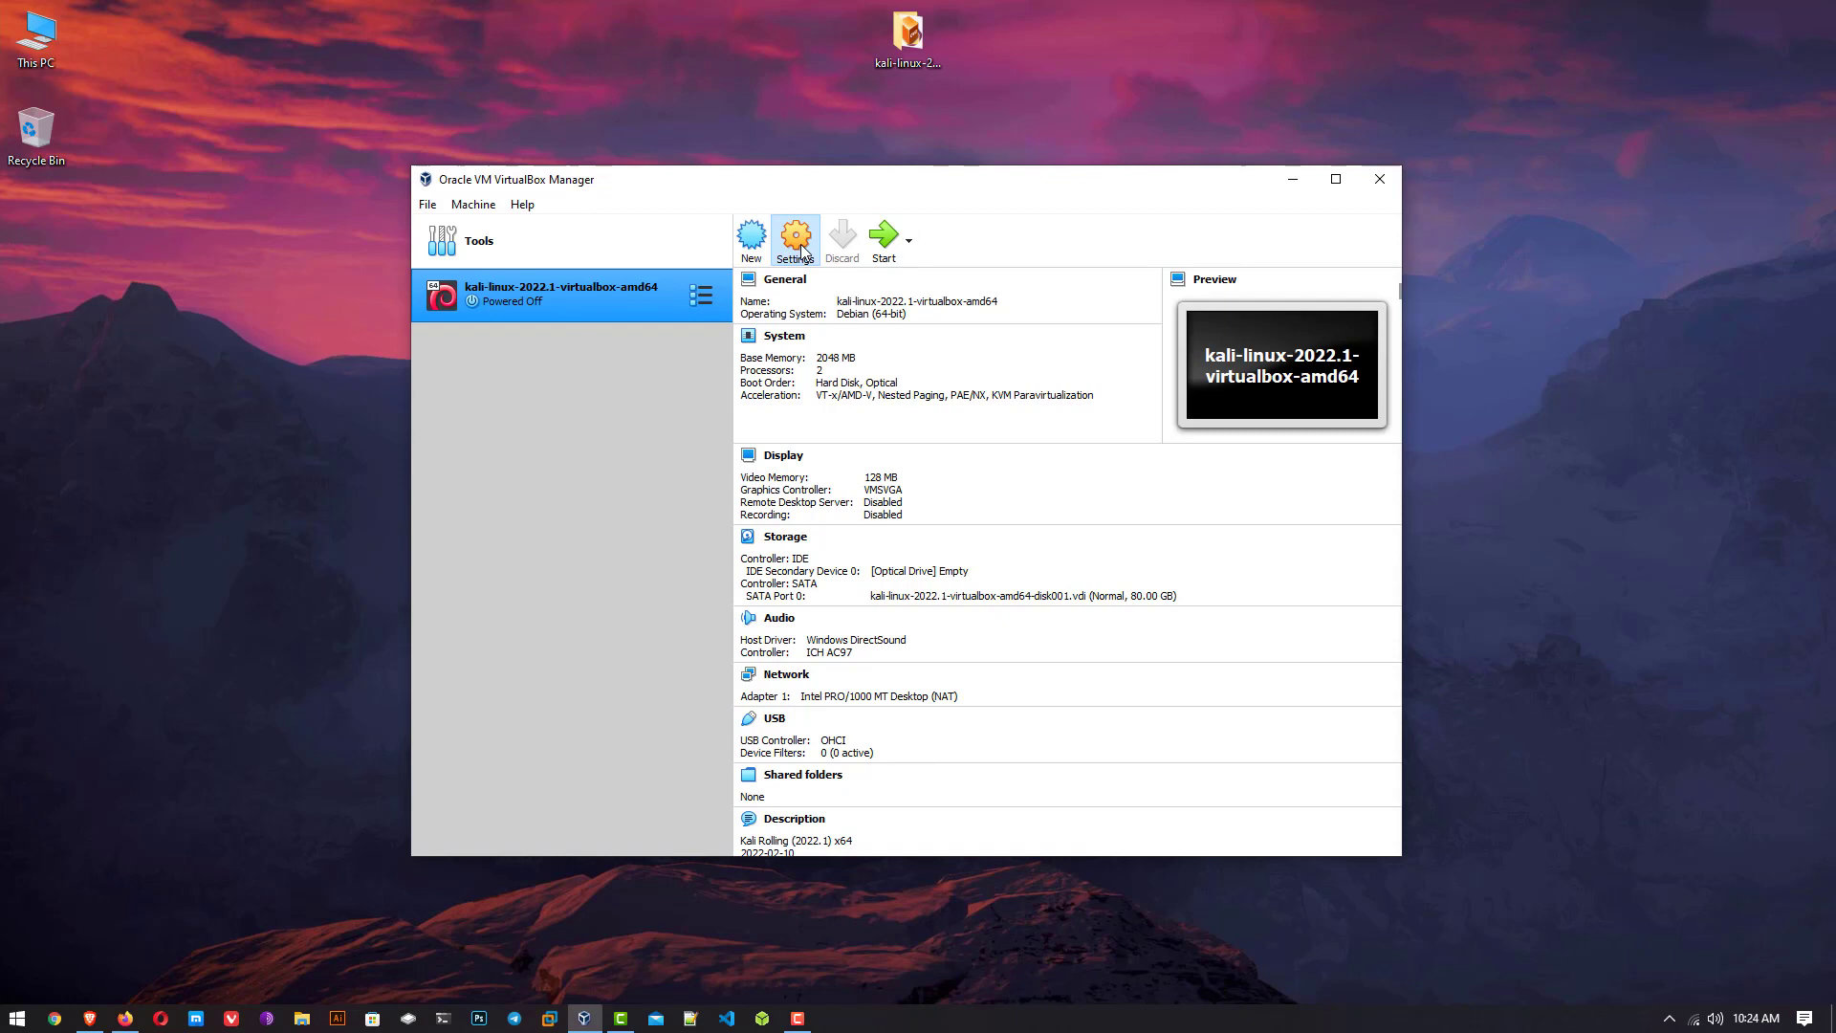
click(793, 239)
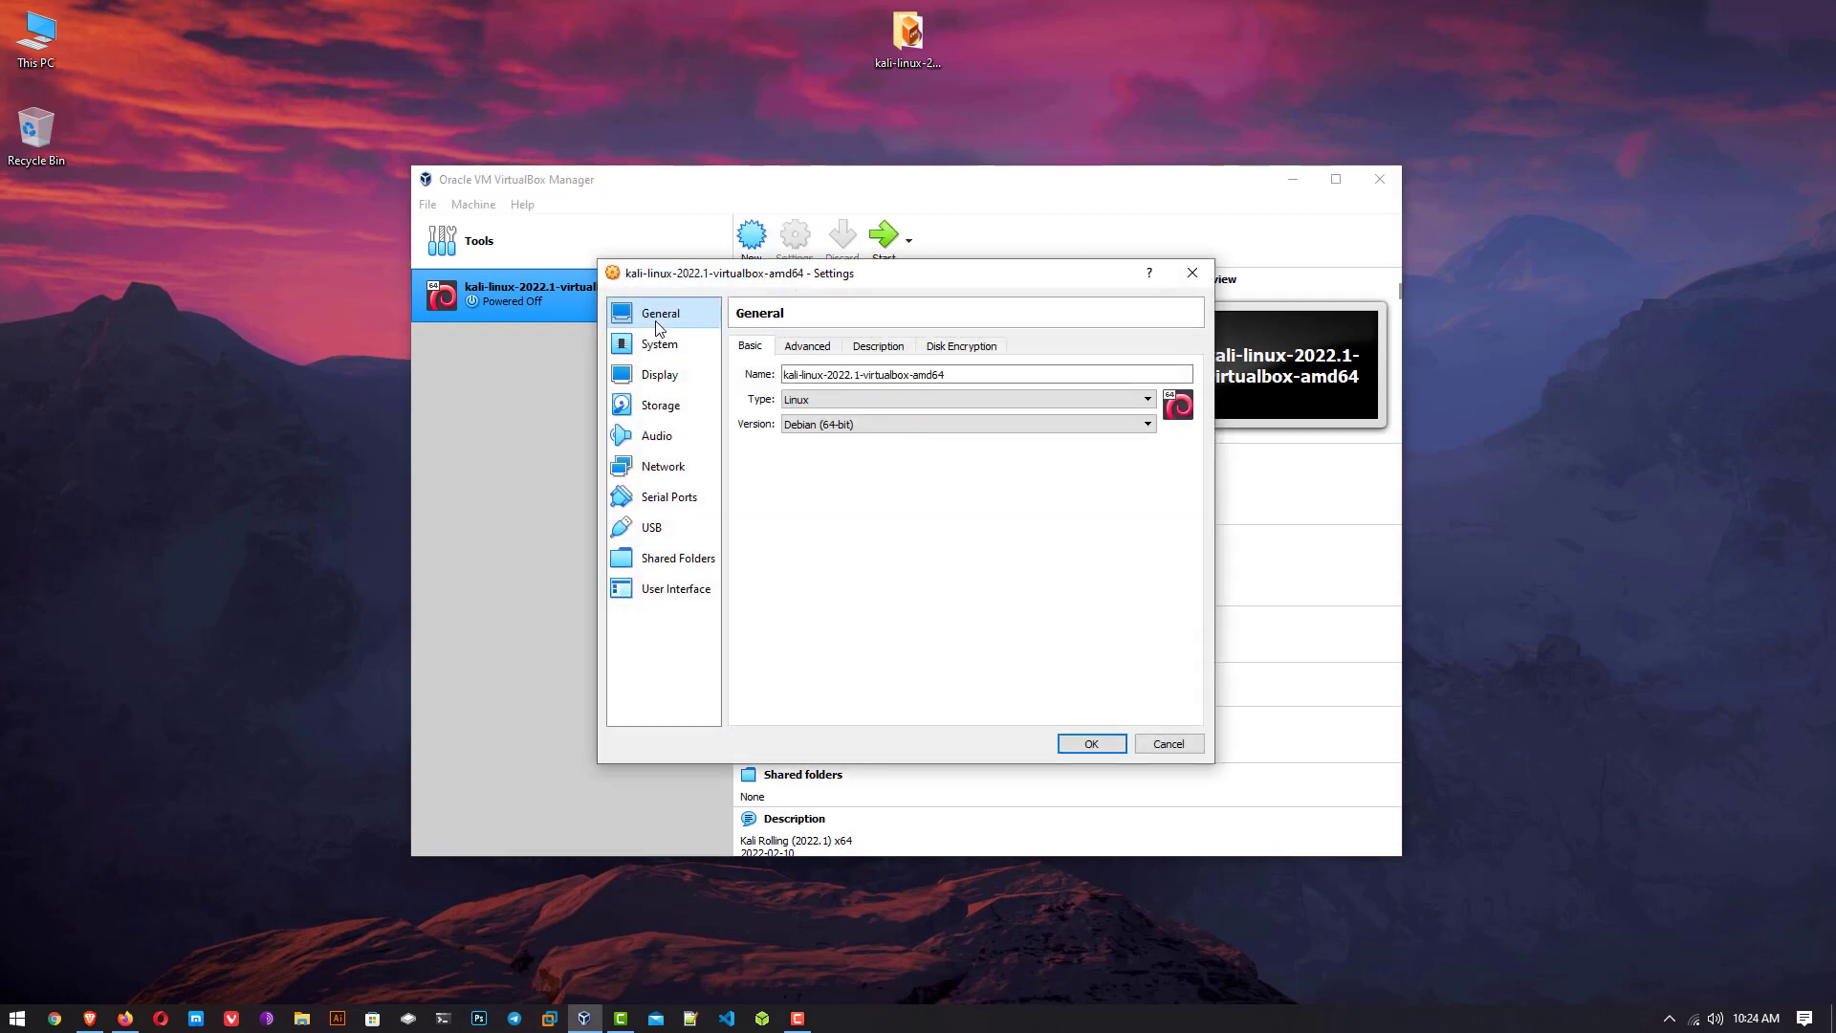
Read the General Advanced and Description pages, selecting the default username and password lines.
click(805, 346)
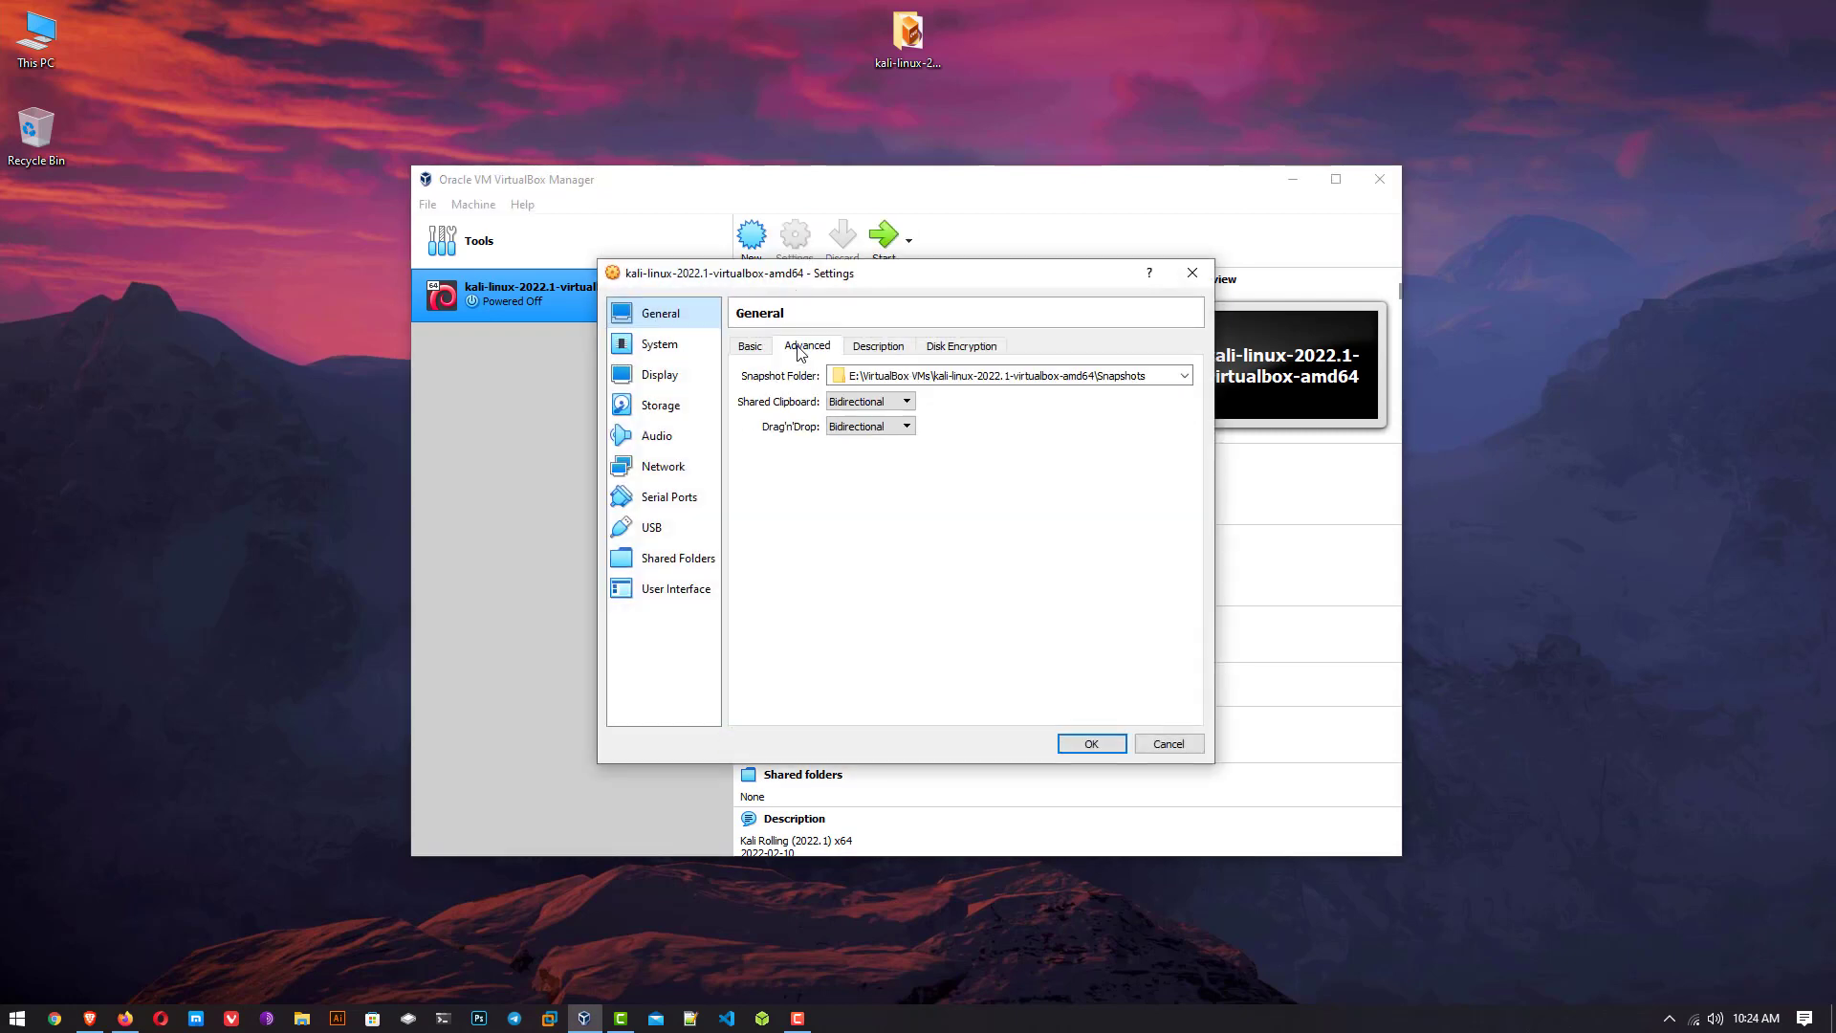
click(876, 344)
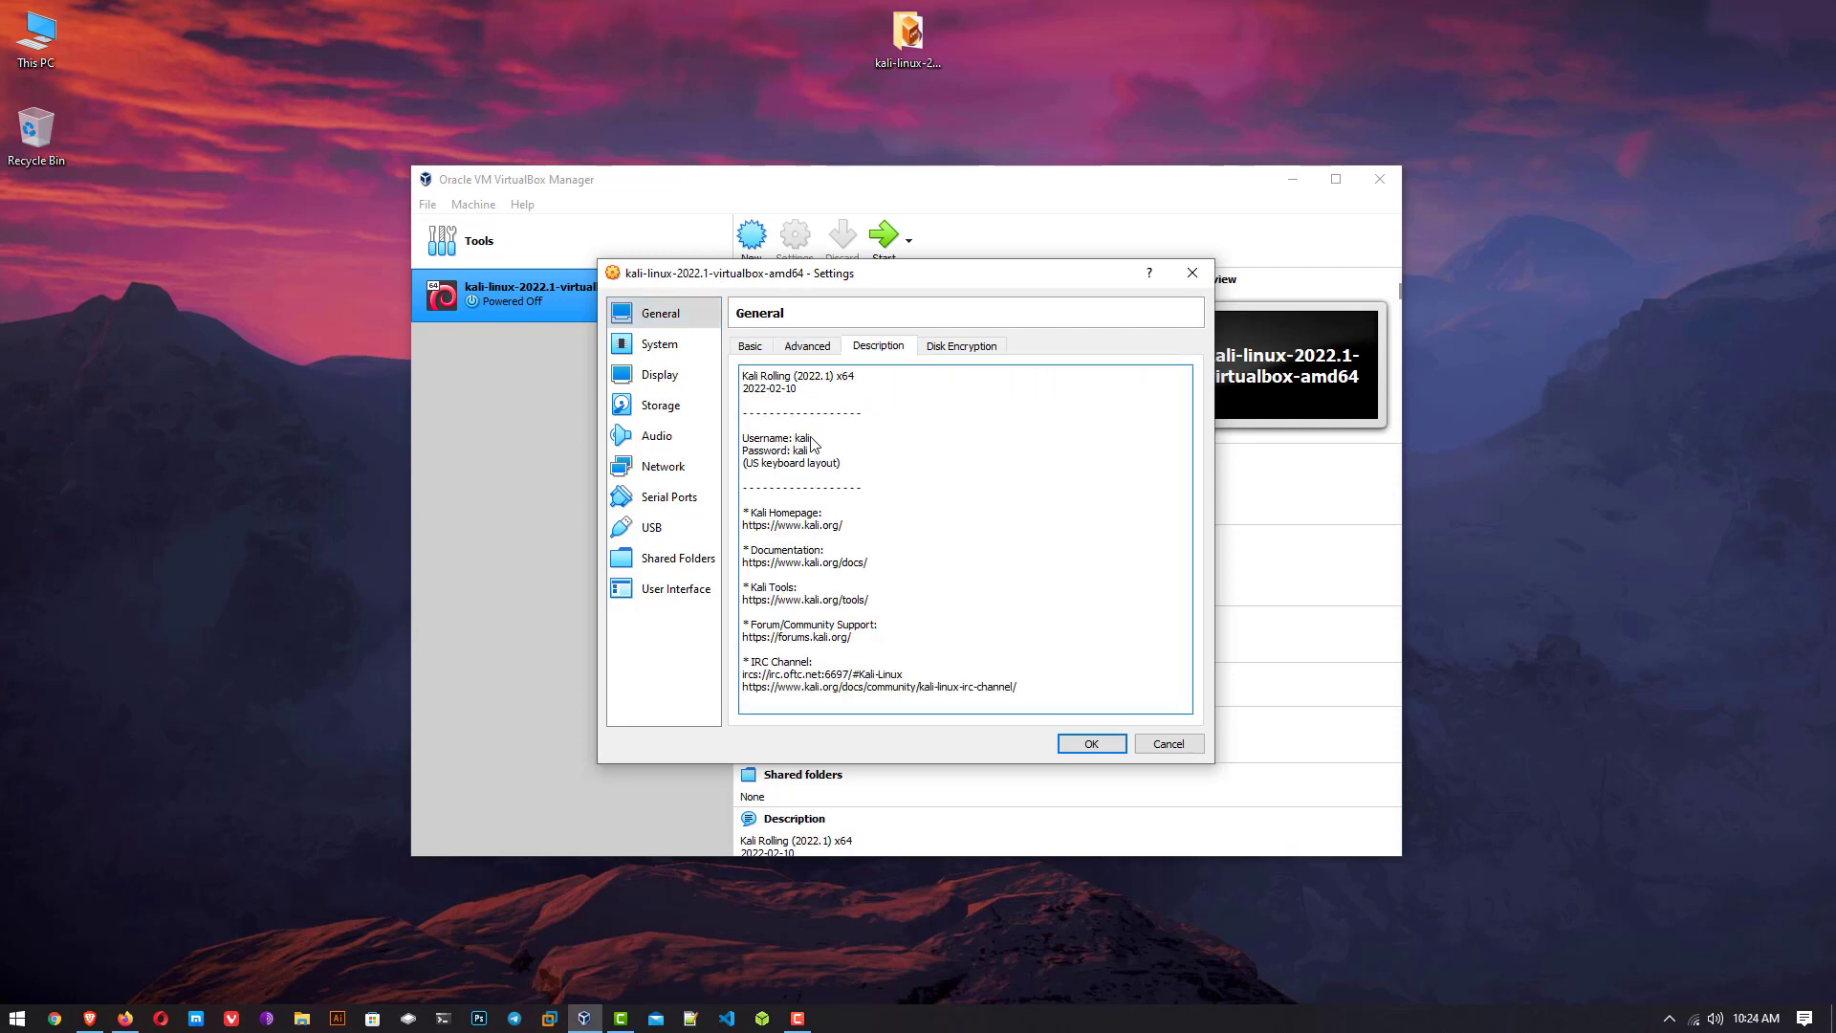
drag(742, 438, 821, 457)
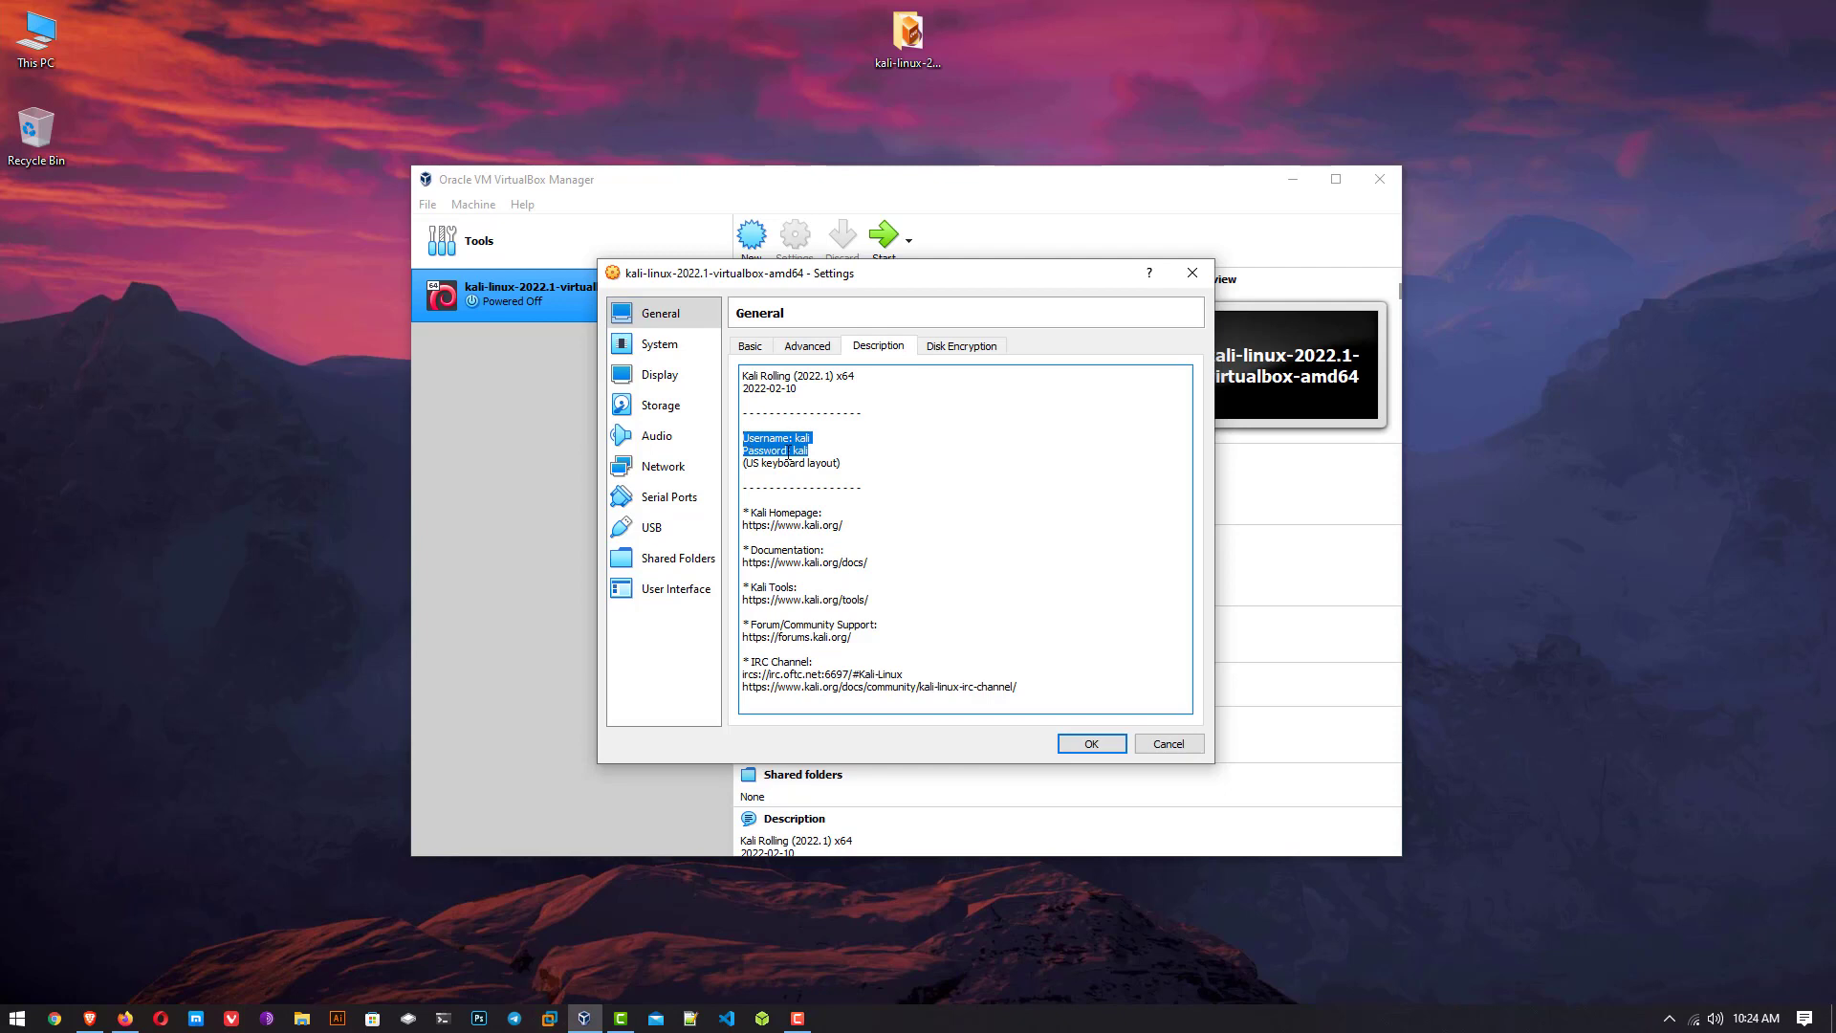
Set System base memory to 4096 MB and 2 processors, then view the Acceleration options.
click(660, 342)
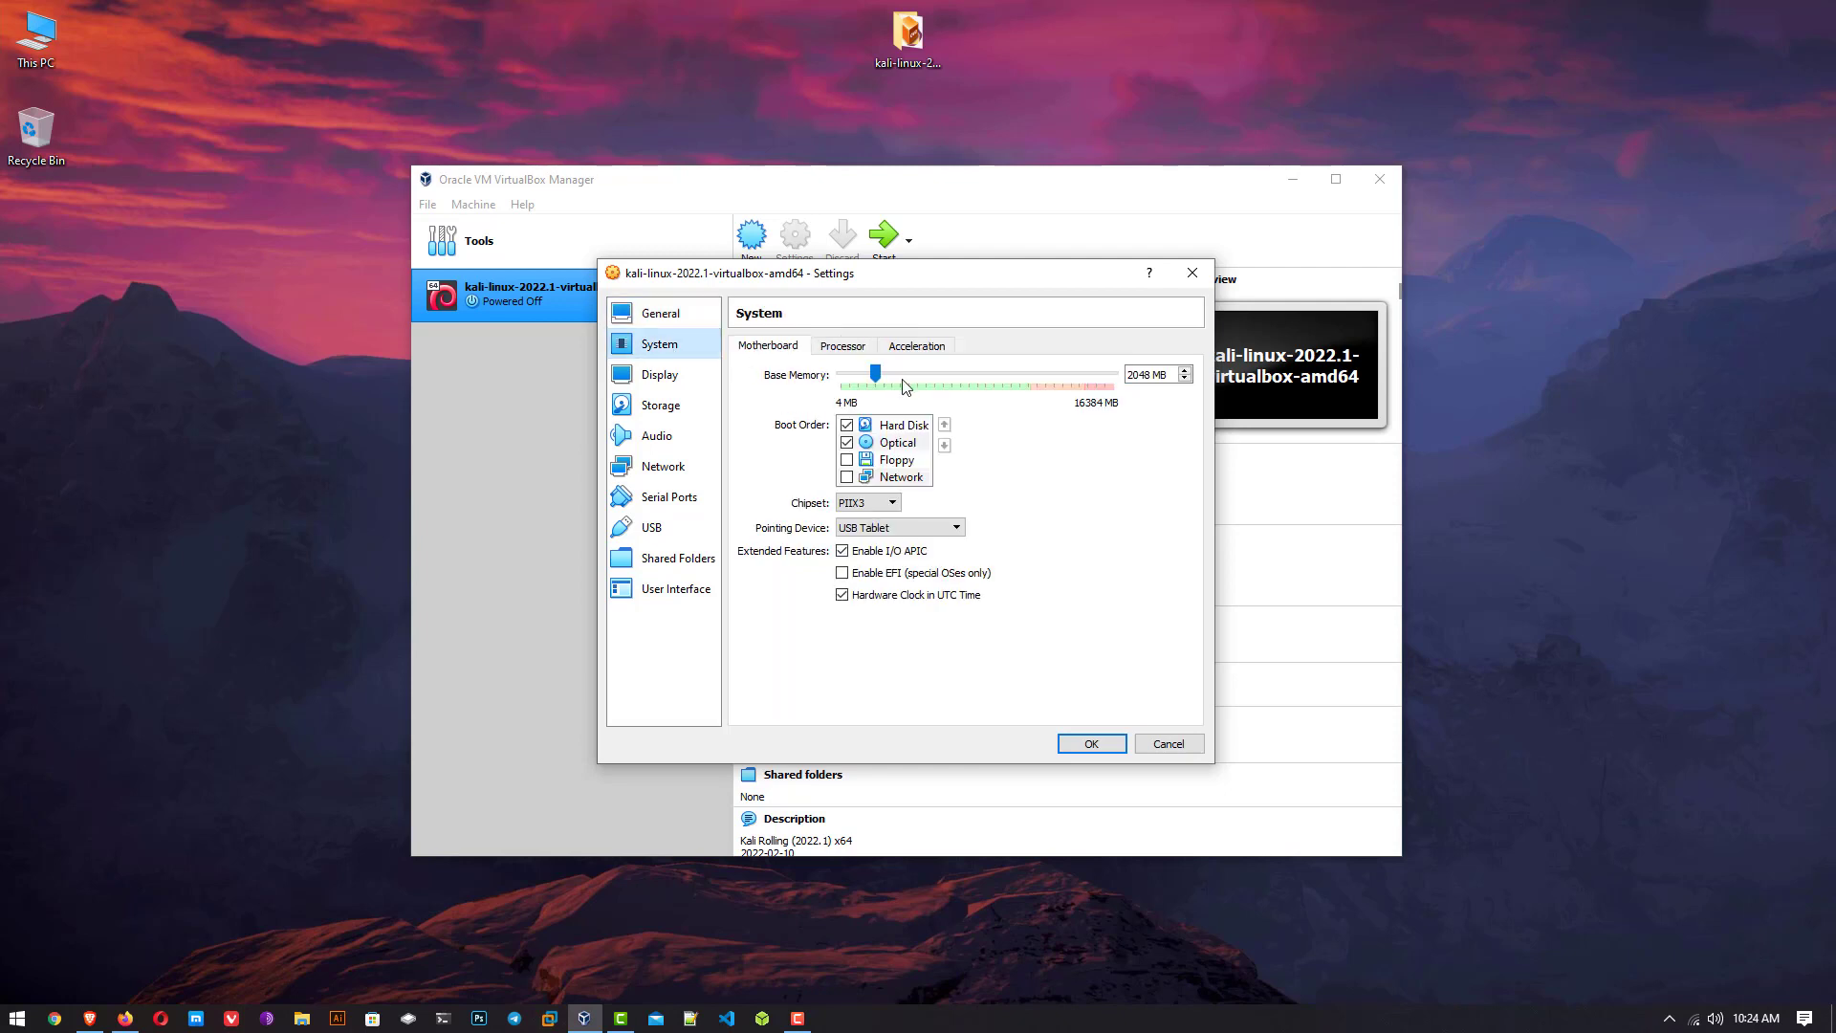
drag(874, 374, 932, 373)
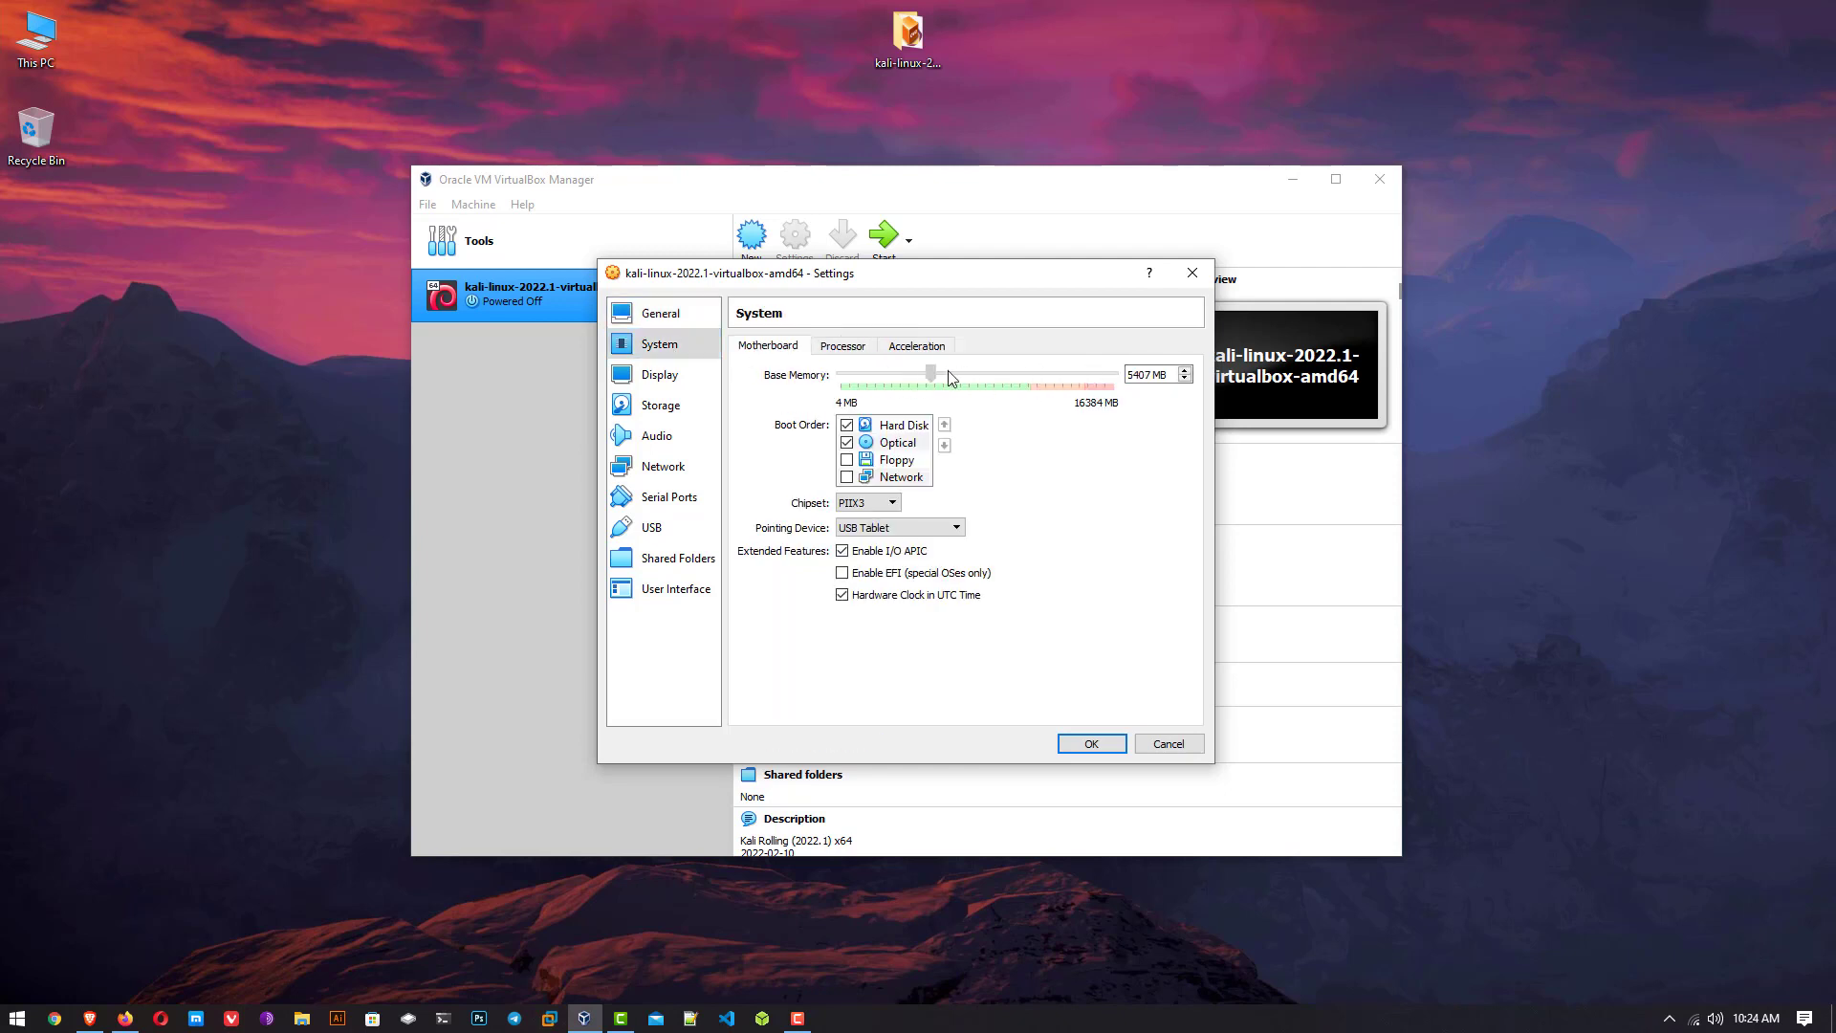
drag(932, 375, 911, 375)
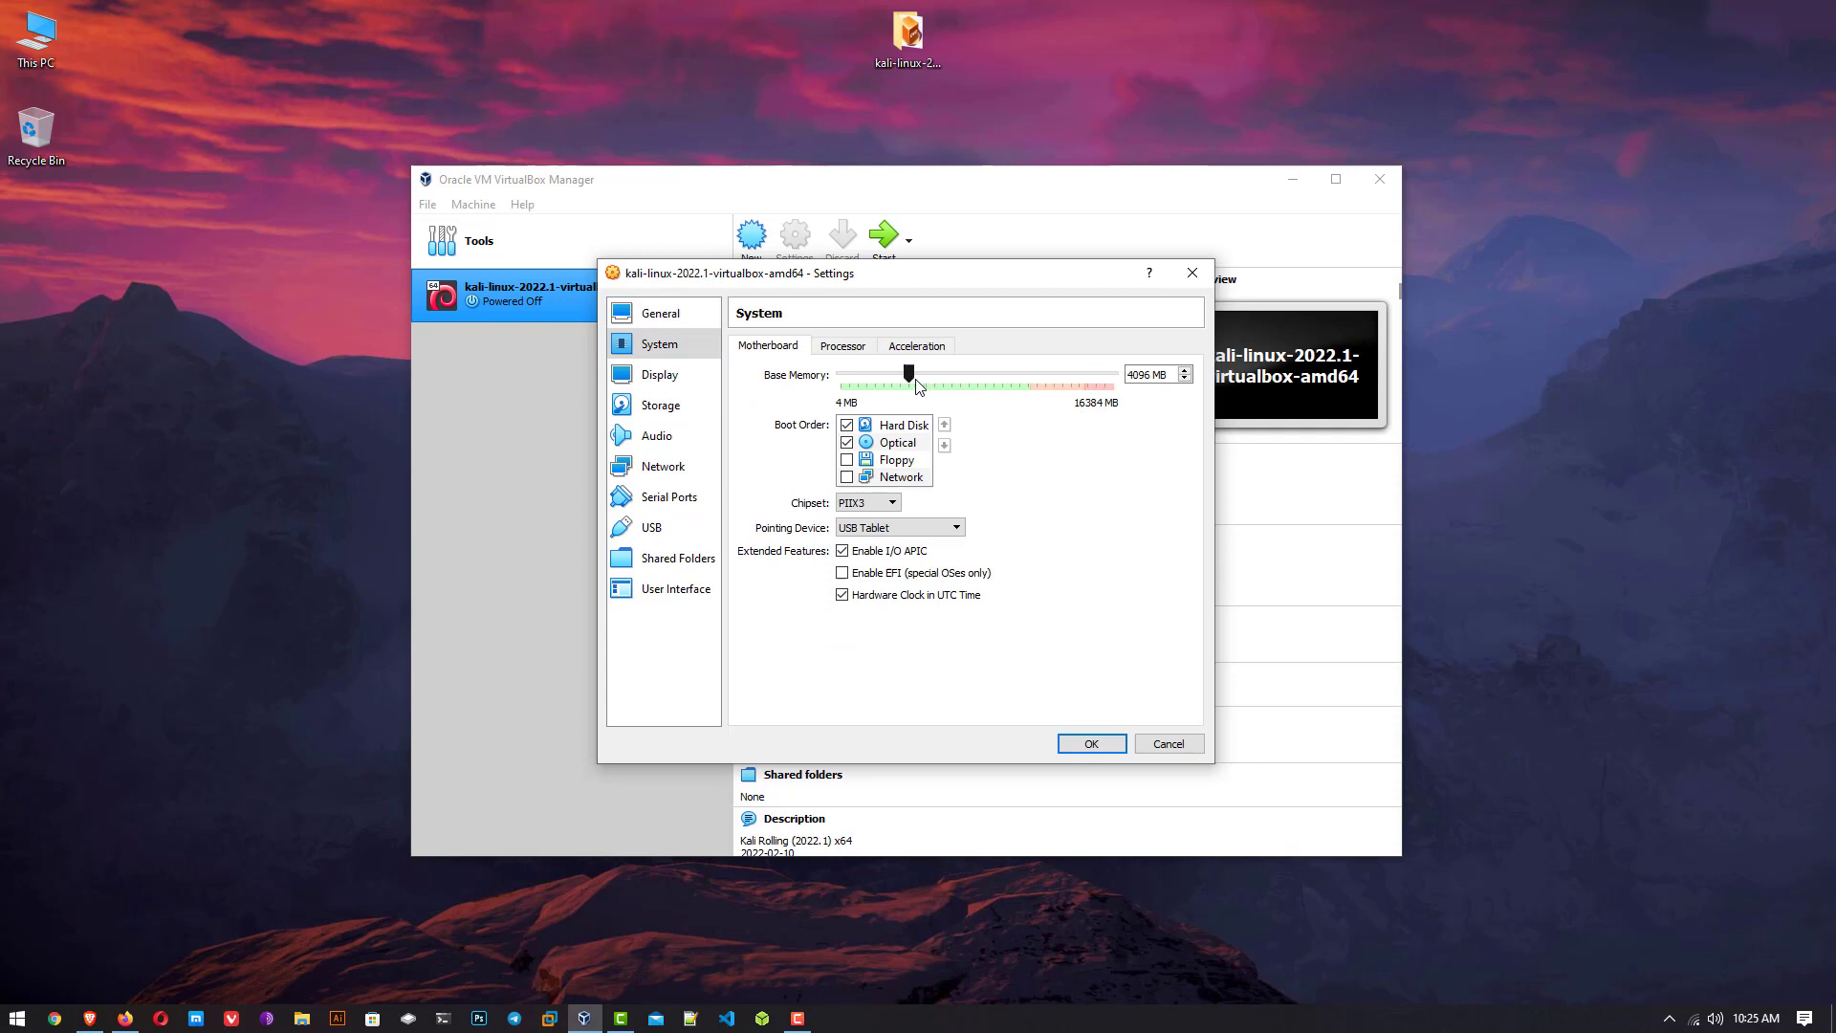
click(842, 346)
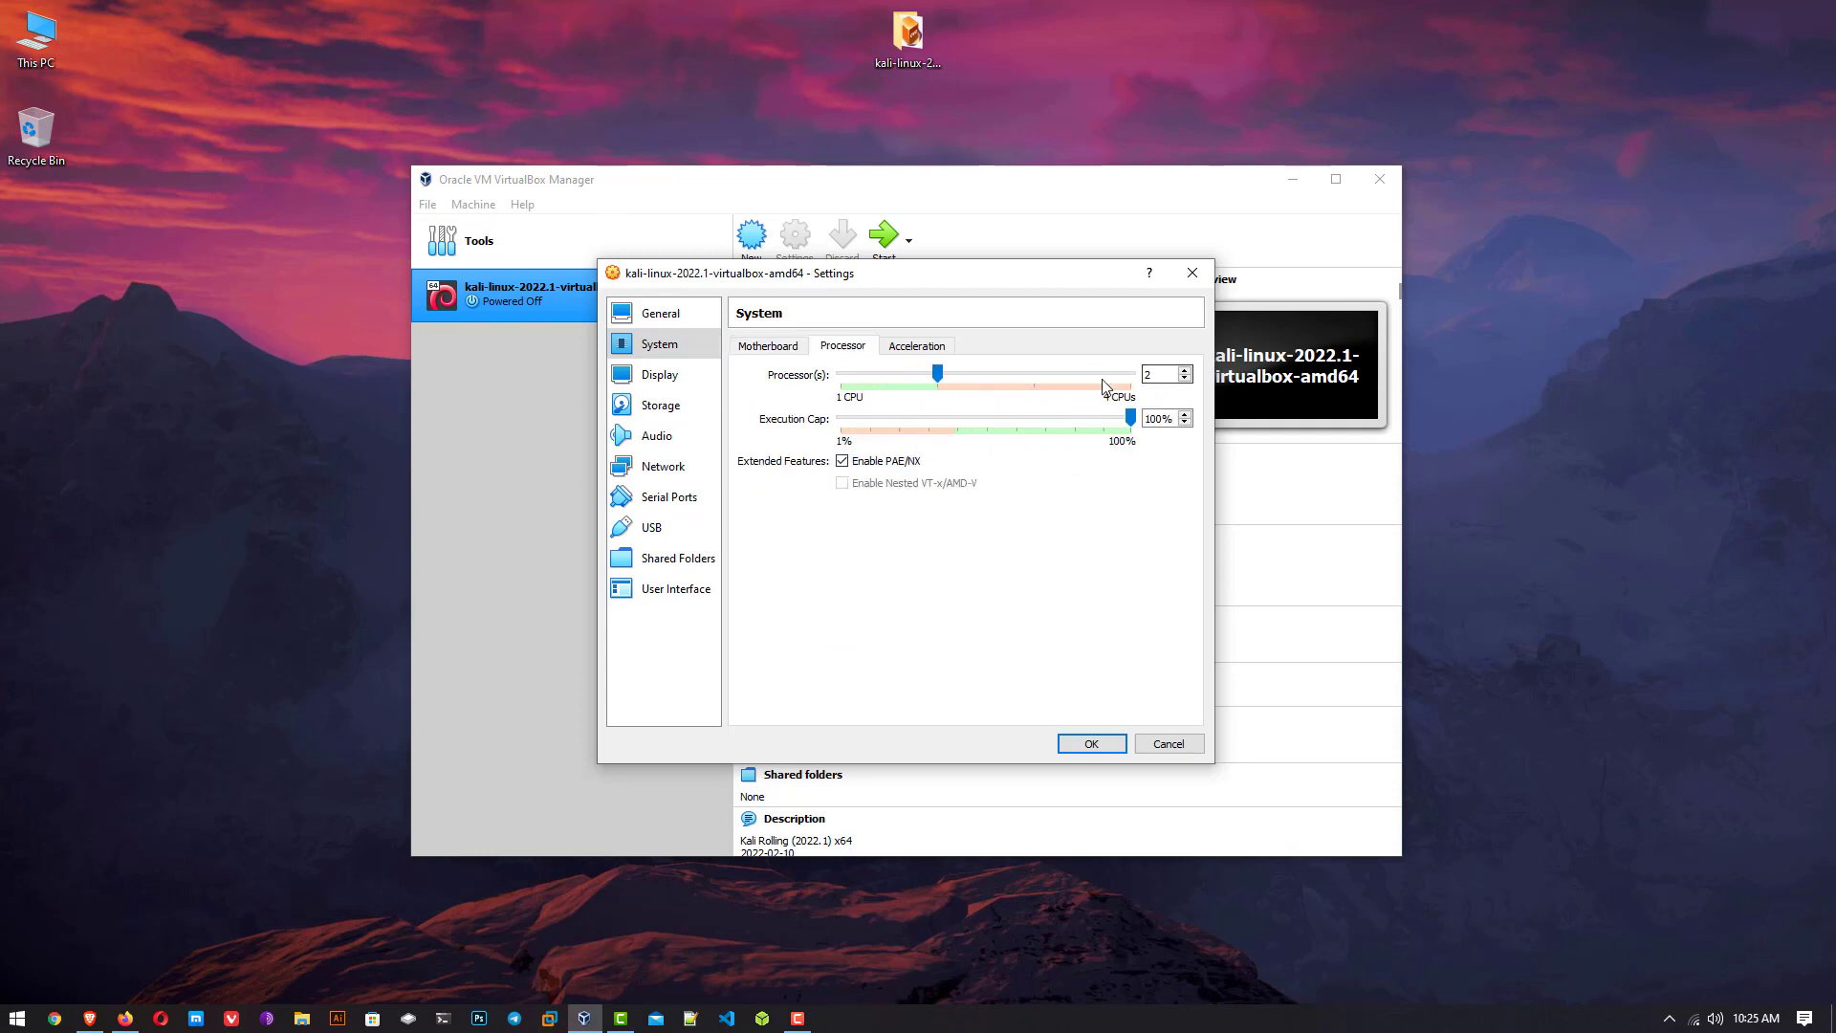
drag(938, 373, 1033, 373)
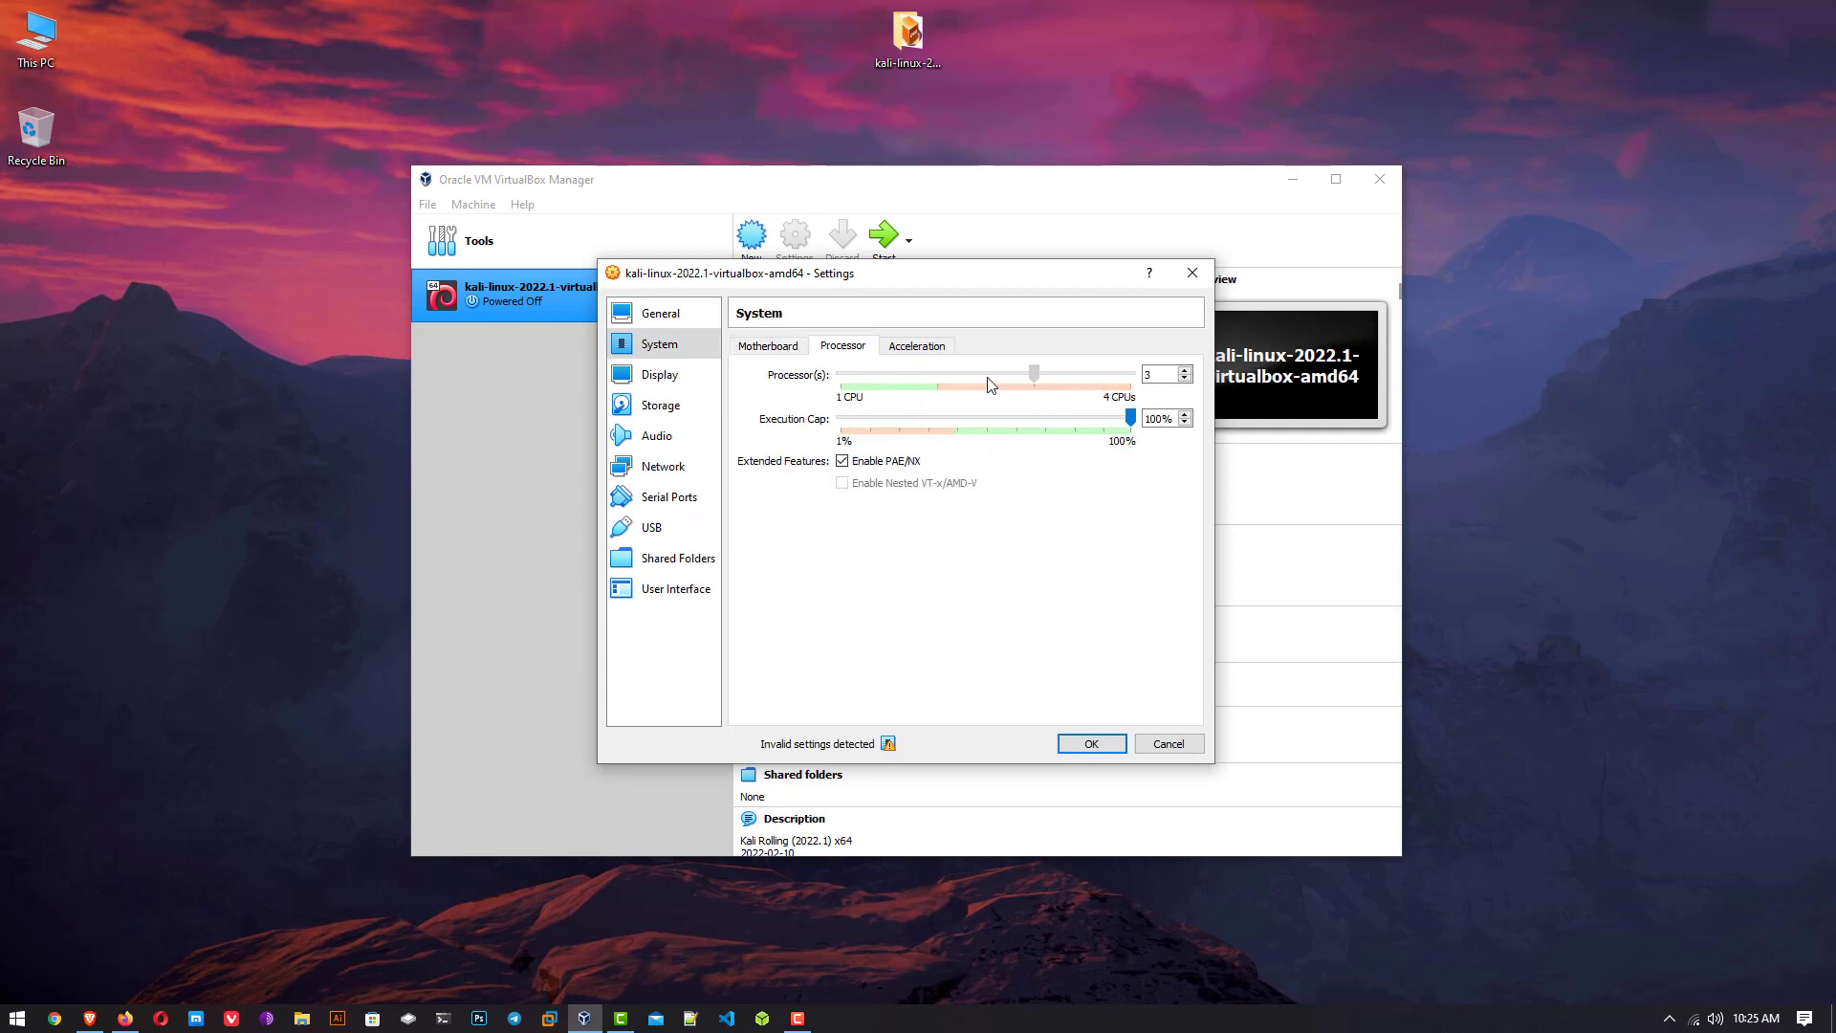
click(916, 346)
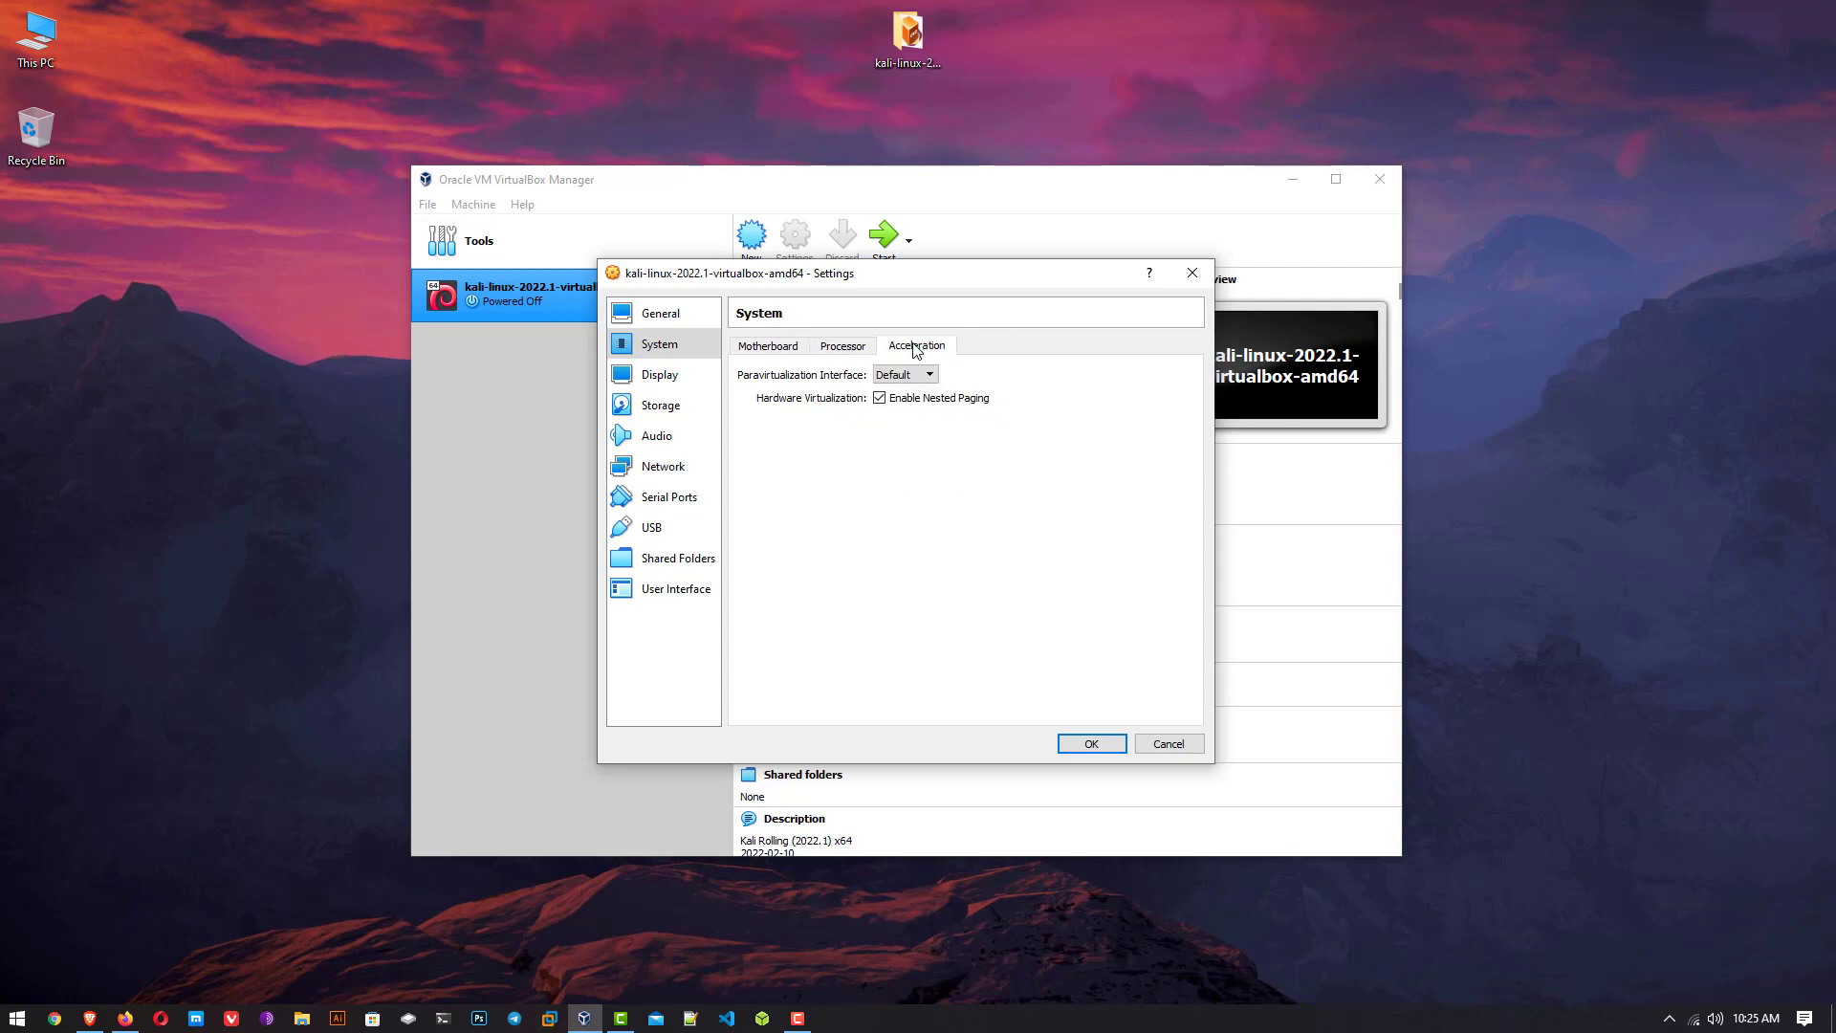
Review Display, Audio, Network and USB settings, trying the USB 3.0 controller option before reverting.
click(660, 375)
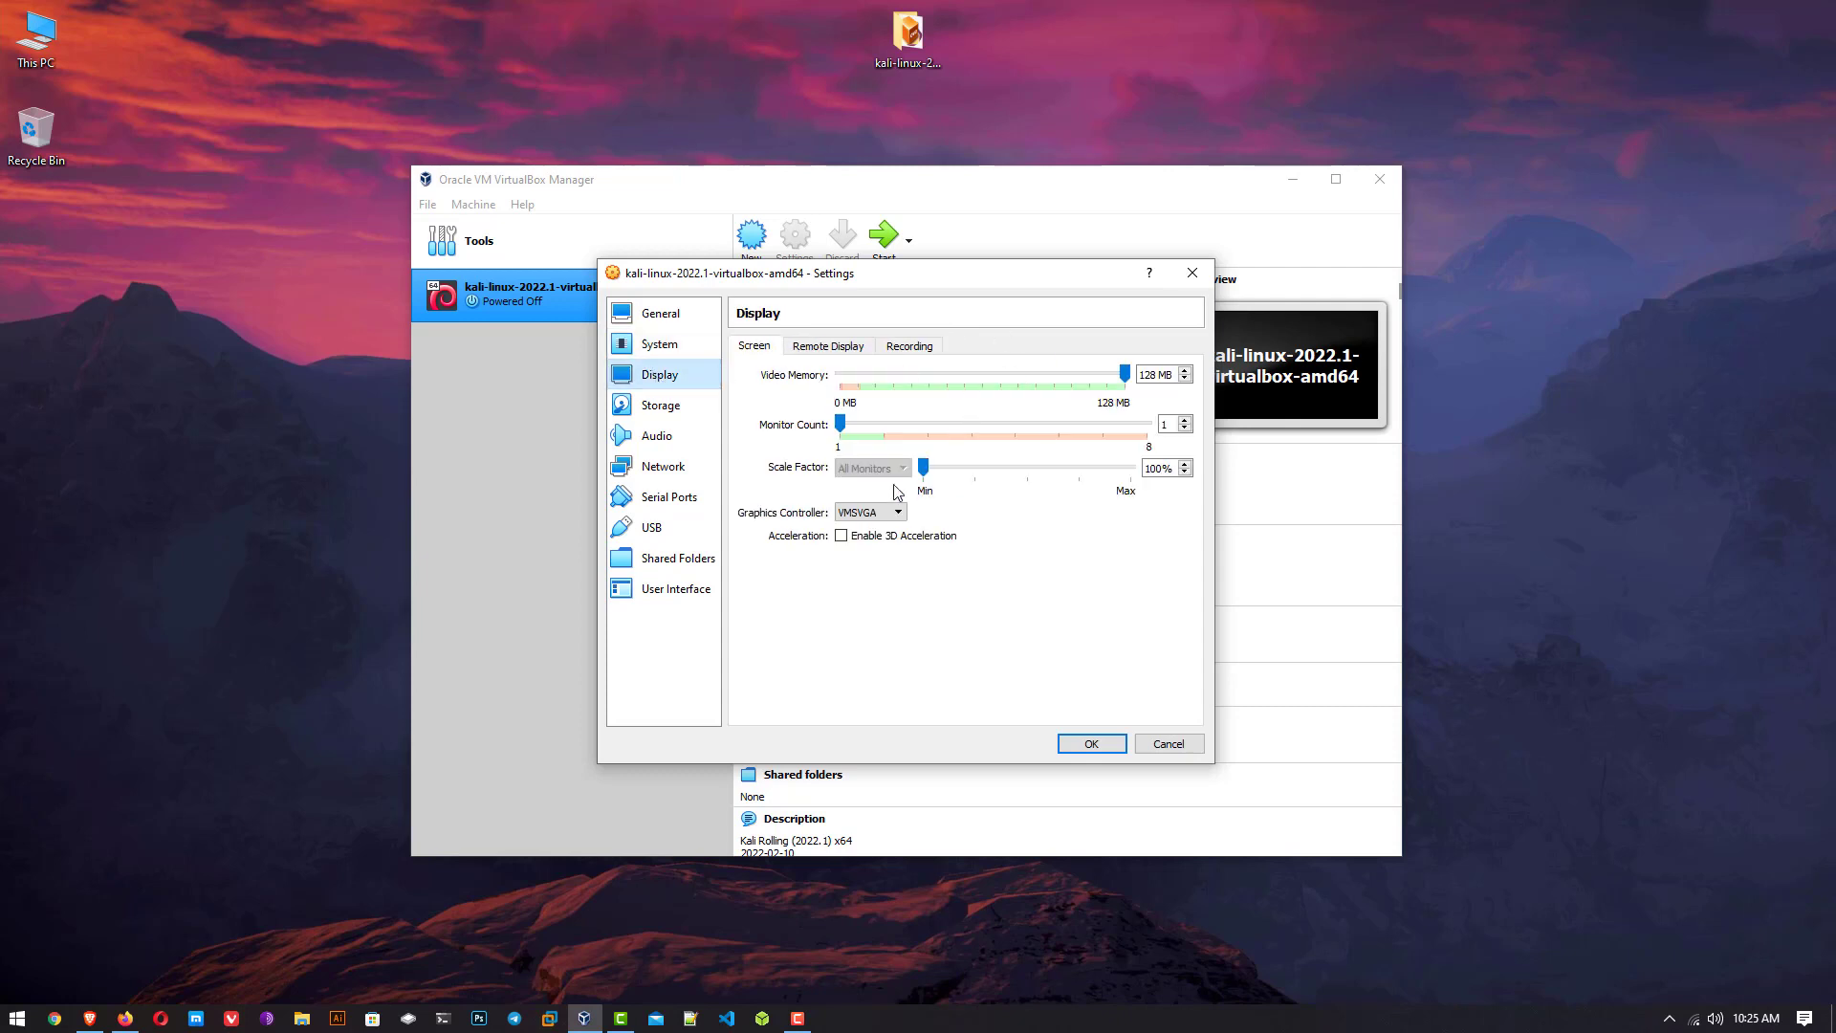
click(656, 436)
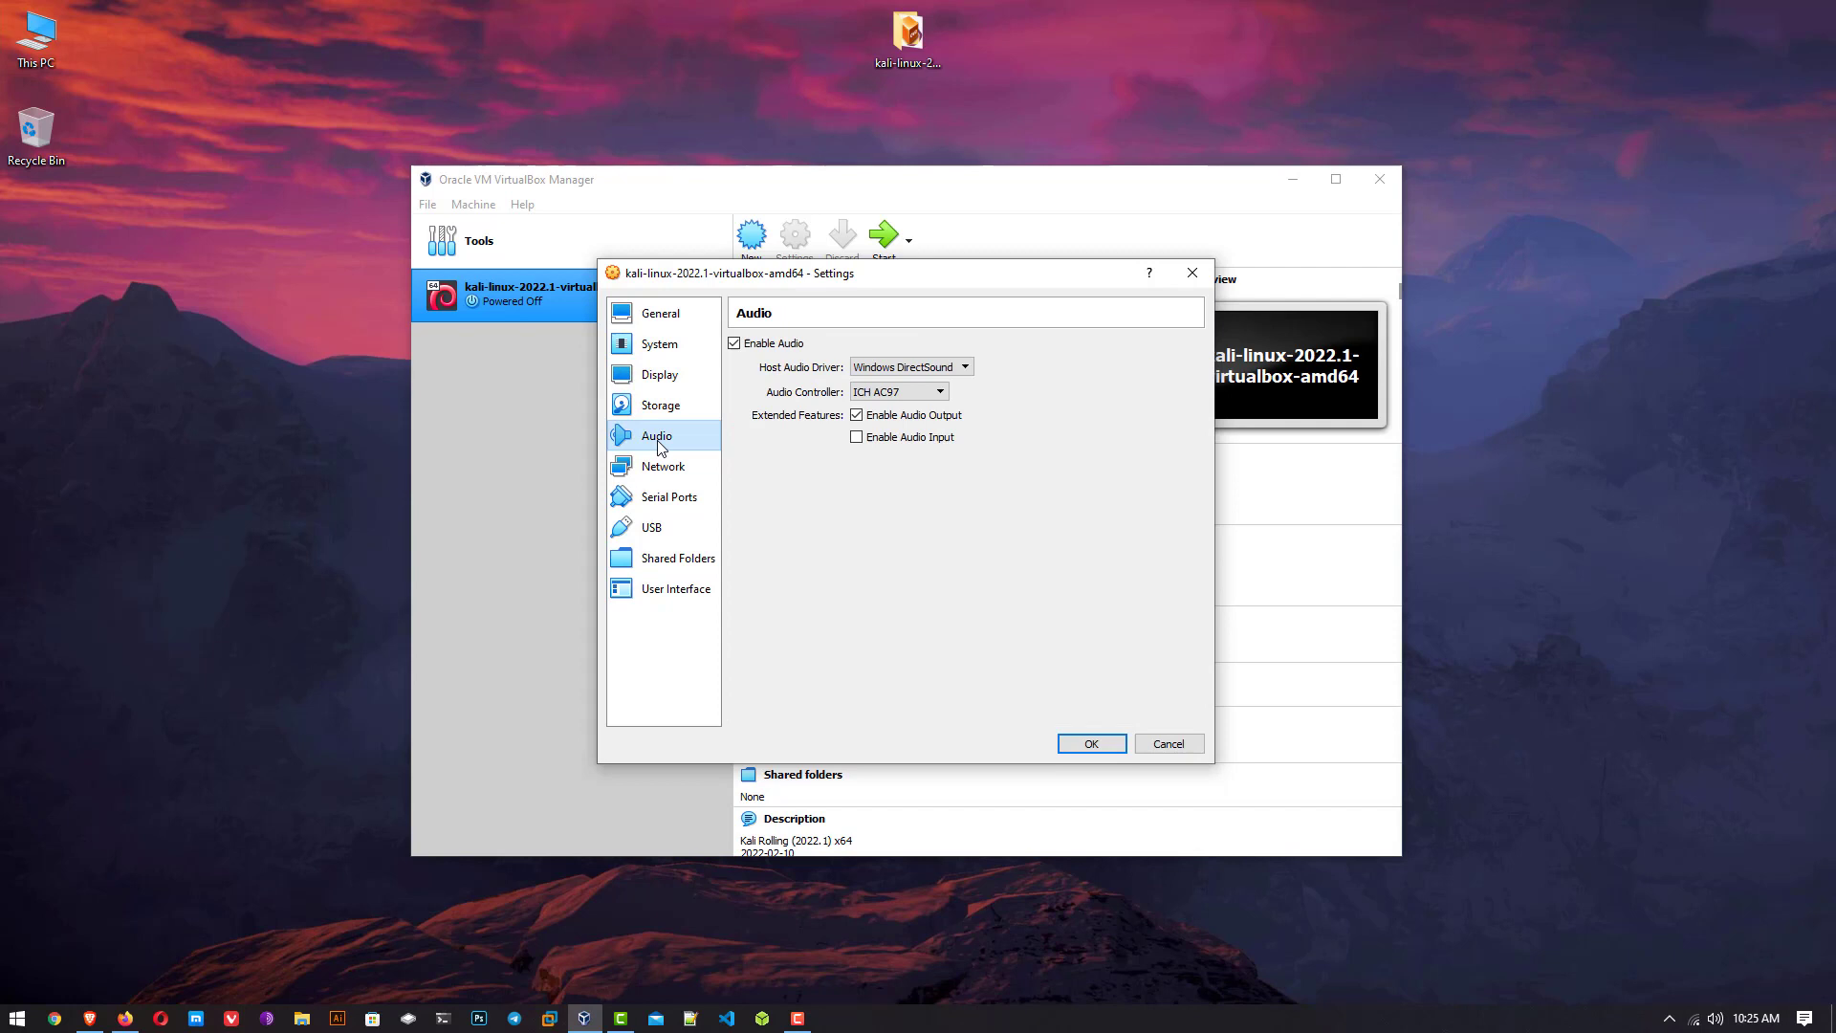
click(663, 467)
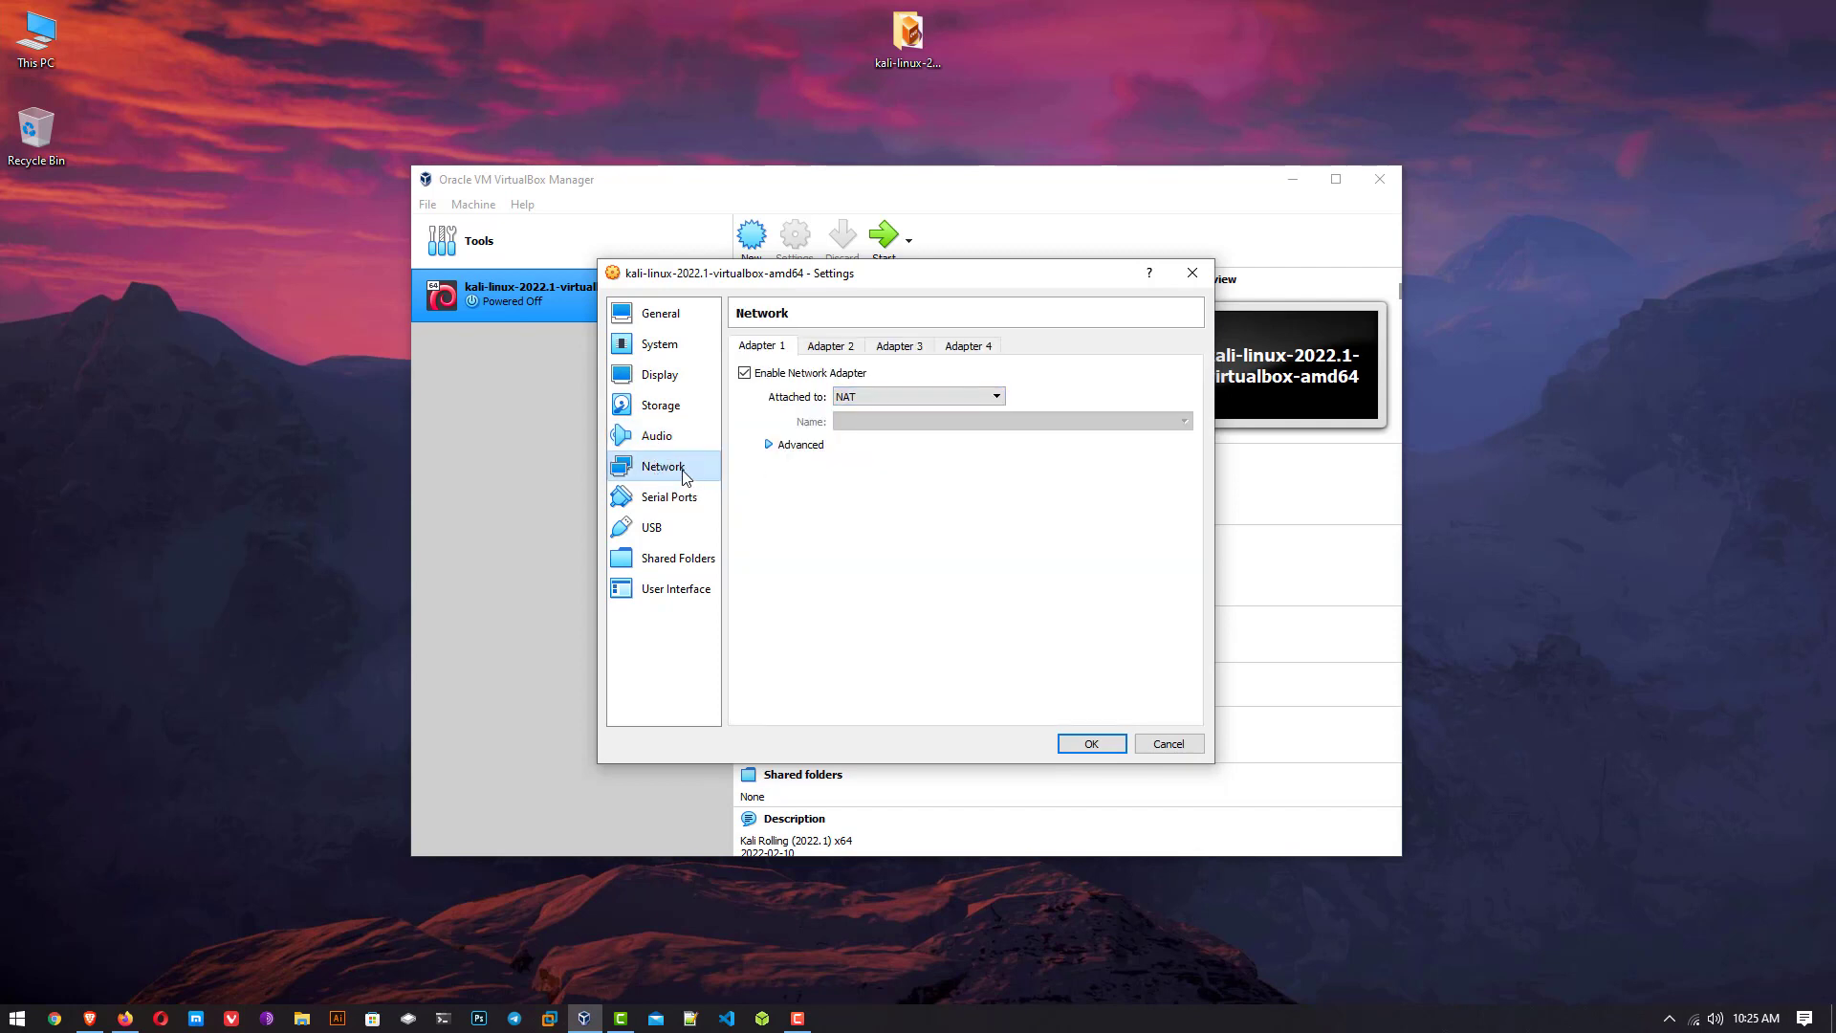
click(651, 526)
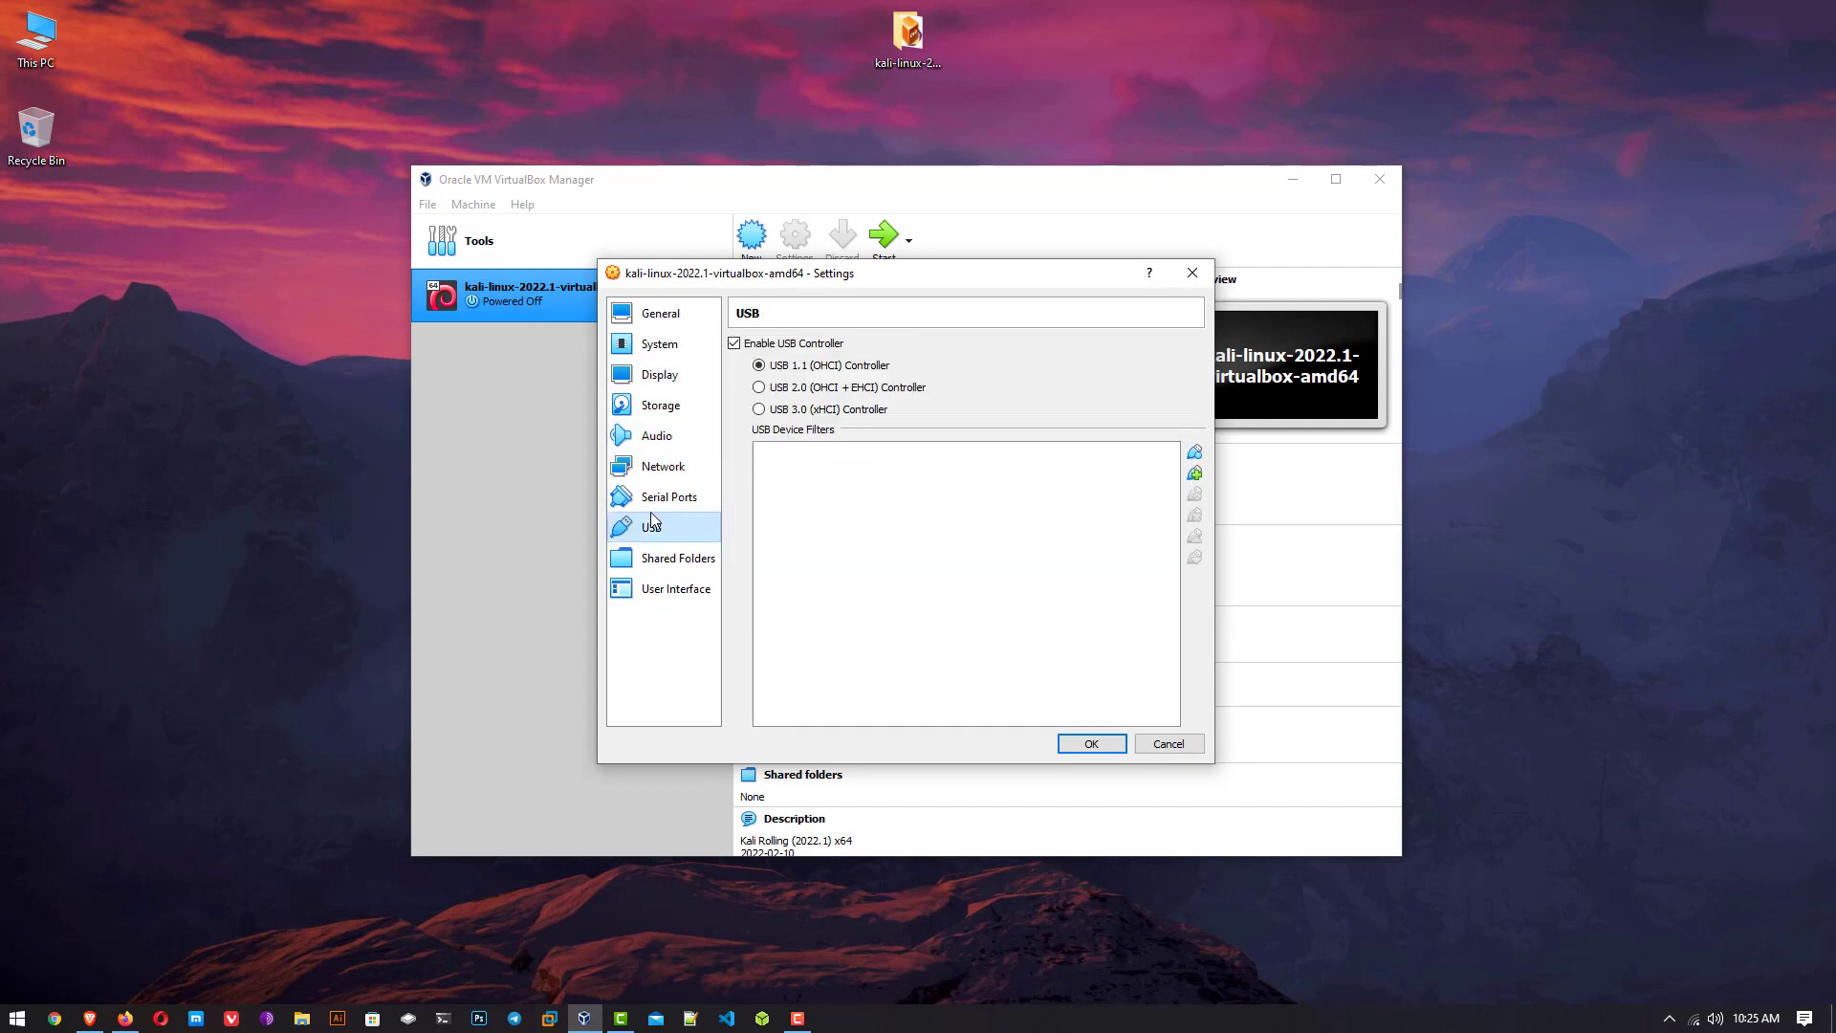
mouse_move(807, 366)
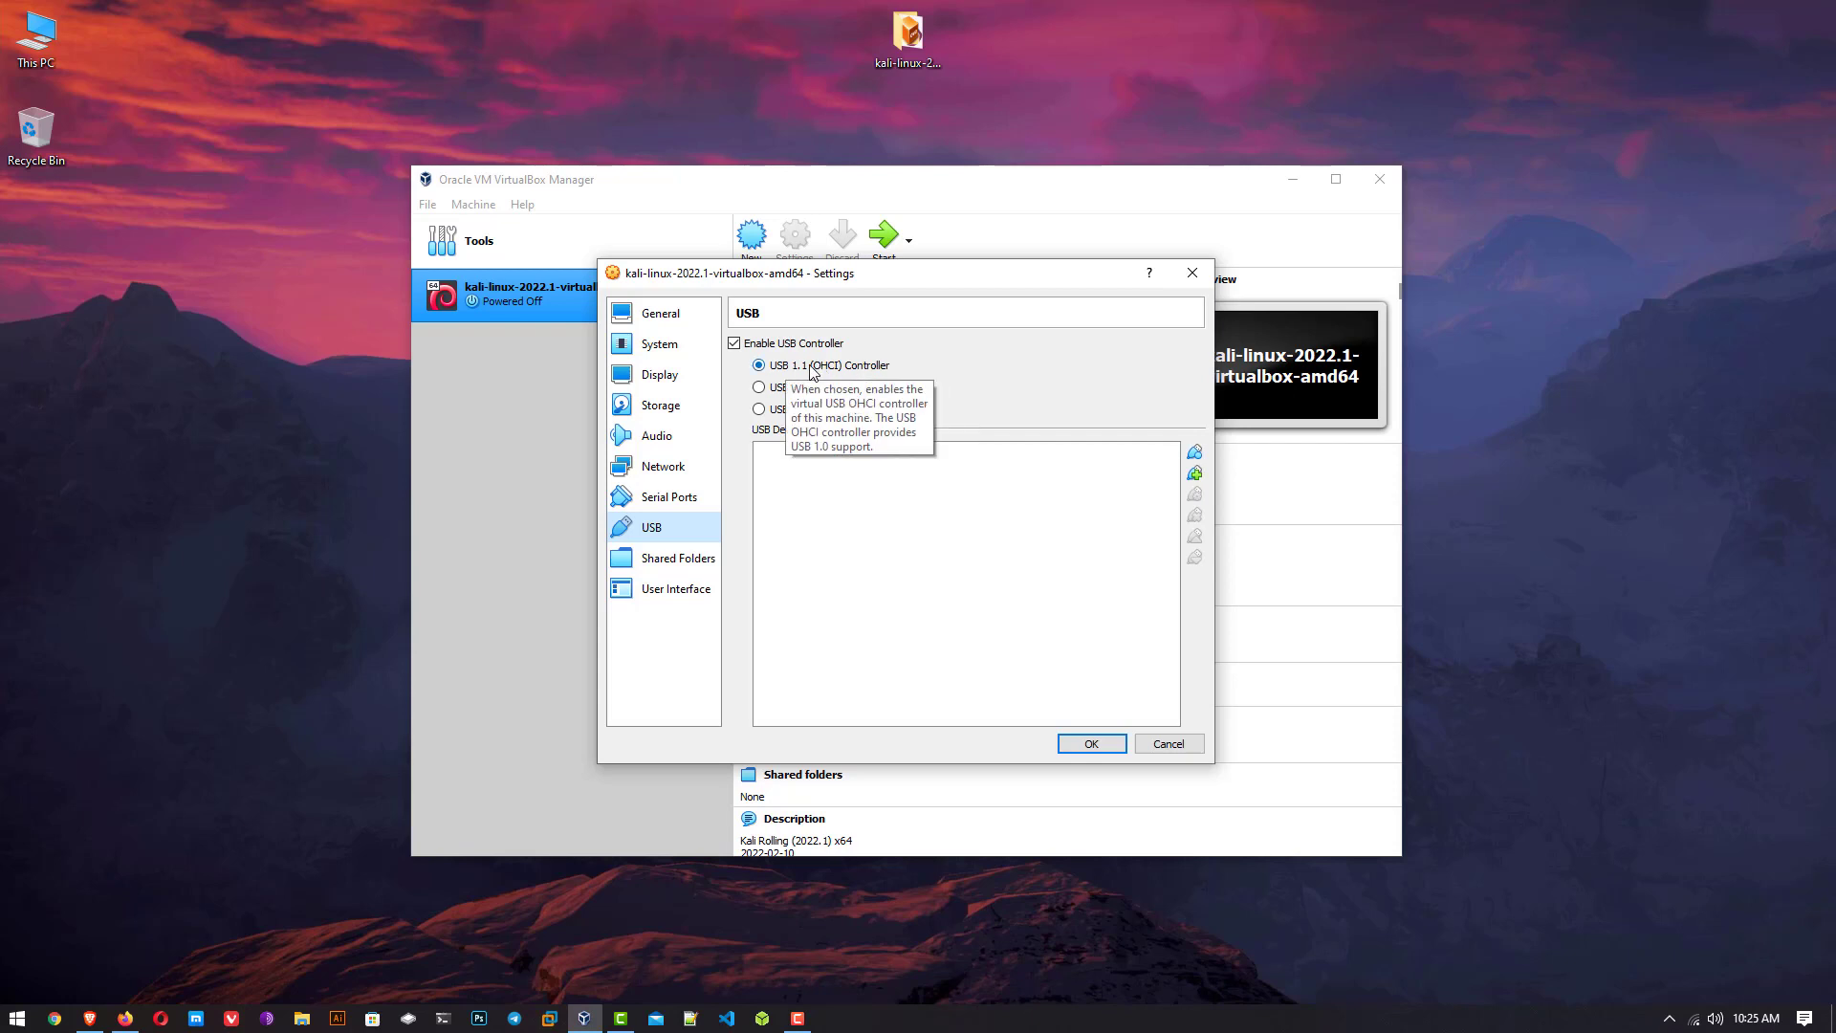
click(759, 409)
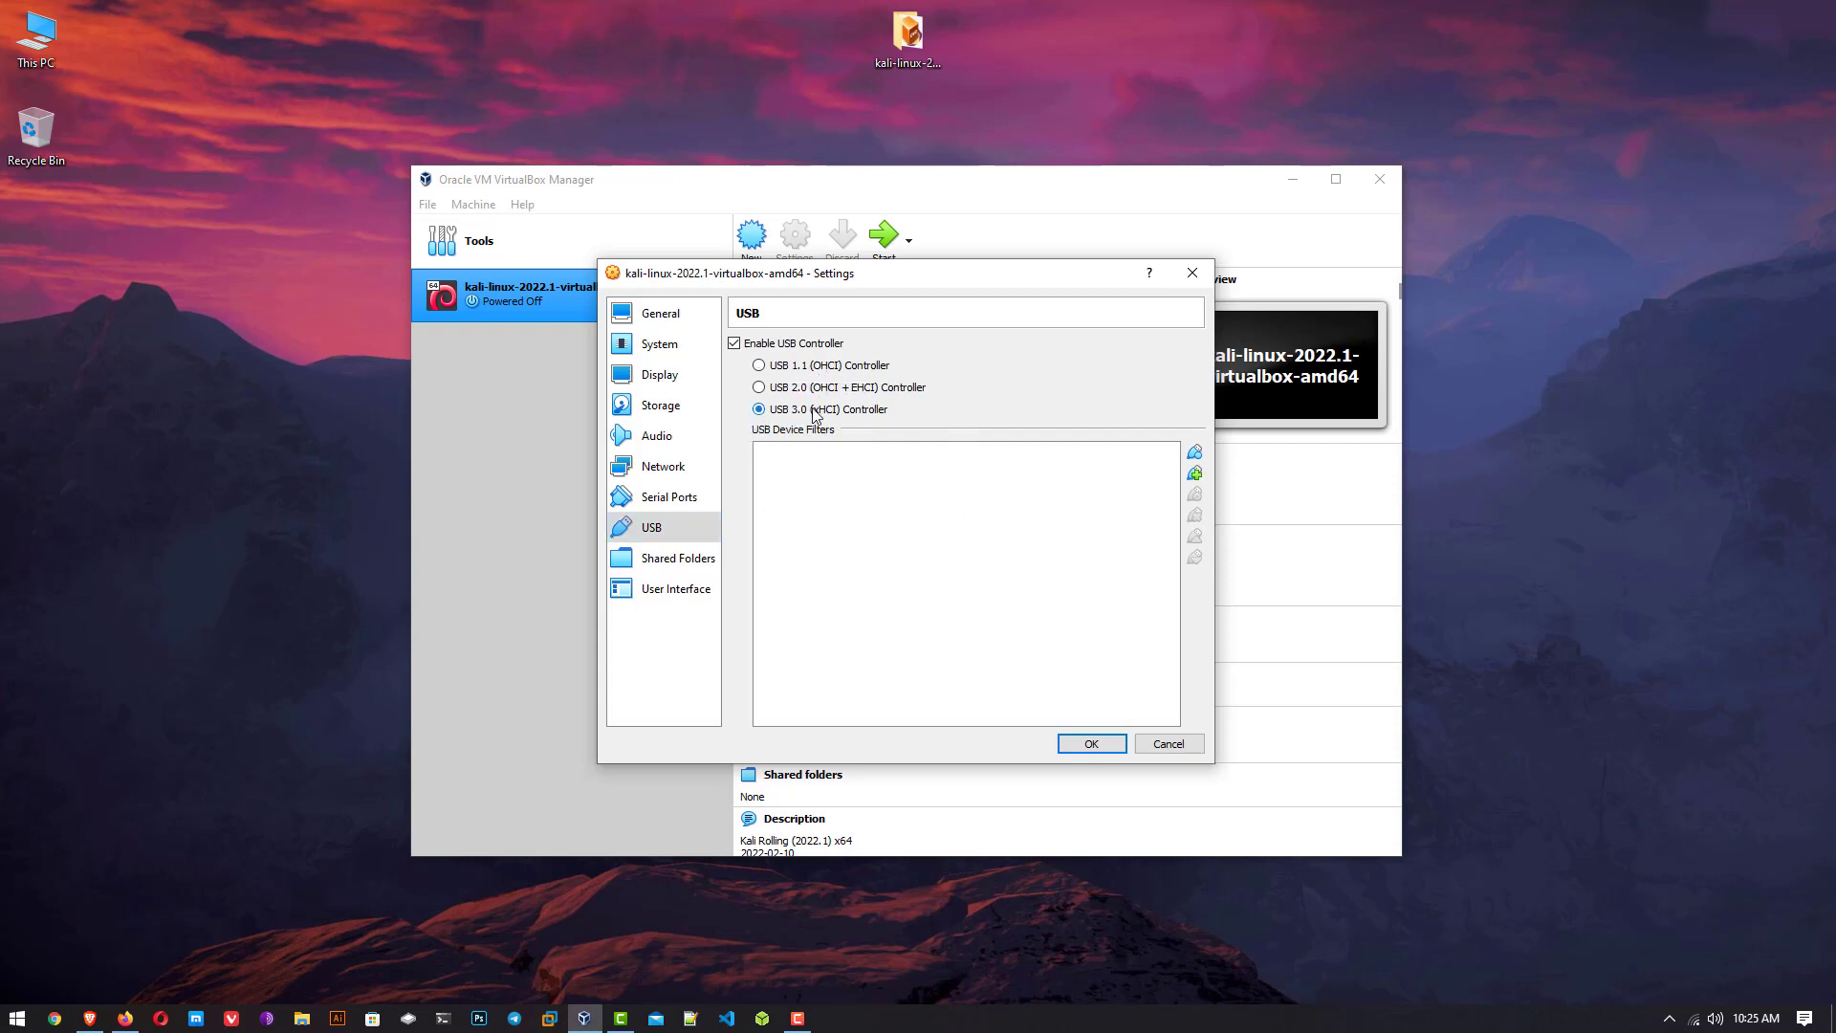
click(759, 363)
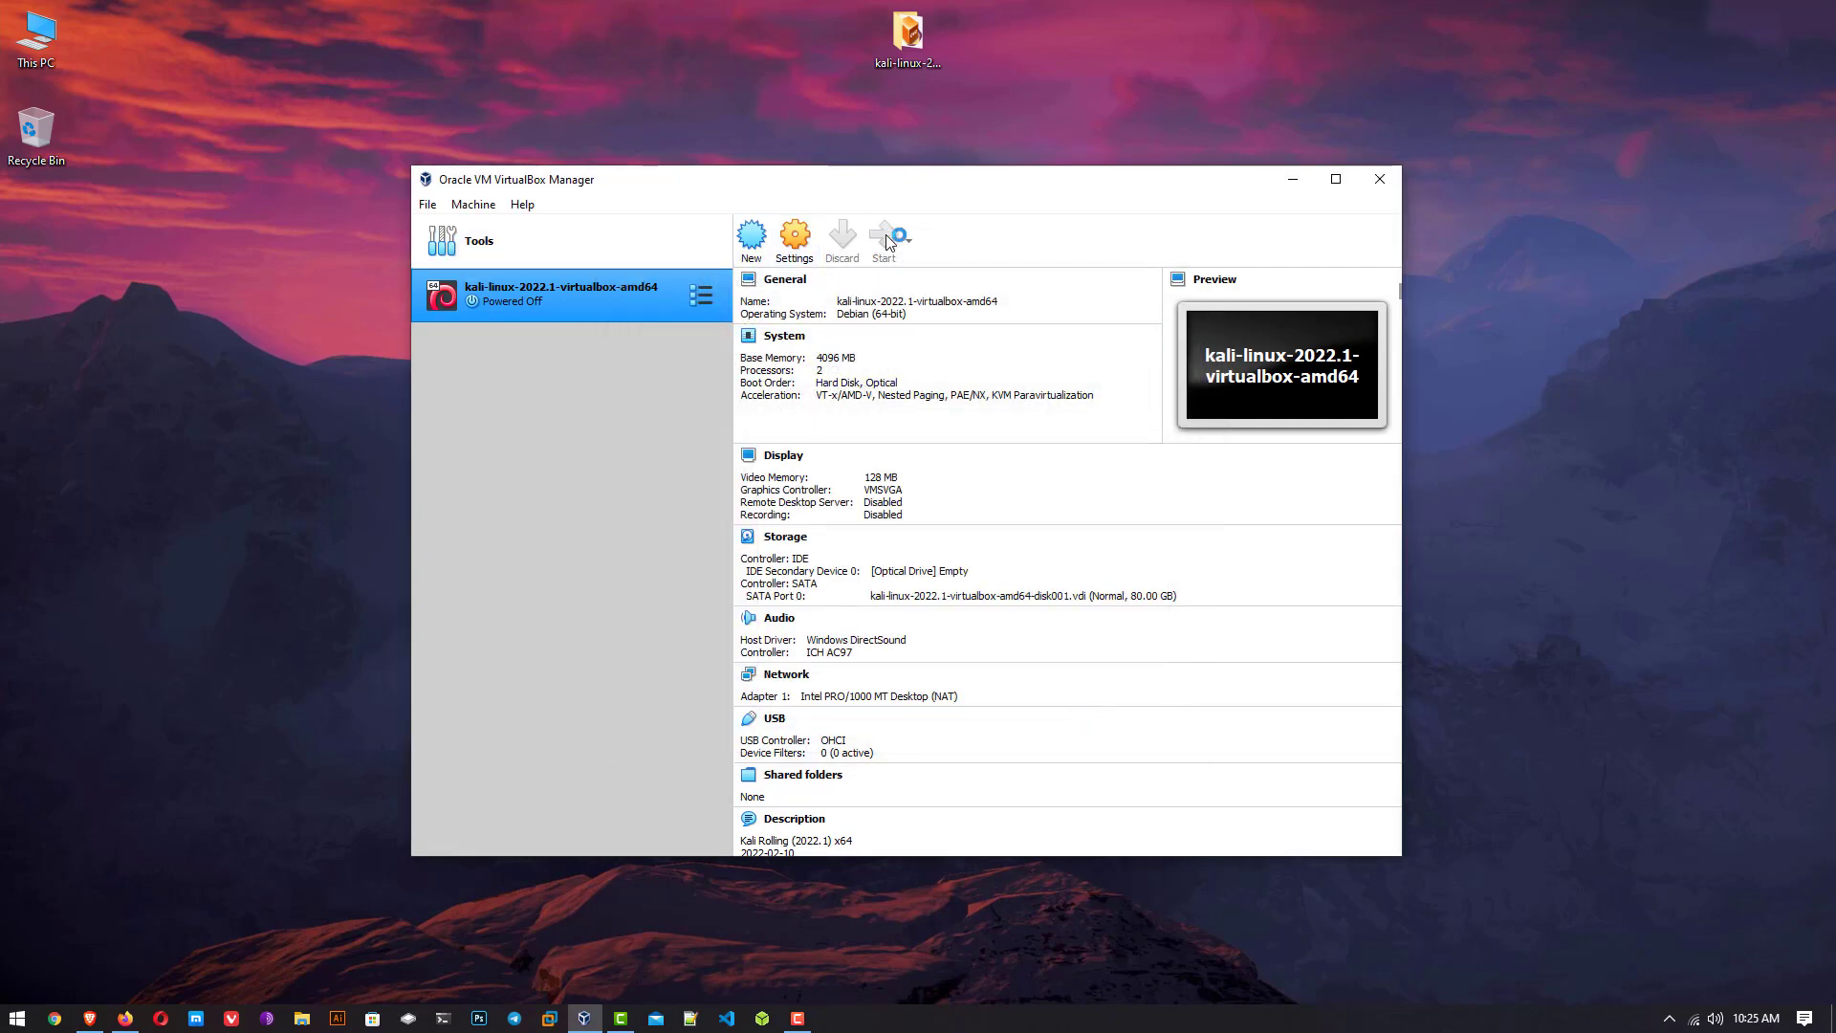
Boot the selected kali-linux VM from the Manager's Start arrow.
click(884, 241)
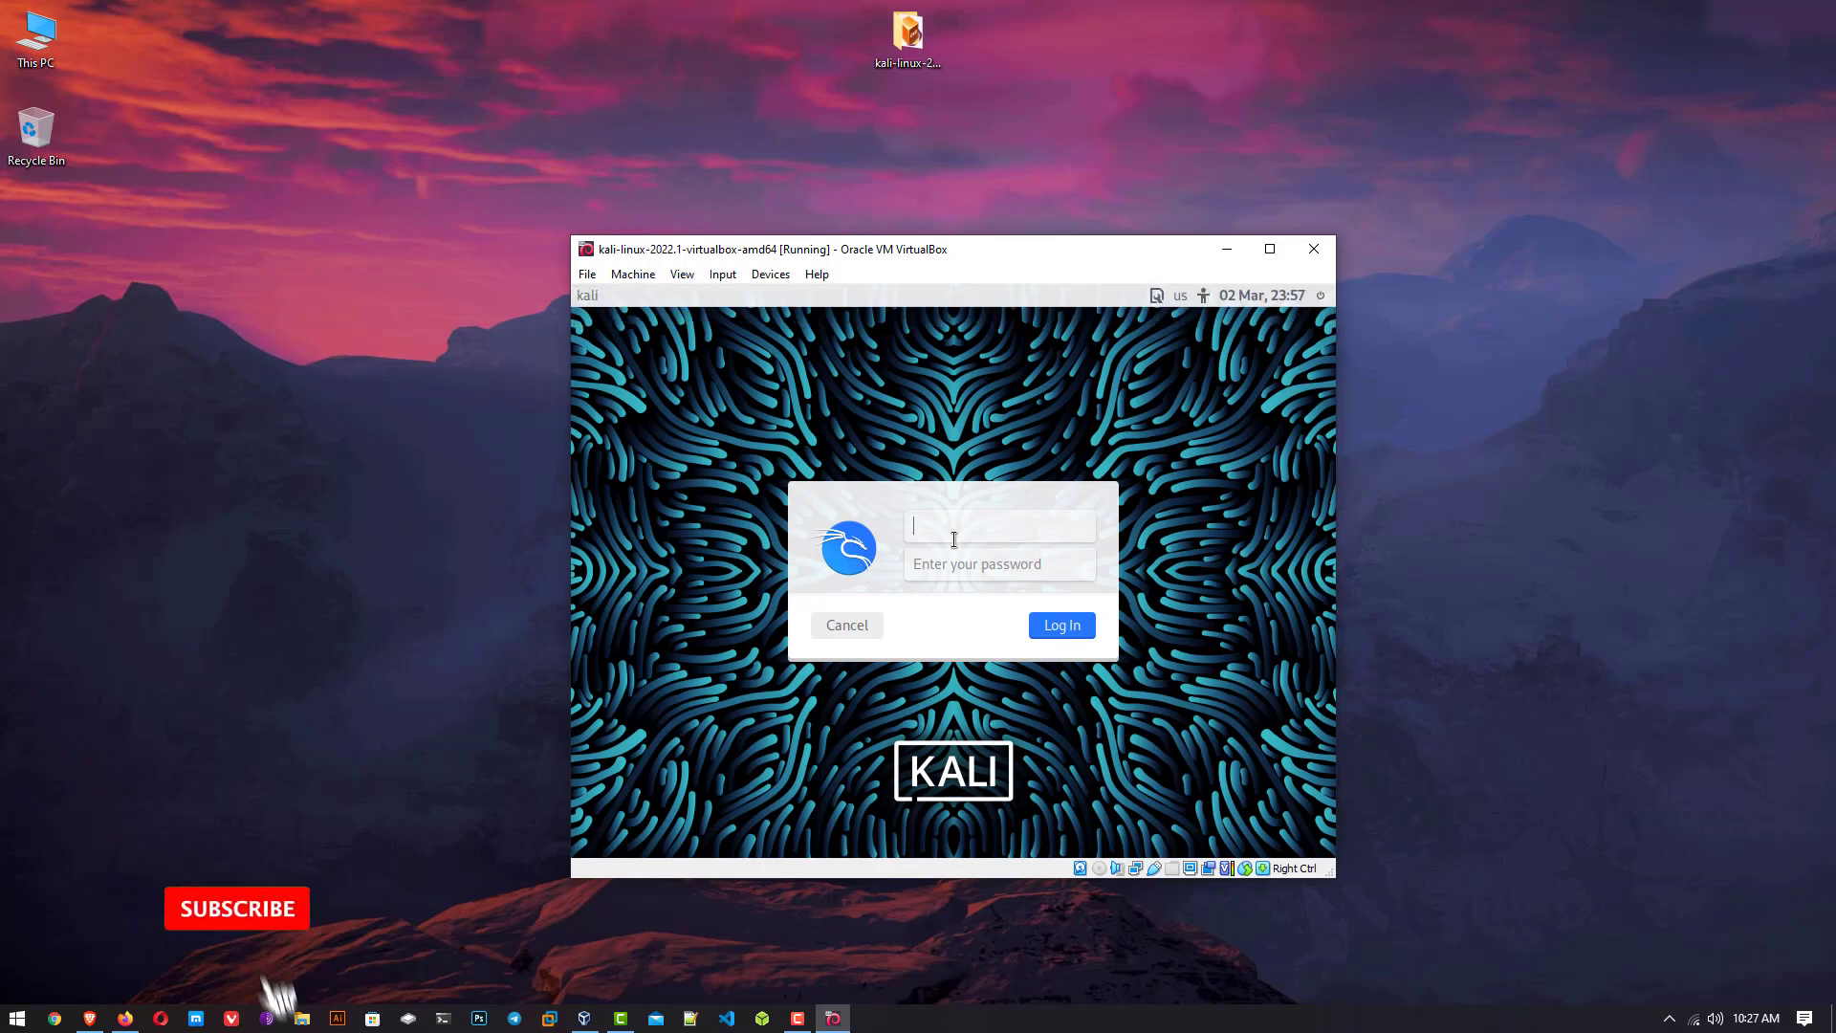
Log in to Kali with the default kali/kali credentials to reach the desktop.
text(kali)
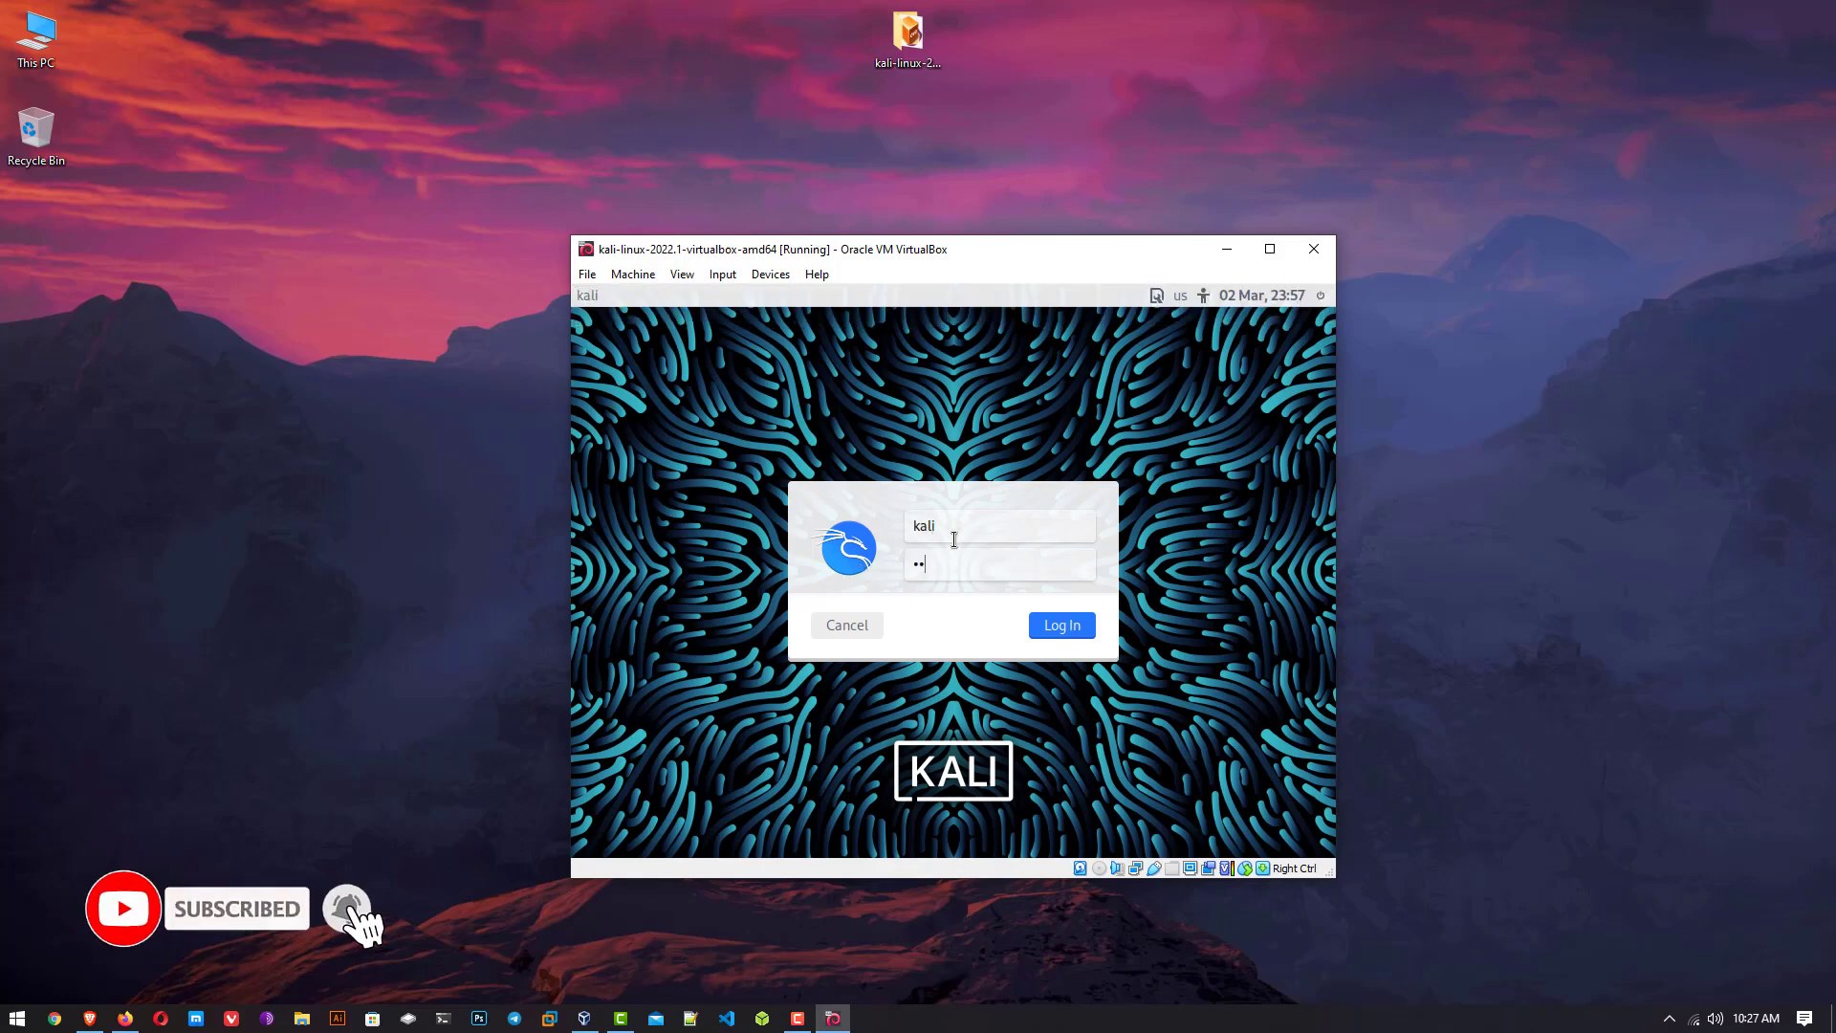
click(1060, 624)
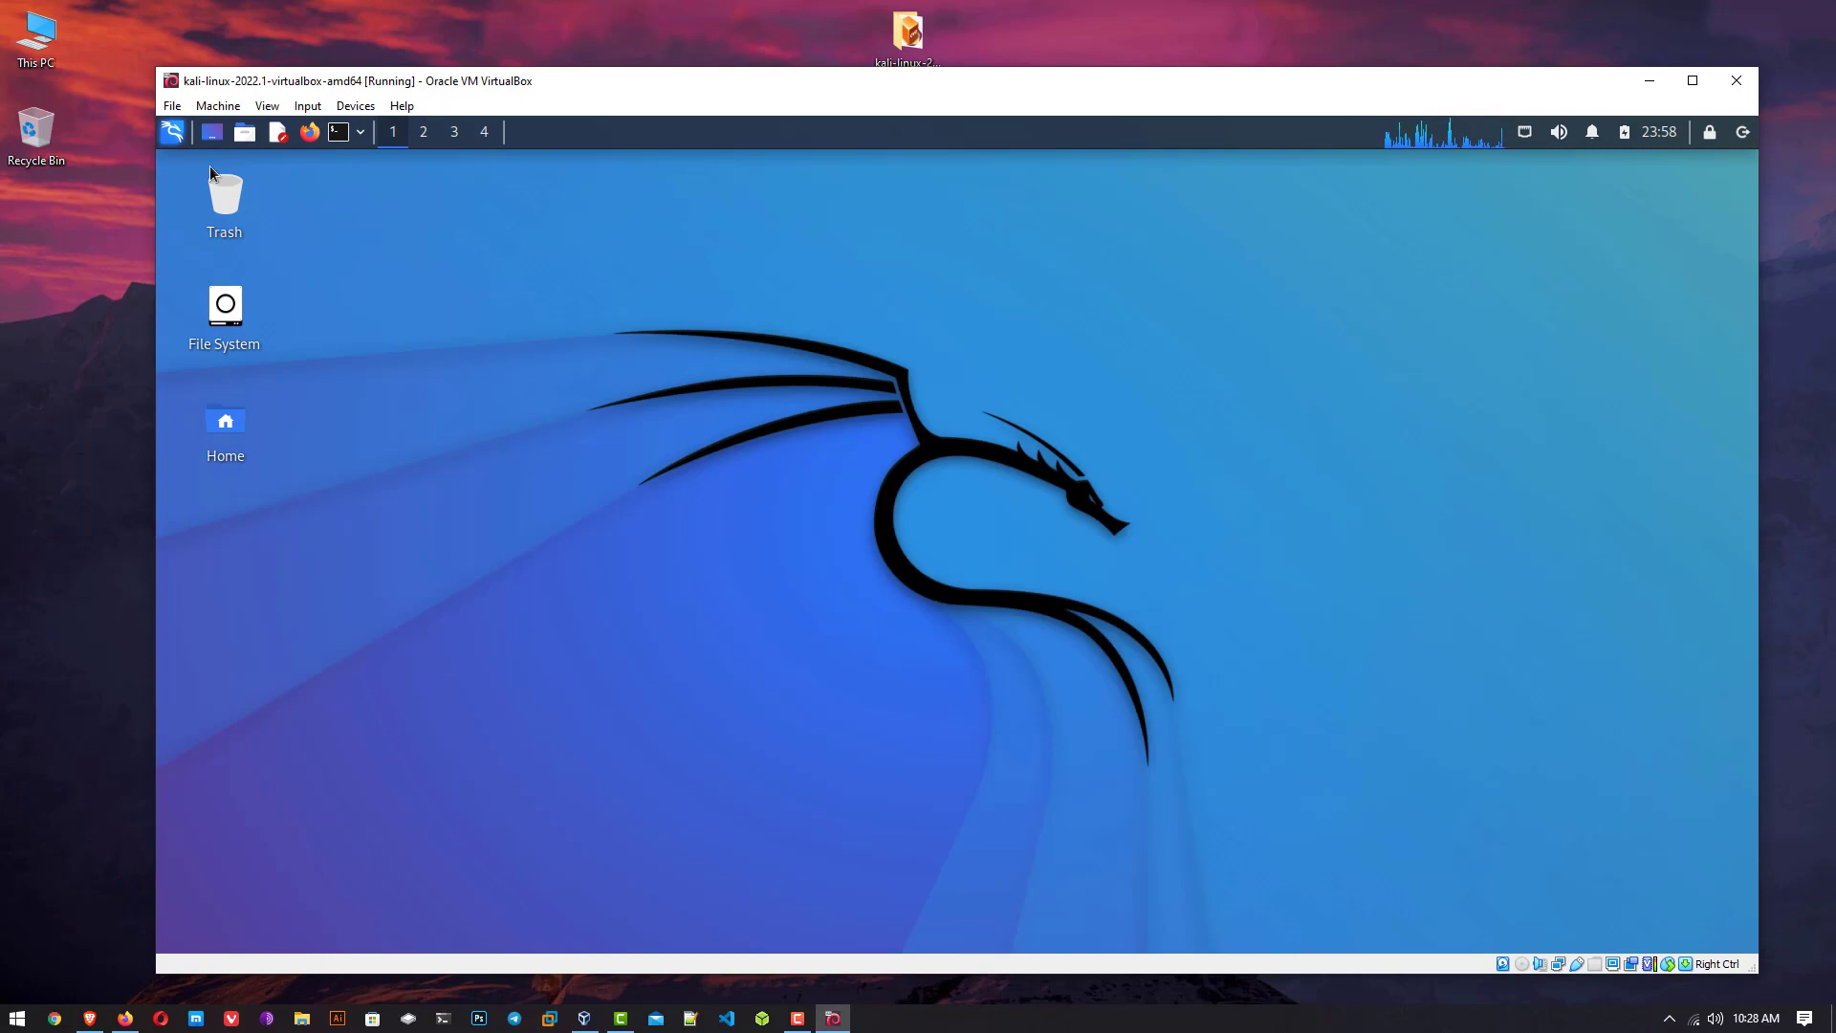
Run lsb_release in a Kali terminal to confirm release 2022.1, then close it.
click(336, 132)
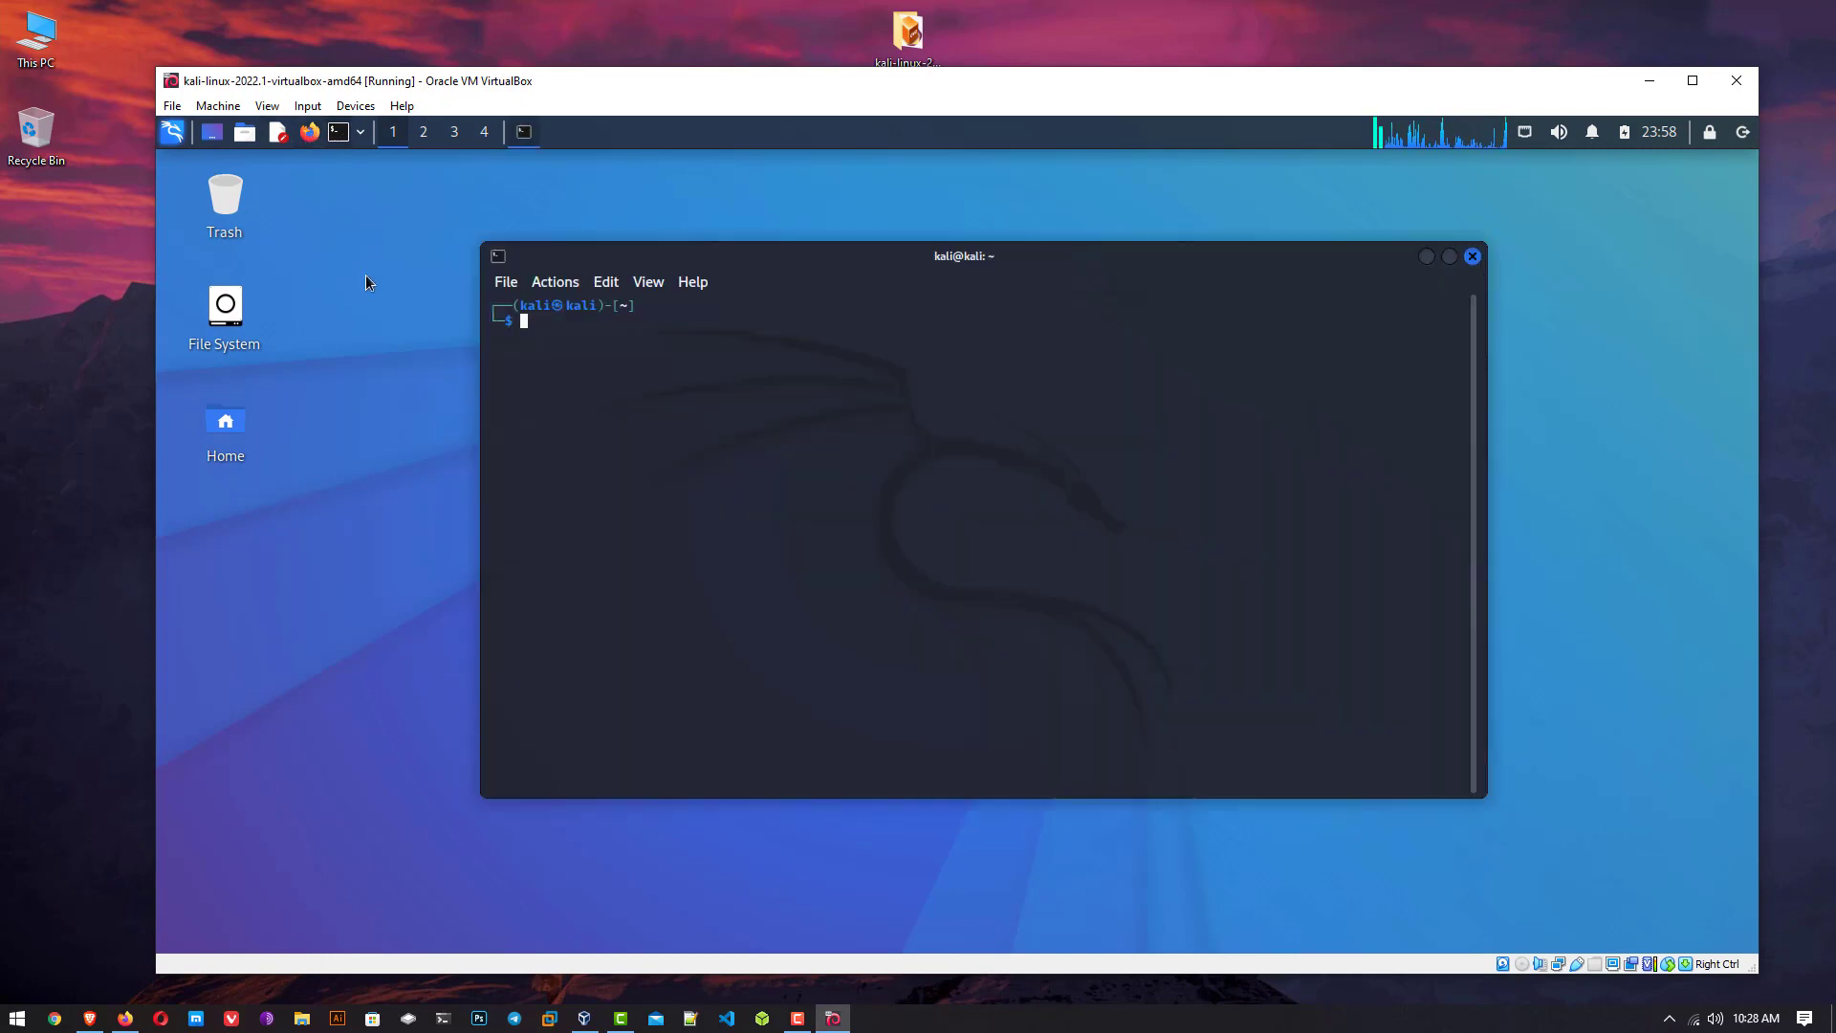
text(lsb_release -v -a)
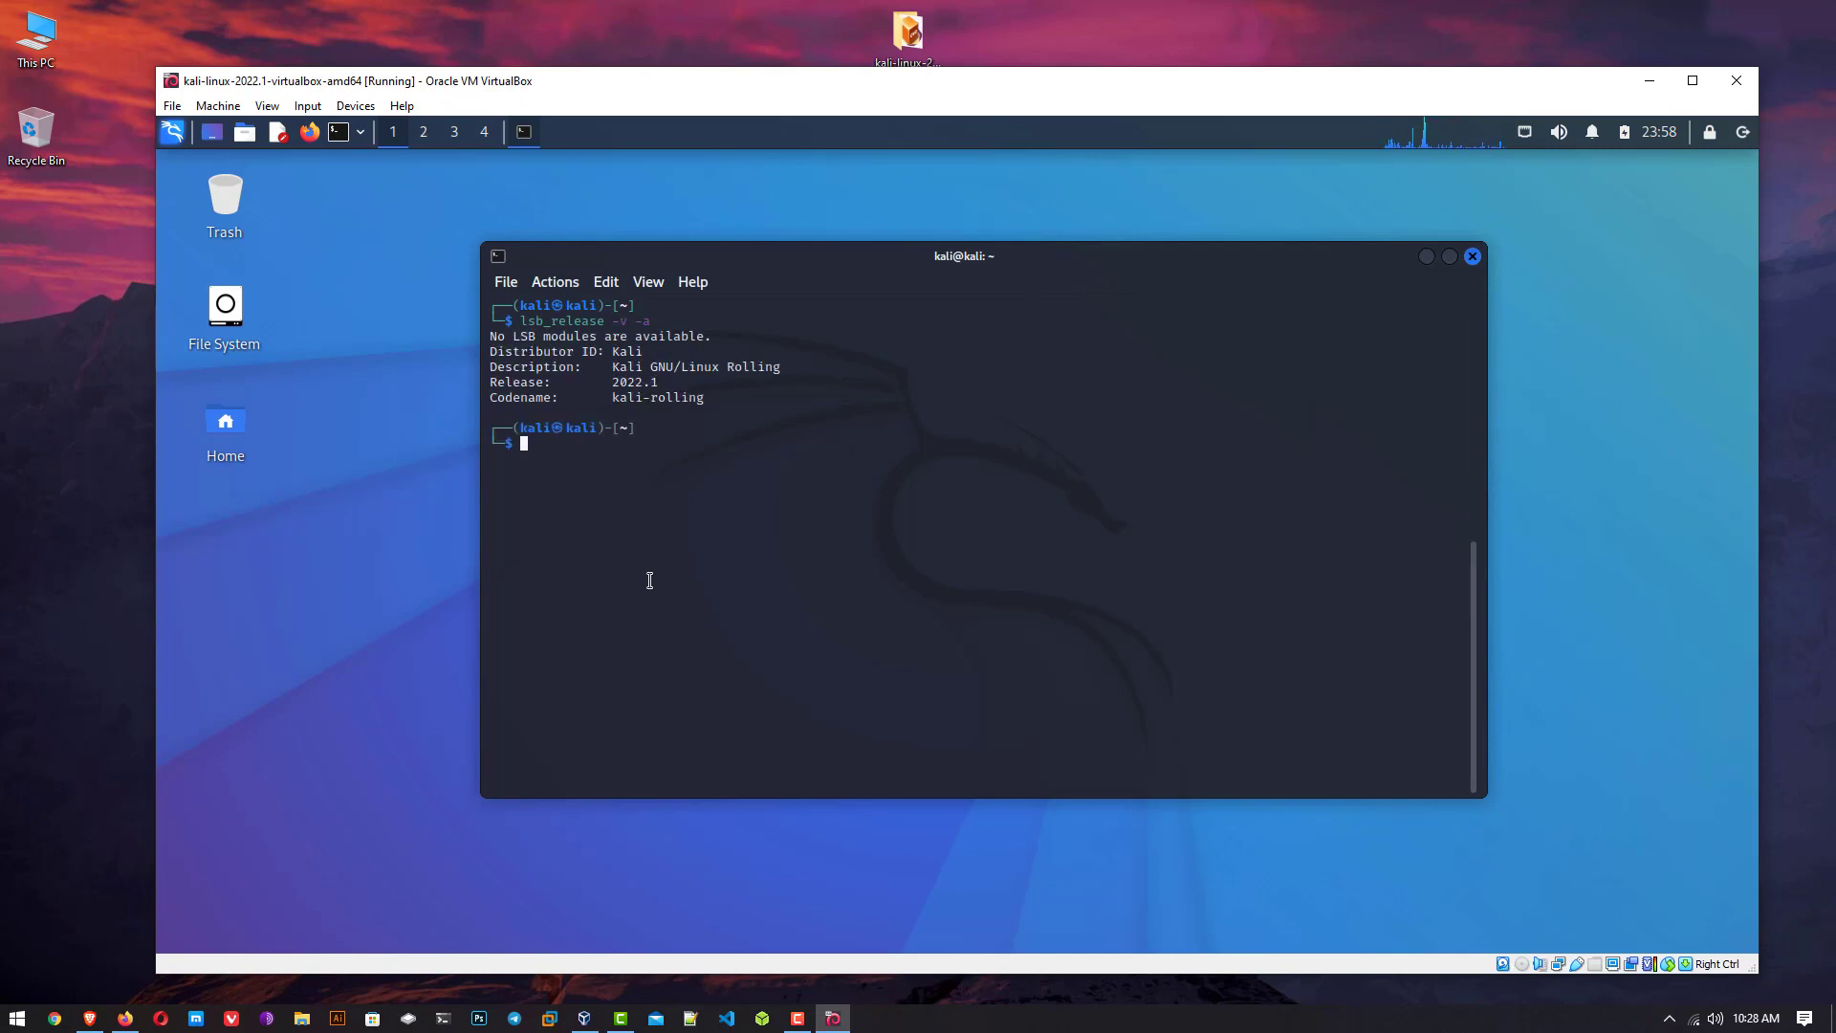
click(1471, 254)
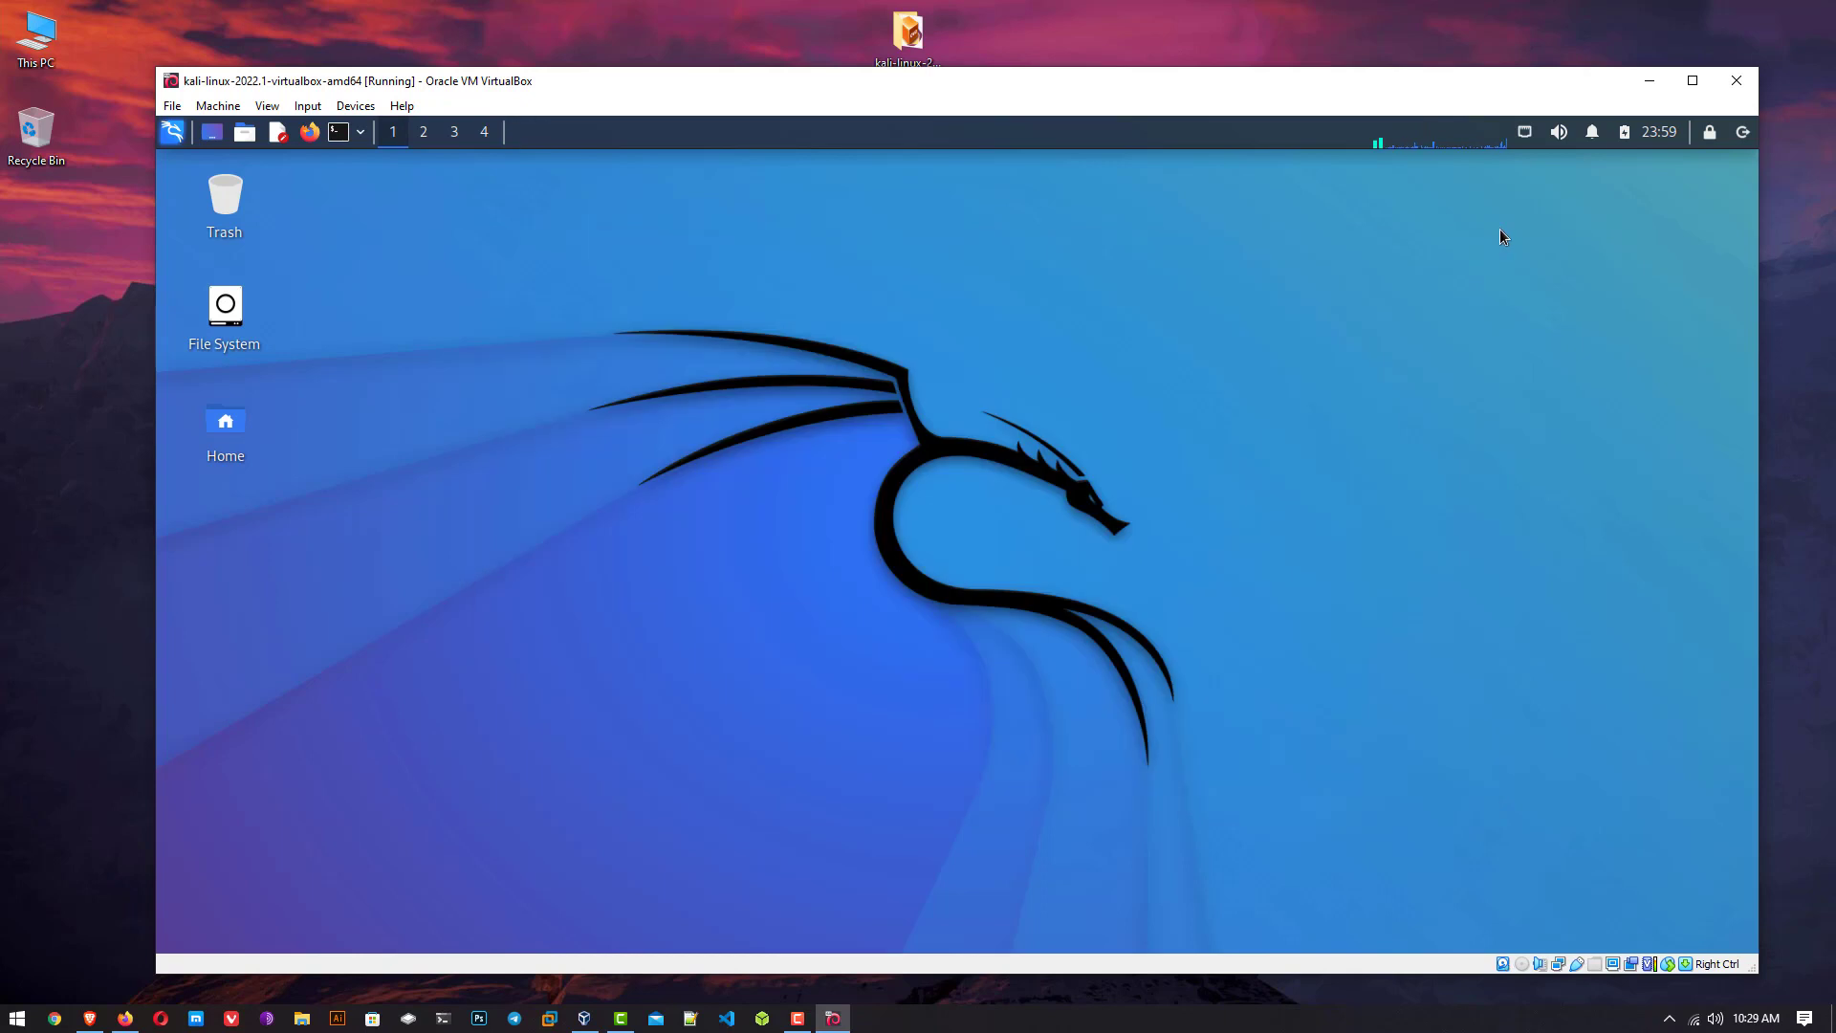
click(1689, 80)
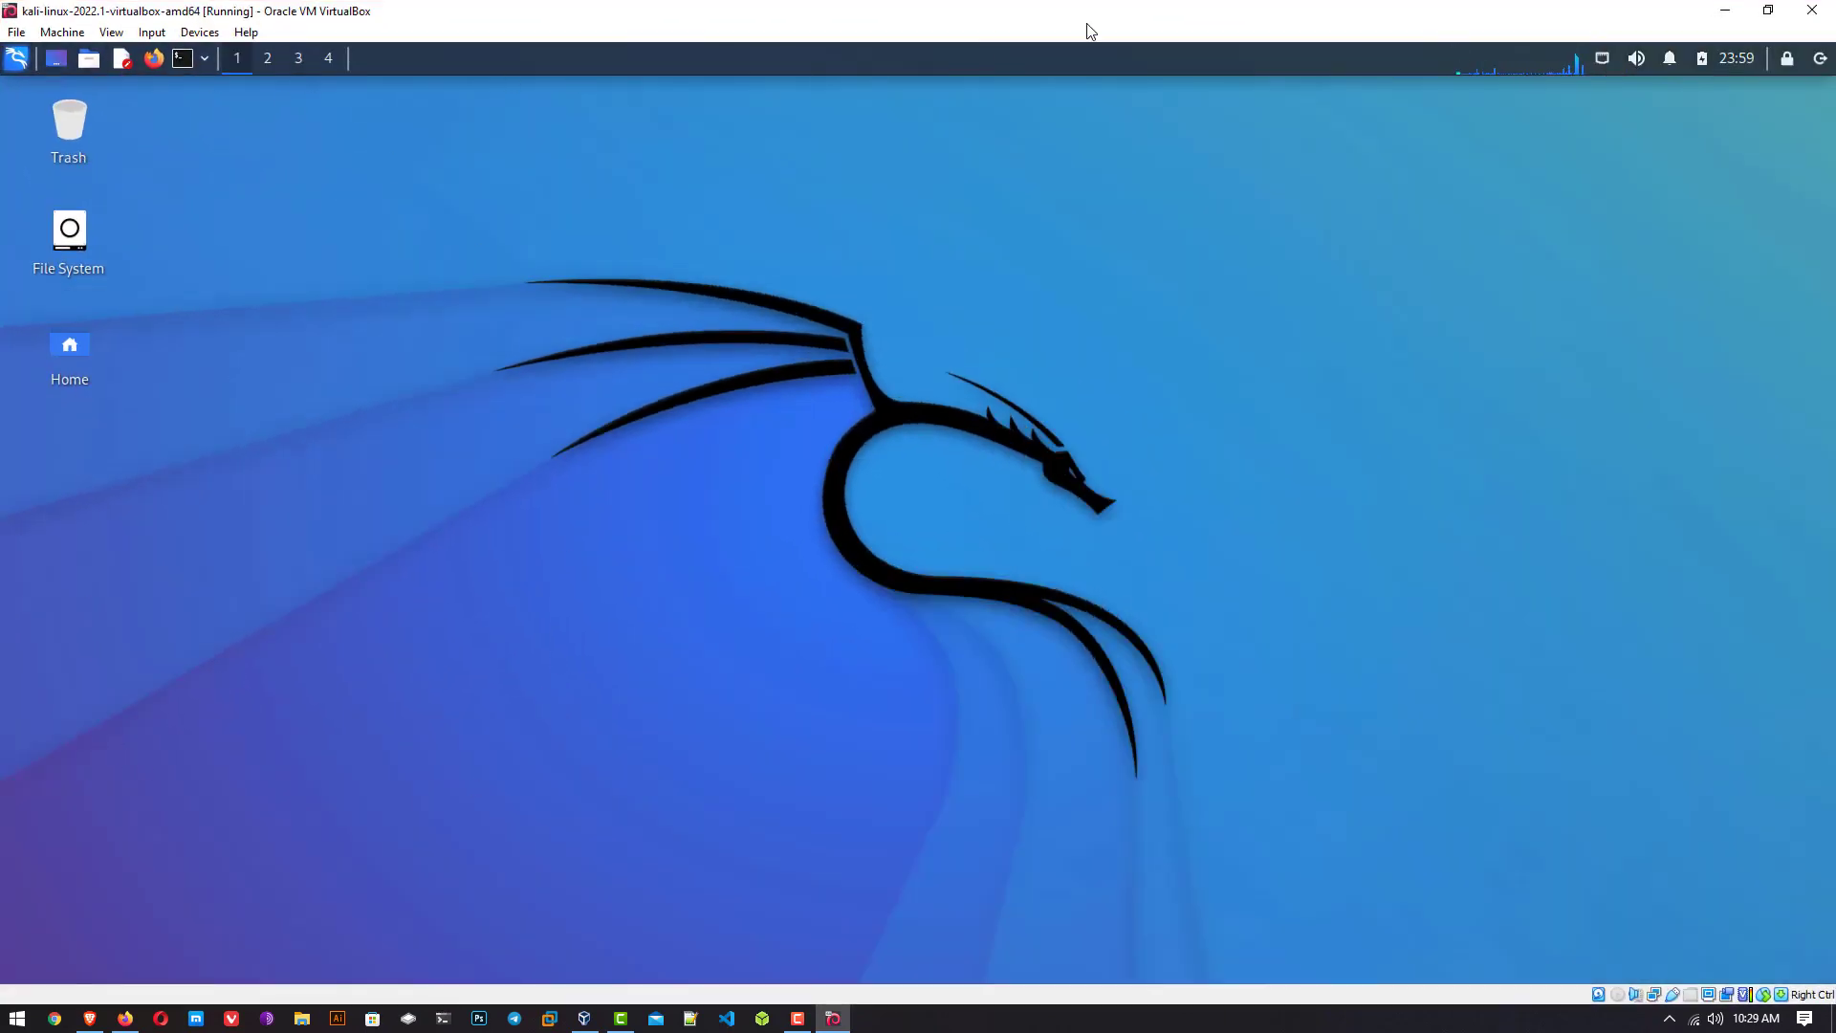
click(1768, 12)
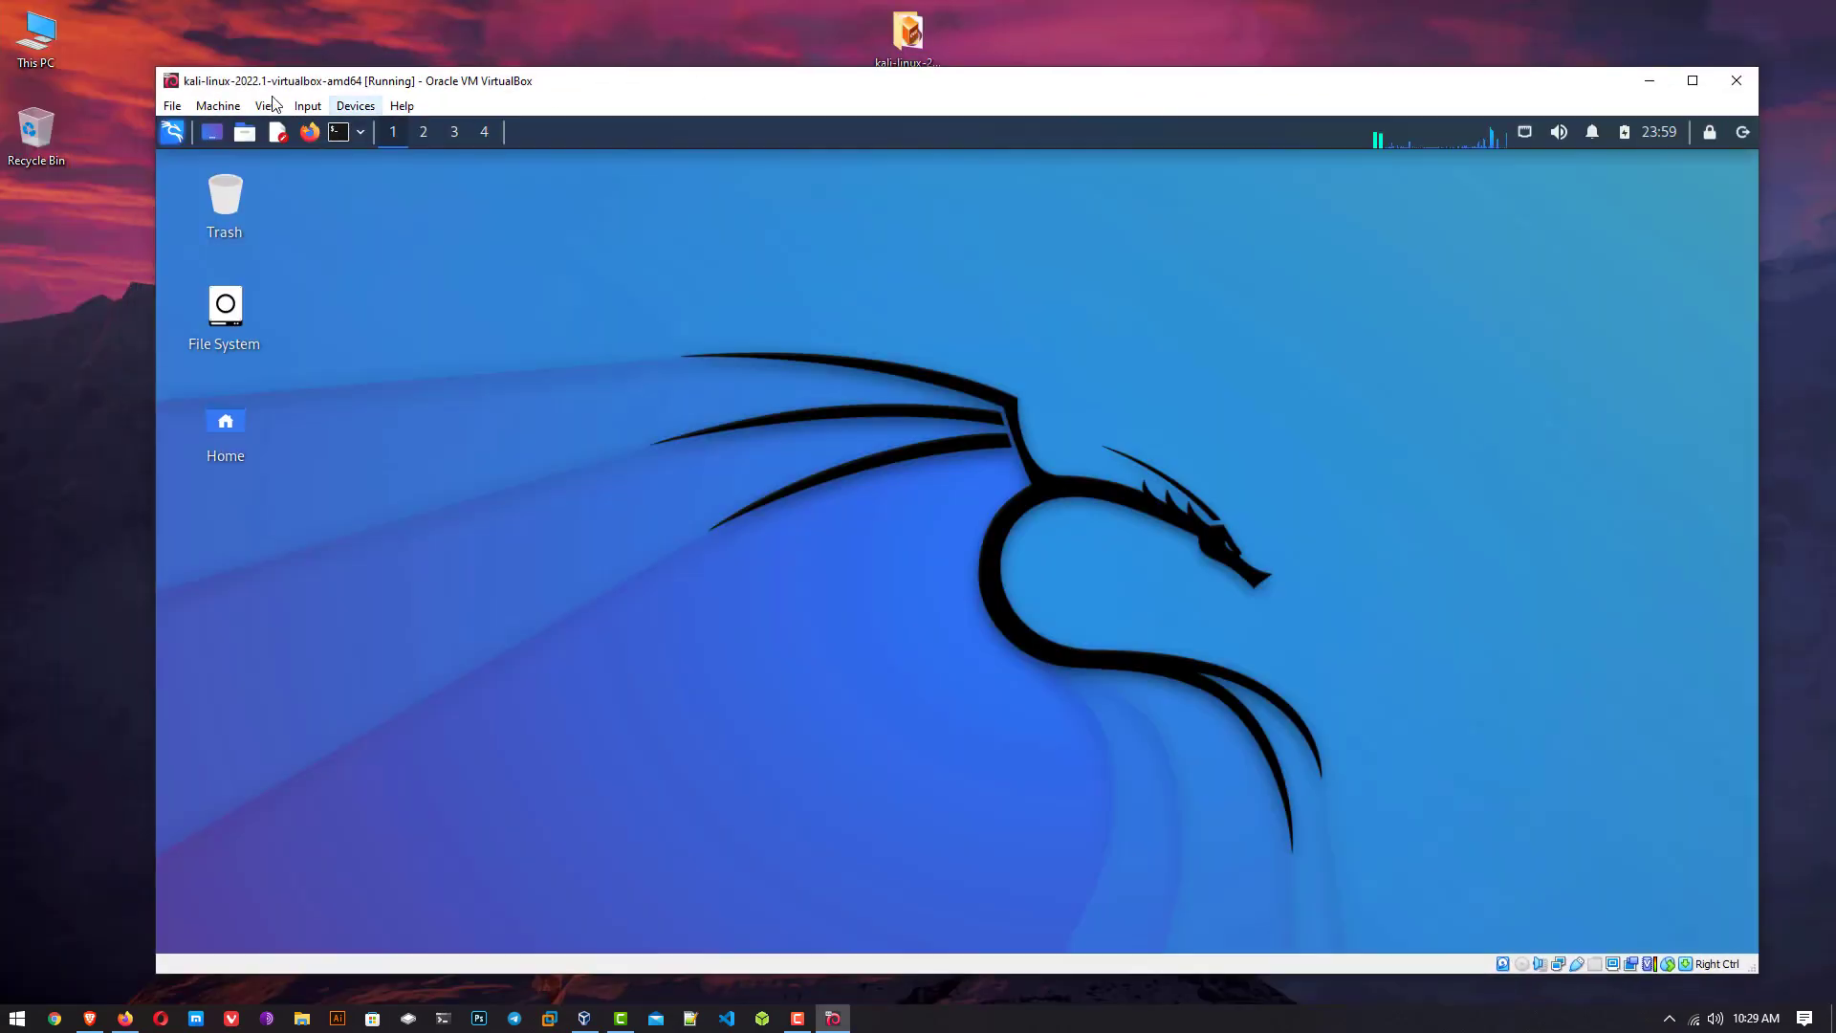